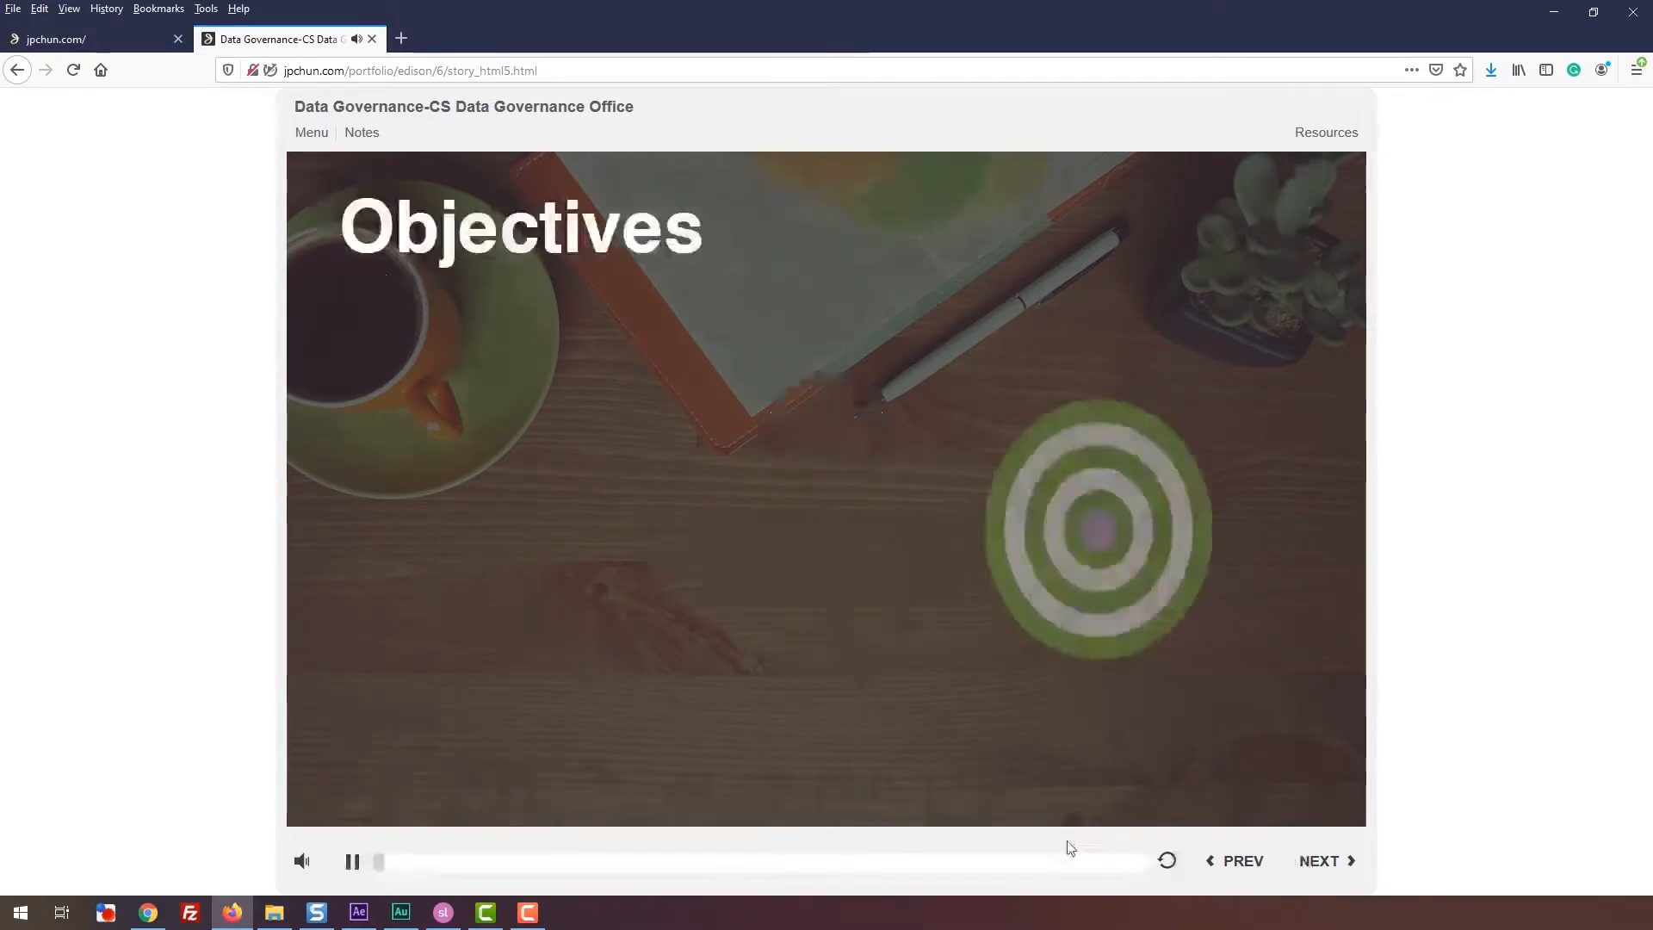
Open the Instructor Presence sample course and skip through to The Seven Principles slide.
{"action": "left_click", "coordinate": [351, 861]}
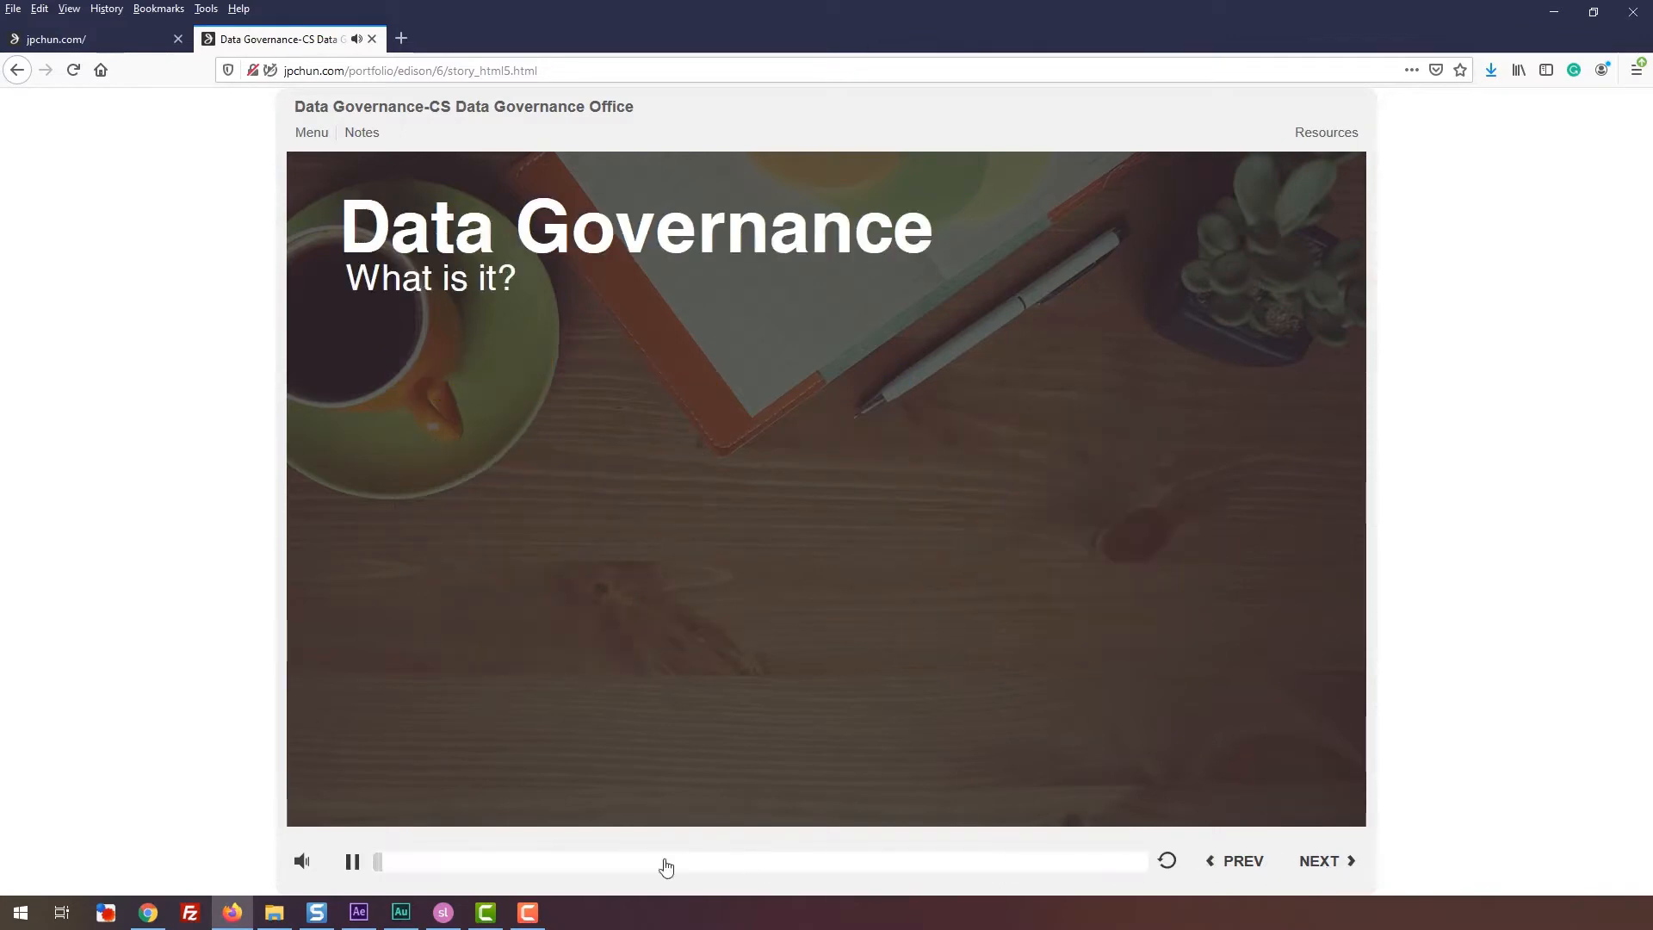
{"action": "left_click", "coordinate": [351, 861]}
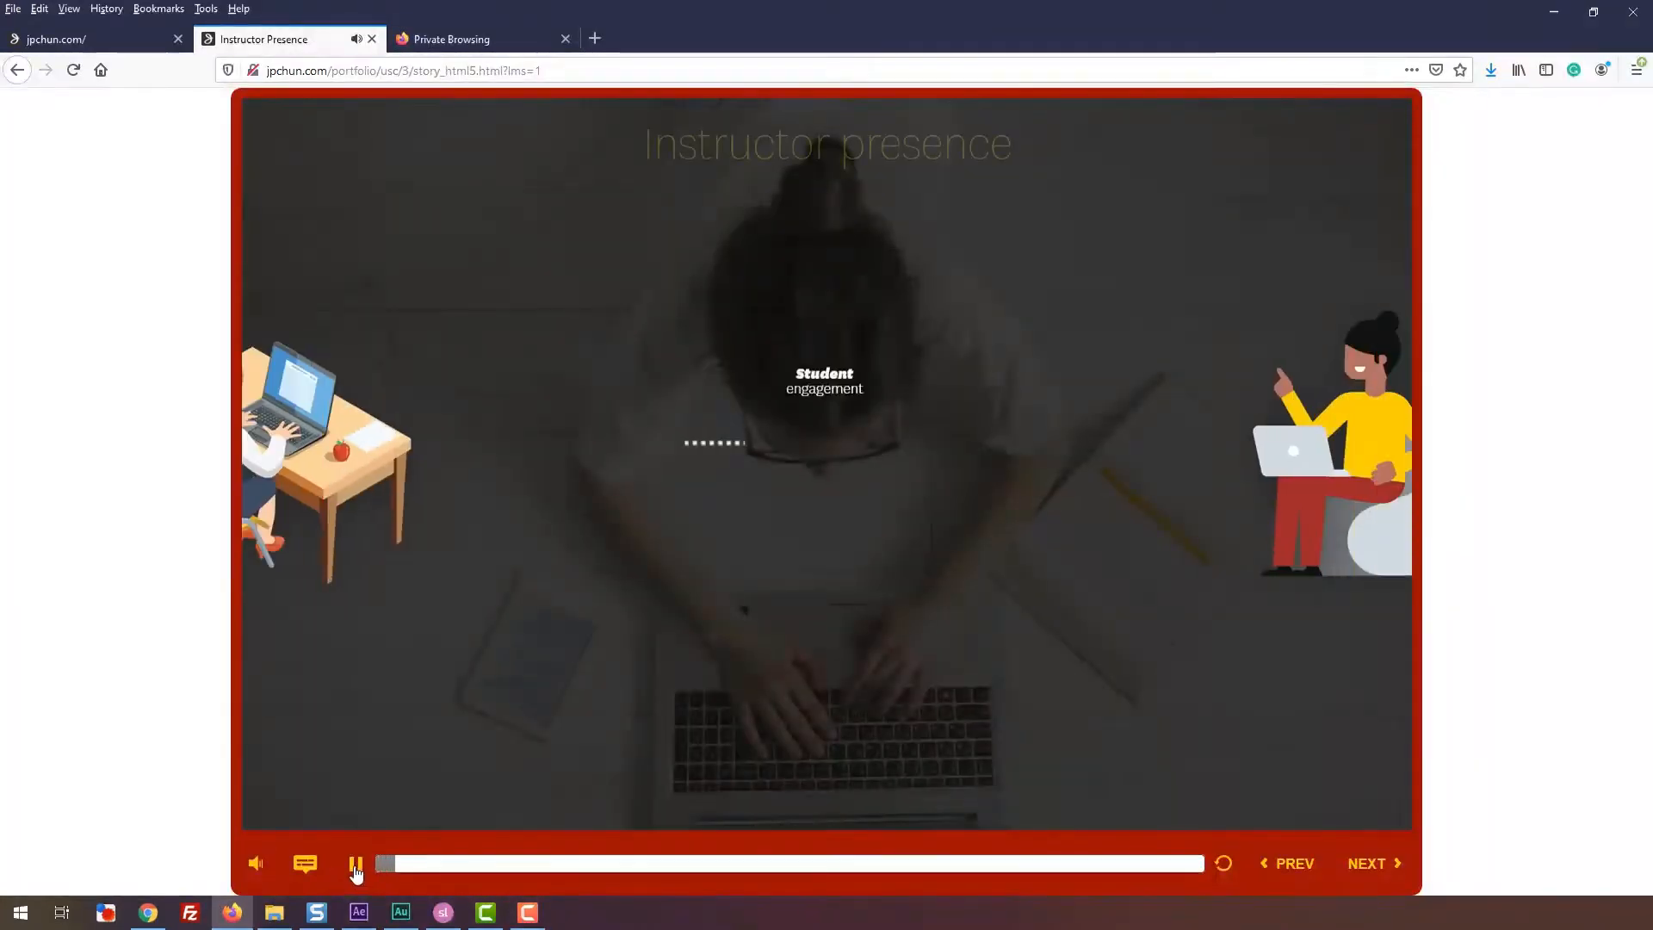
{"action": "left_click", "coordinate": [355, 863]}
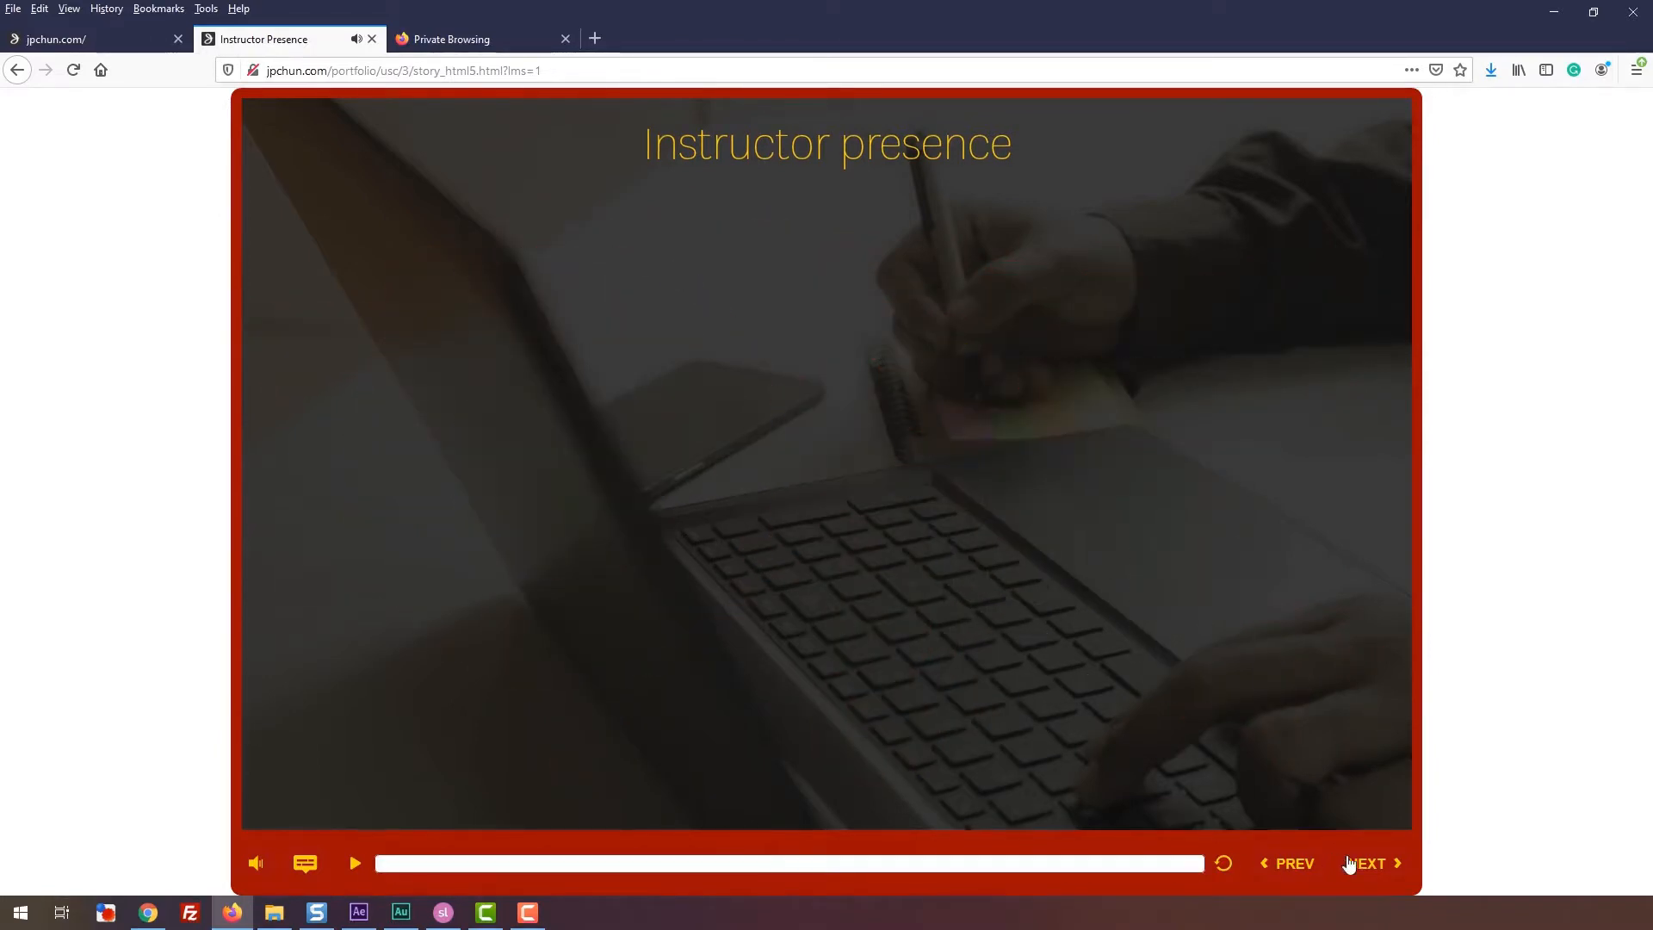
{"action": "left_click", "coordinate": [355, 863]}
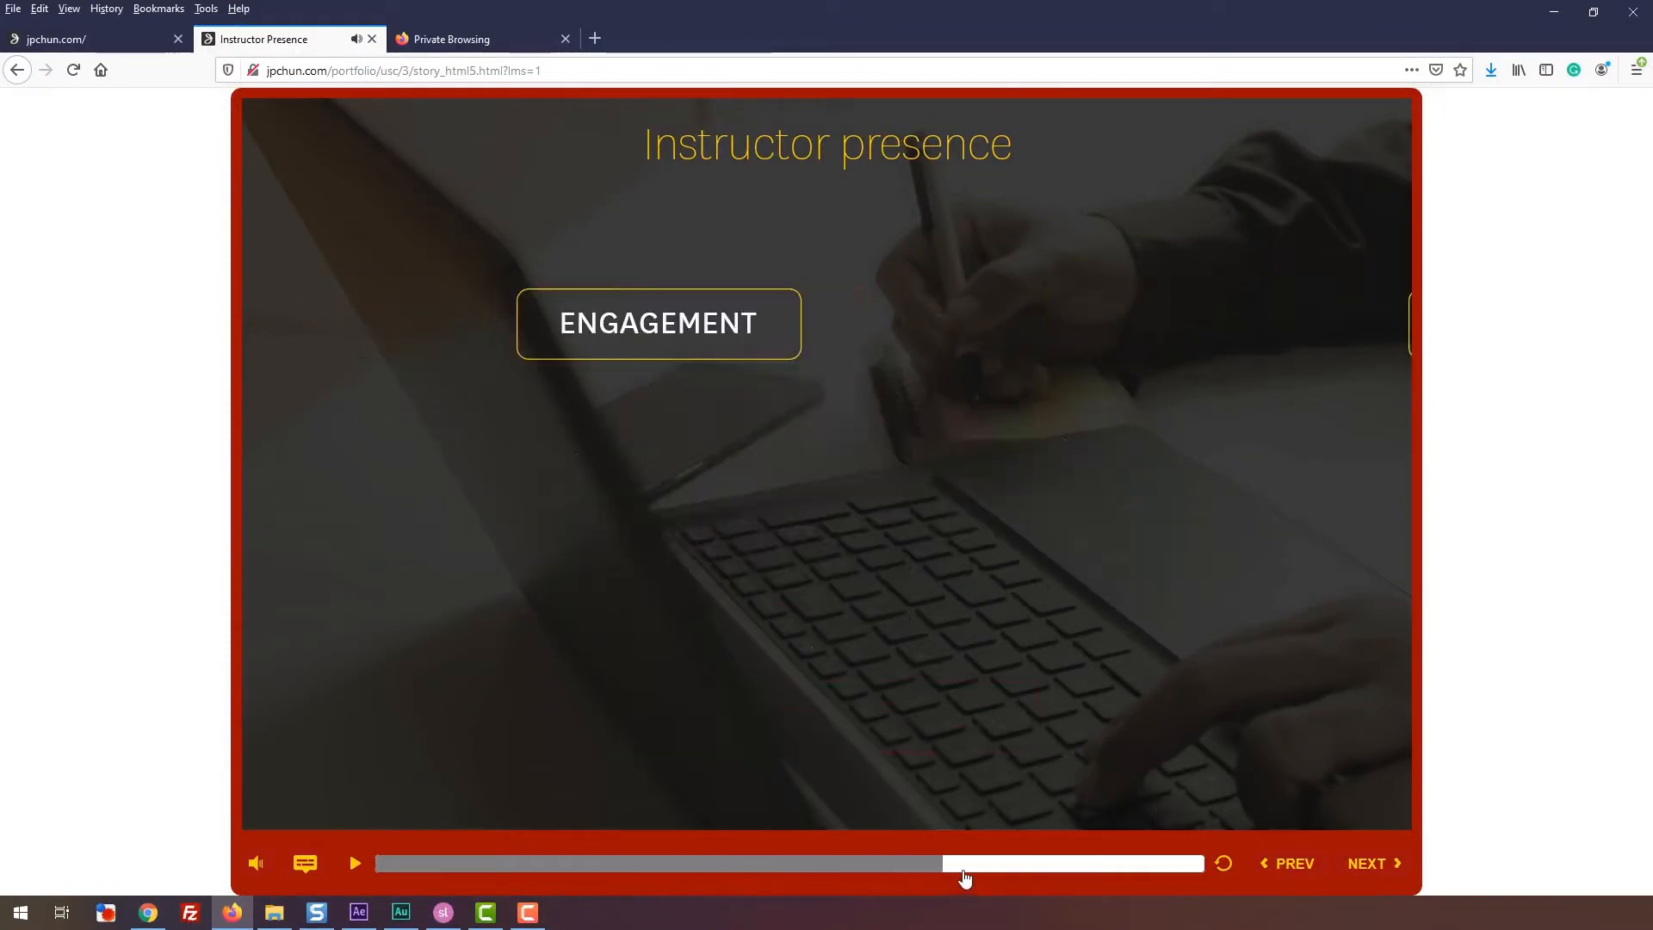
{"action": "left_click", "coordinate": [355, 862]}
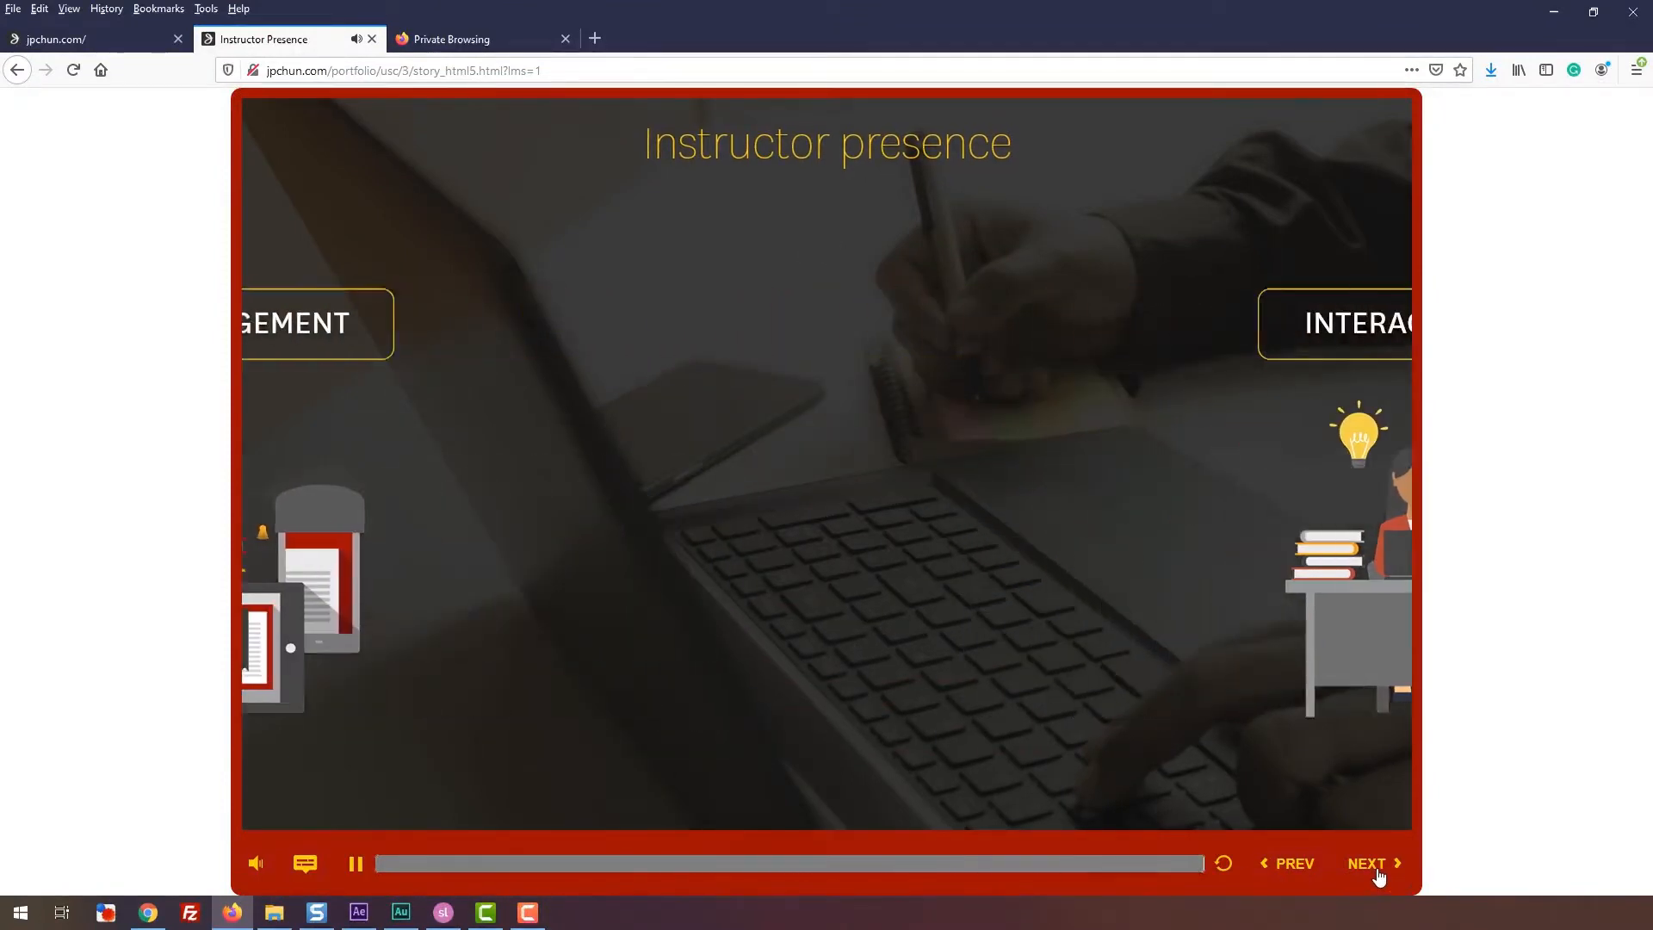
{"action": "left_click", "coordinate": [1365, 863]}
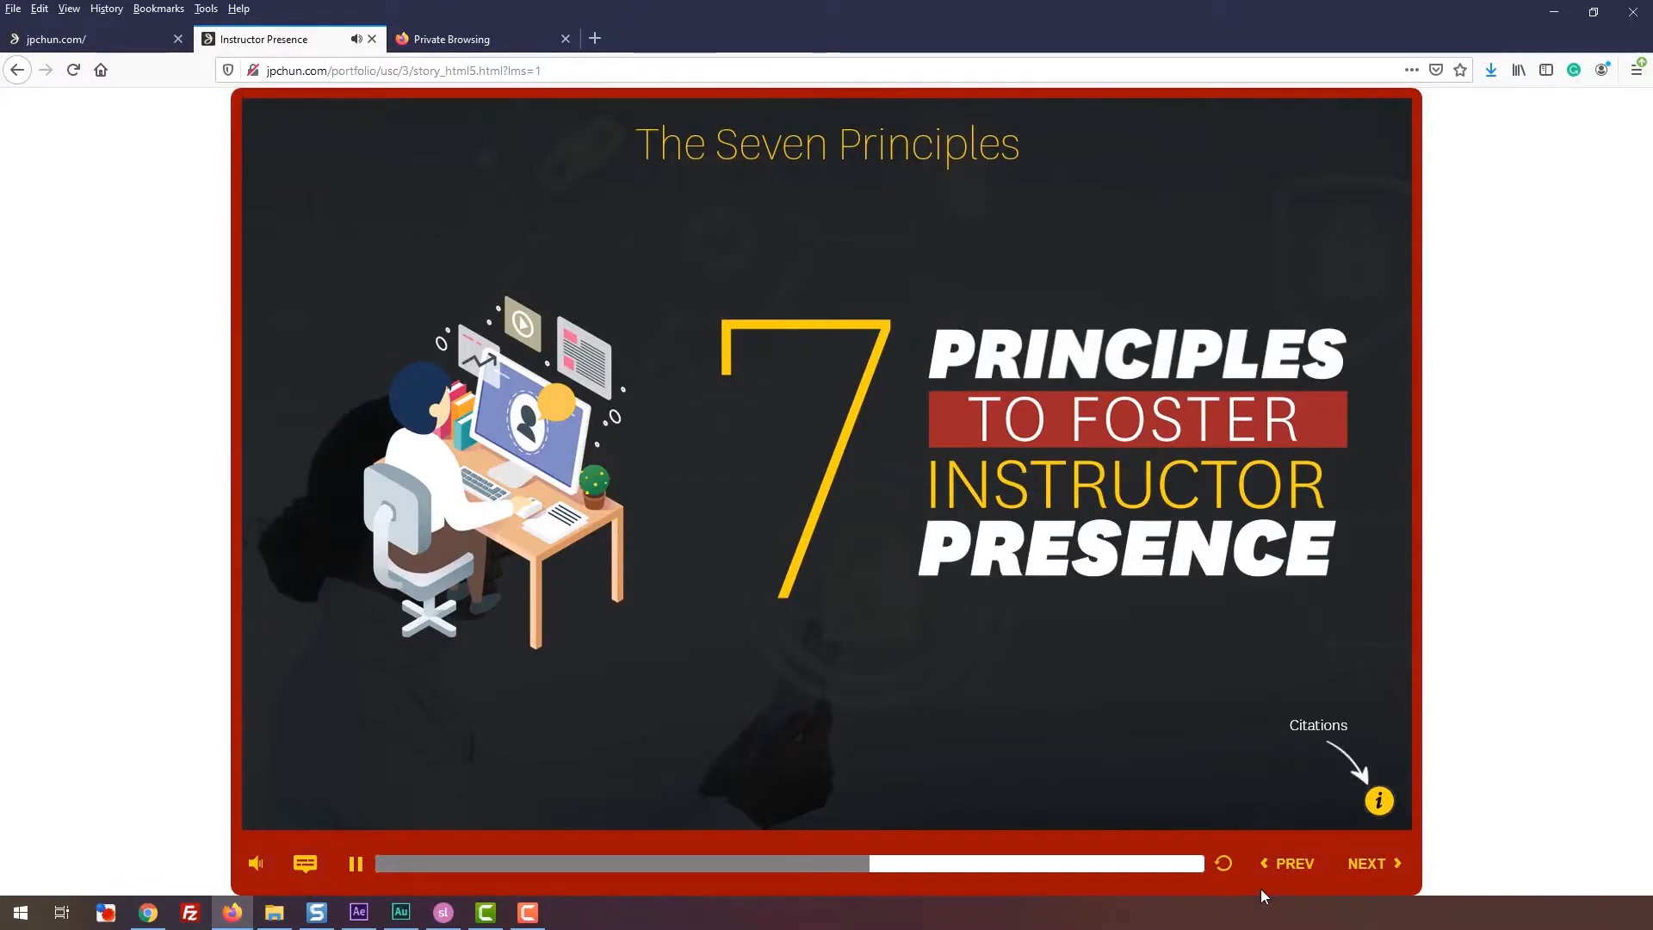
Switch to the local Personal Productivity course output.
{"action": "left_click", "coordinate": [1380, 800]}
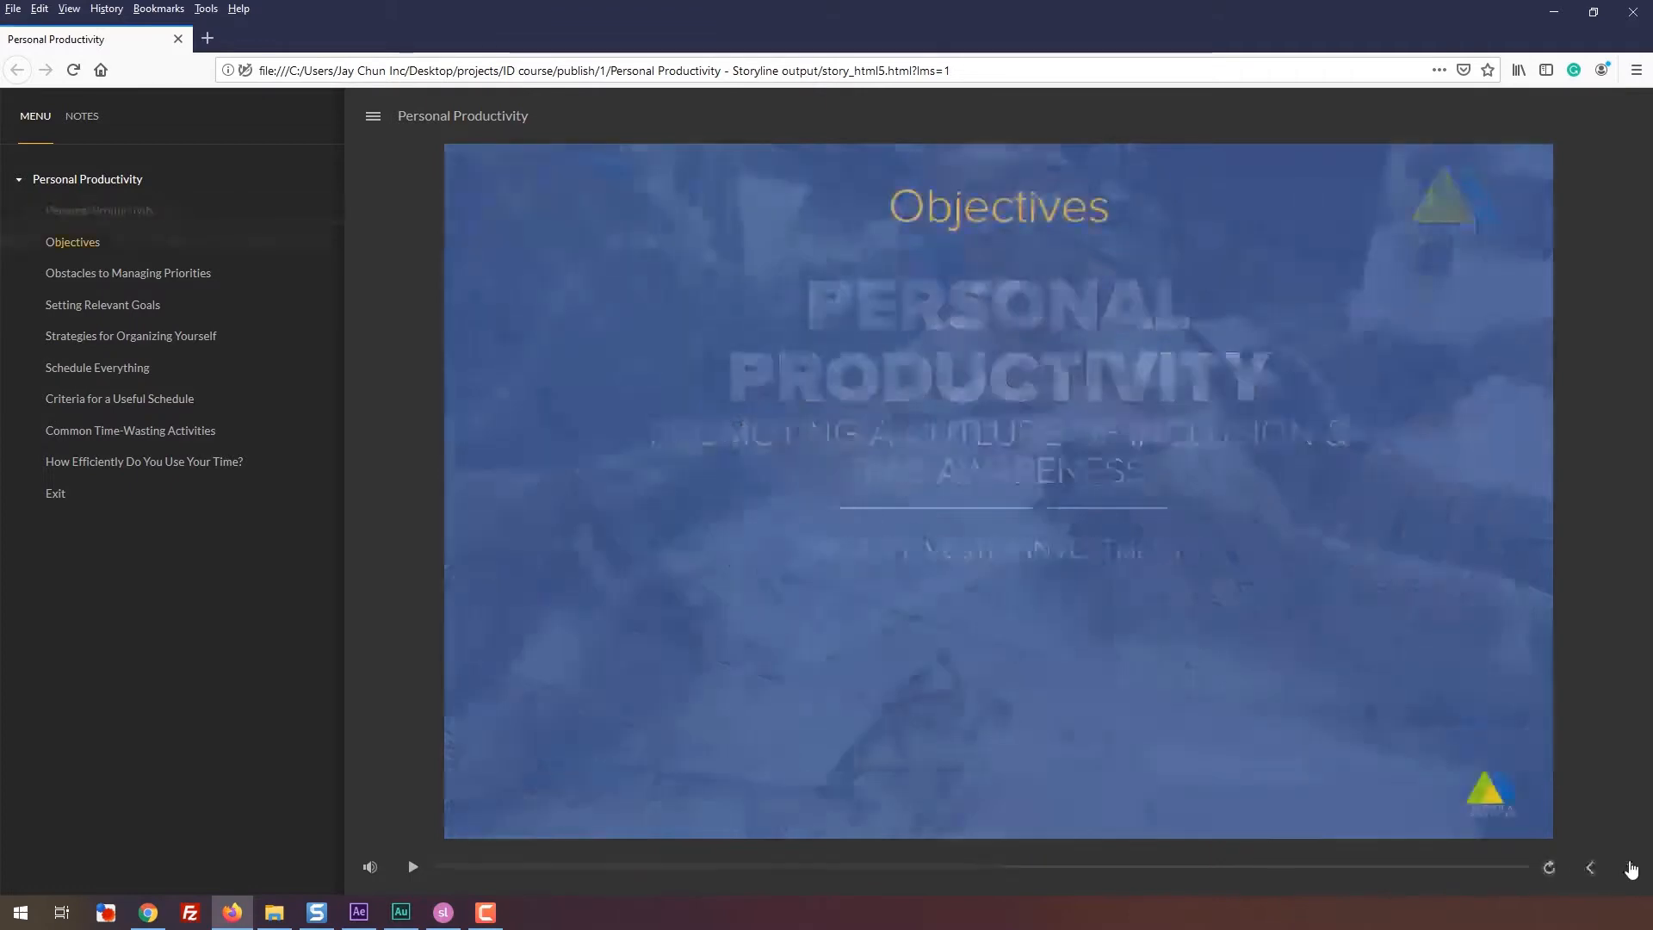
Play from Objectives through Obstacles to Managing Priorities to Setting Relevant Goals, then mute narration.
{"action": "left_click", "coordinate": [412, 866]}
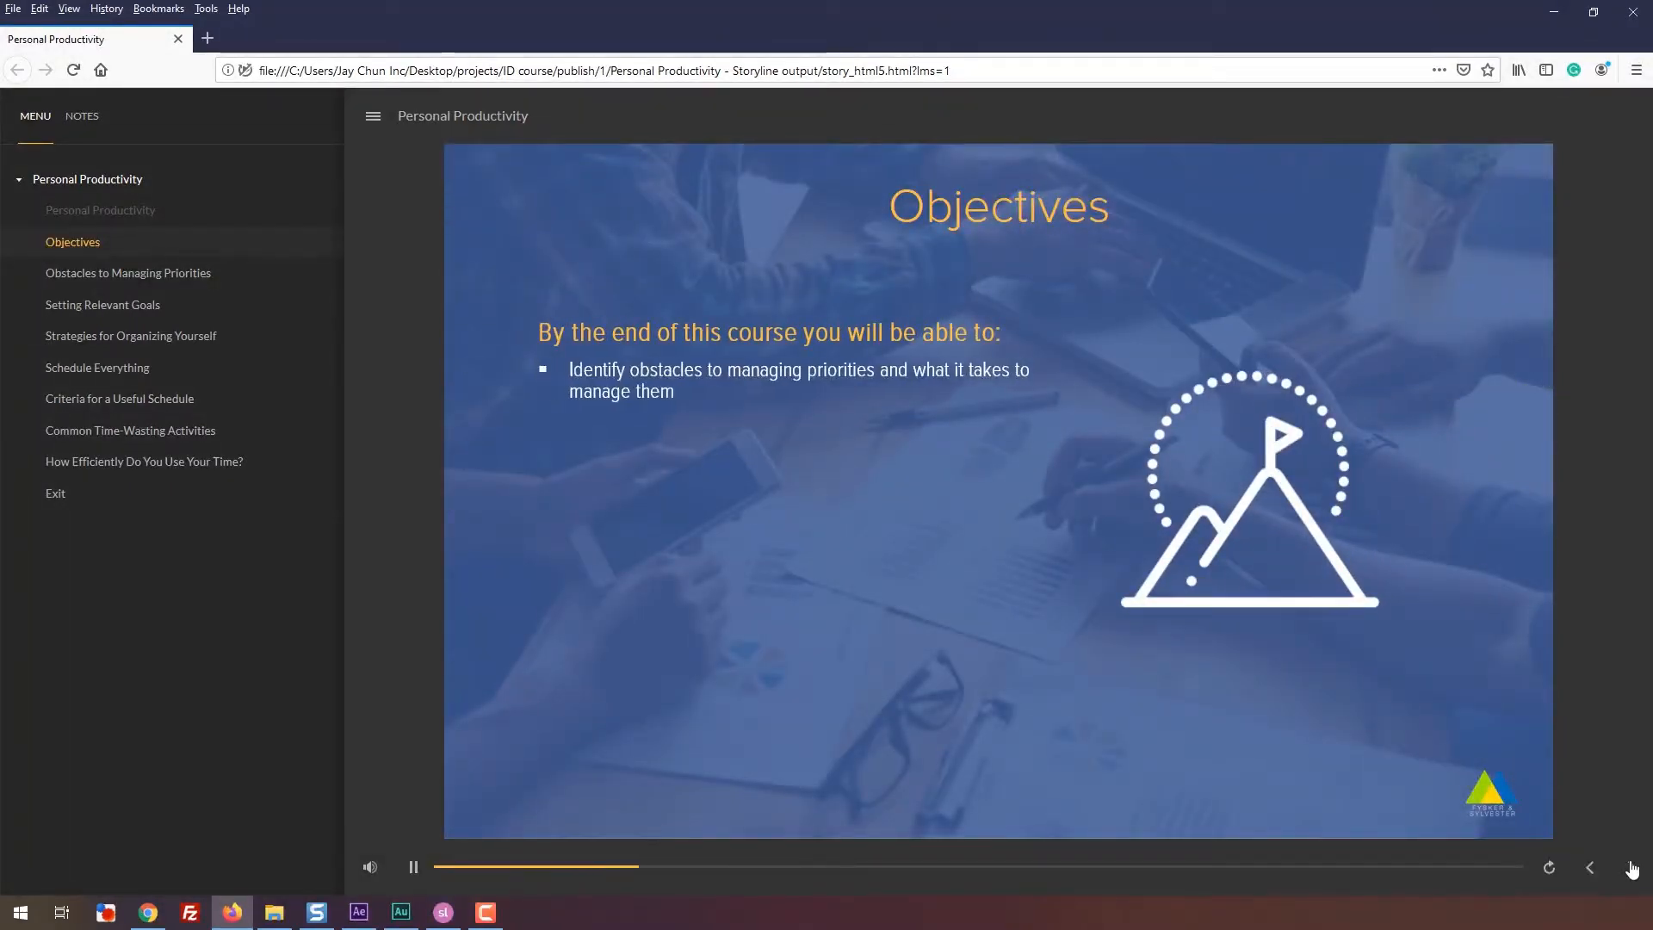
{"action": "left_click", "coordinate": [1632, 868]}
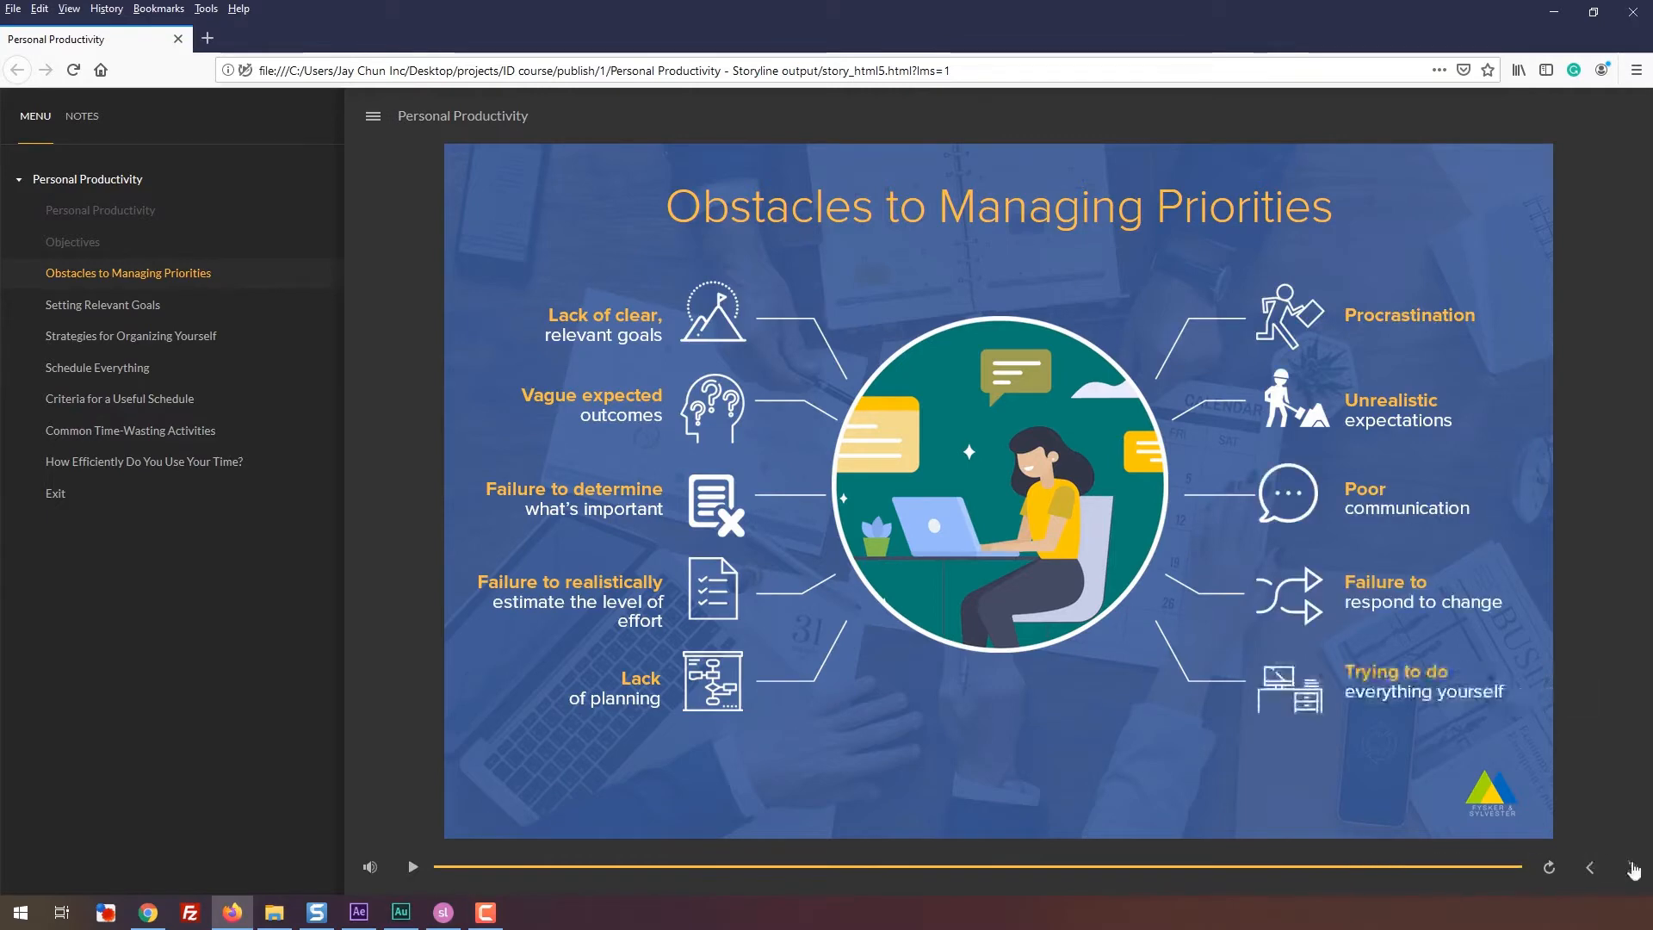
{"action": "left_click", "coordinate": [1632, 867]}
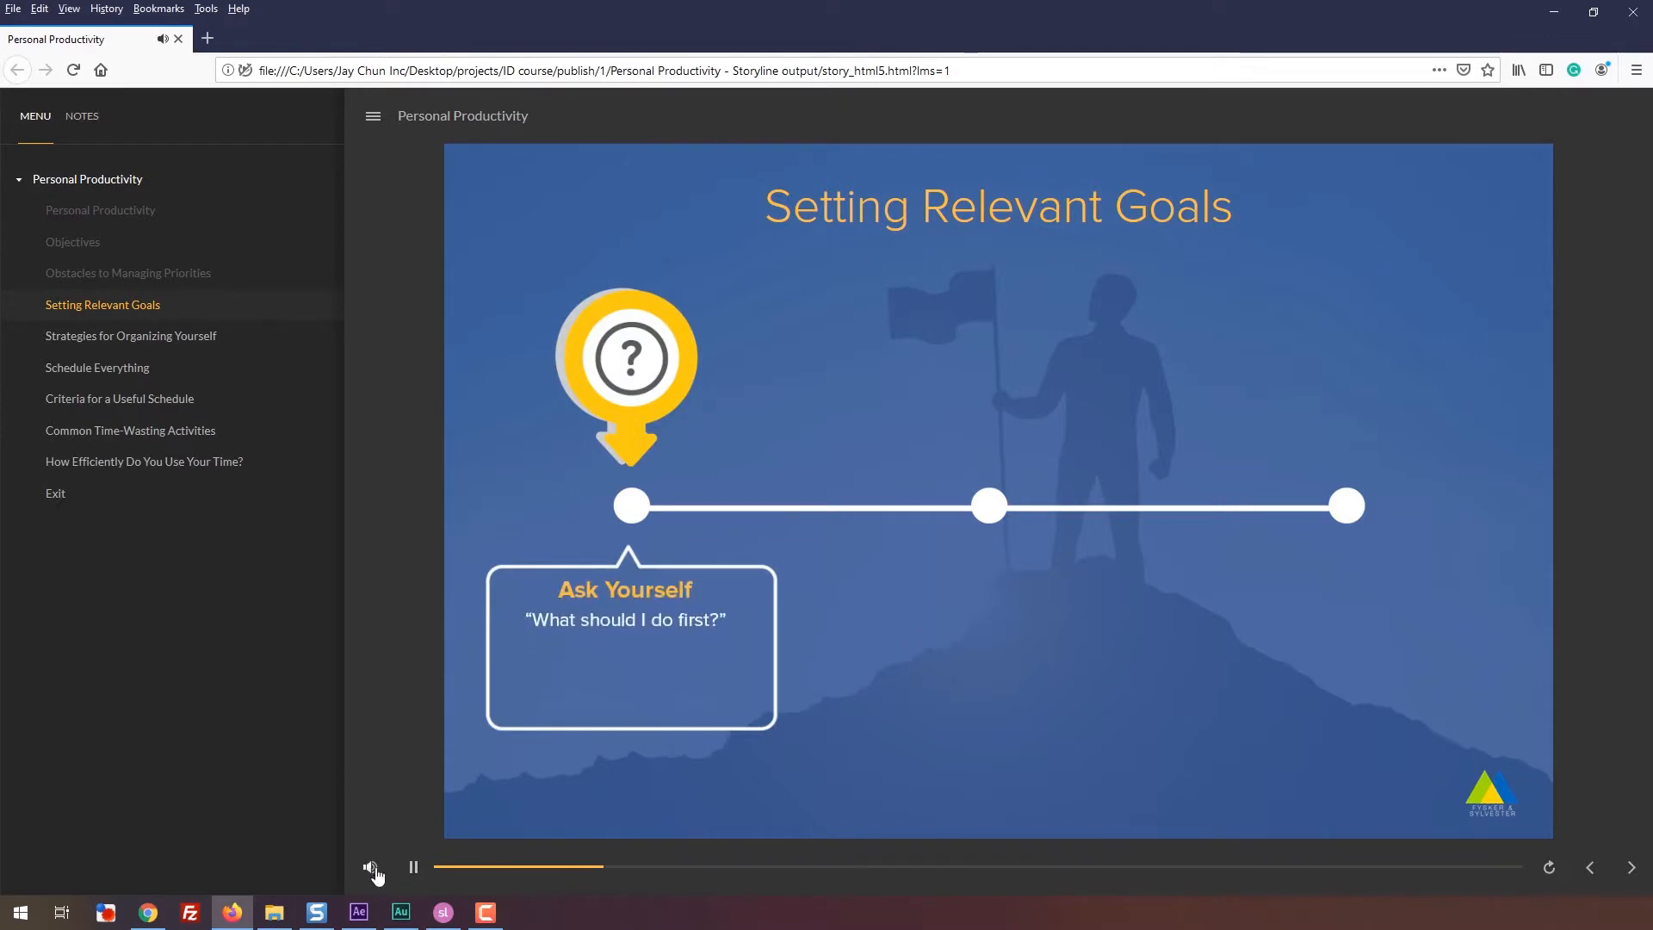
{"action": "left_click", "coordinate": [368, 866]}
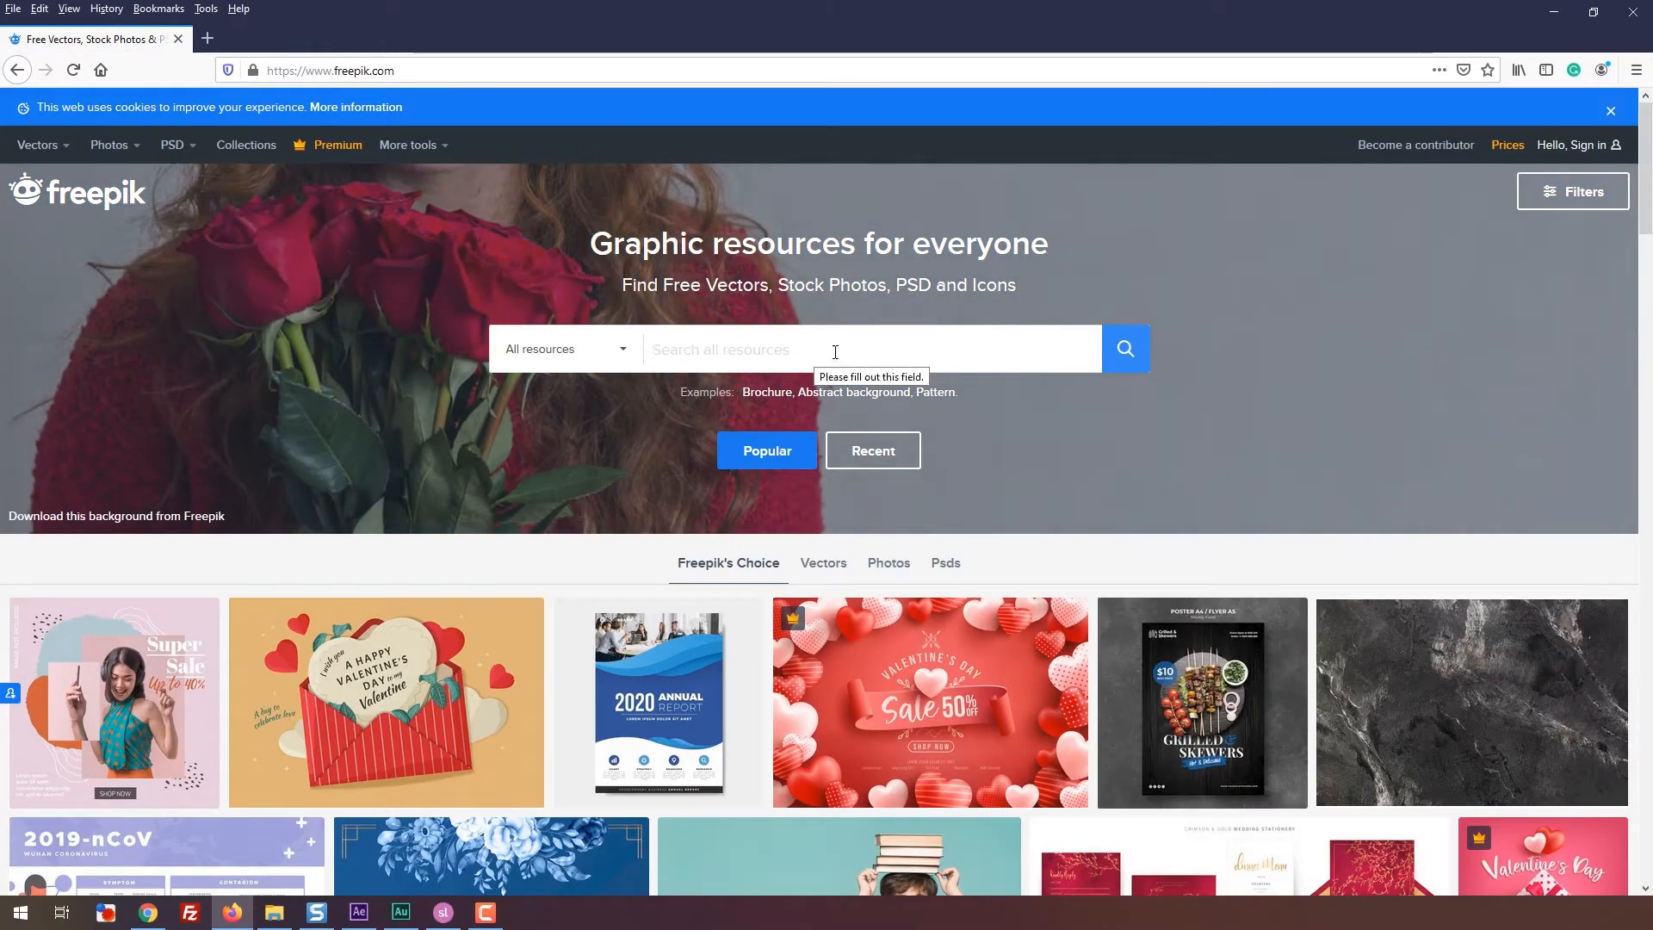
Limit the Freepik search to Vectors only.
{"action": "scroll", "scroll_direction": "down", "scroll_amount": 3}
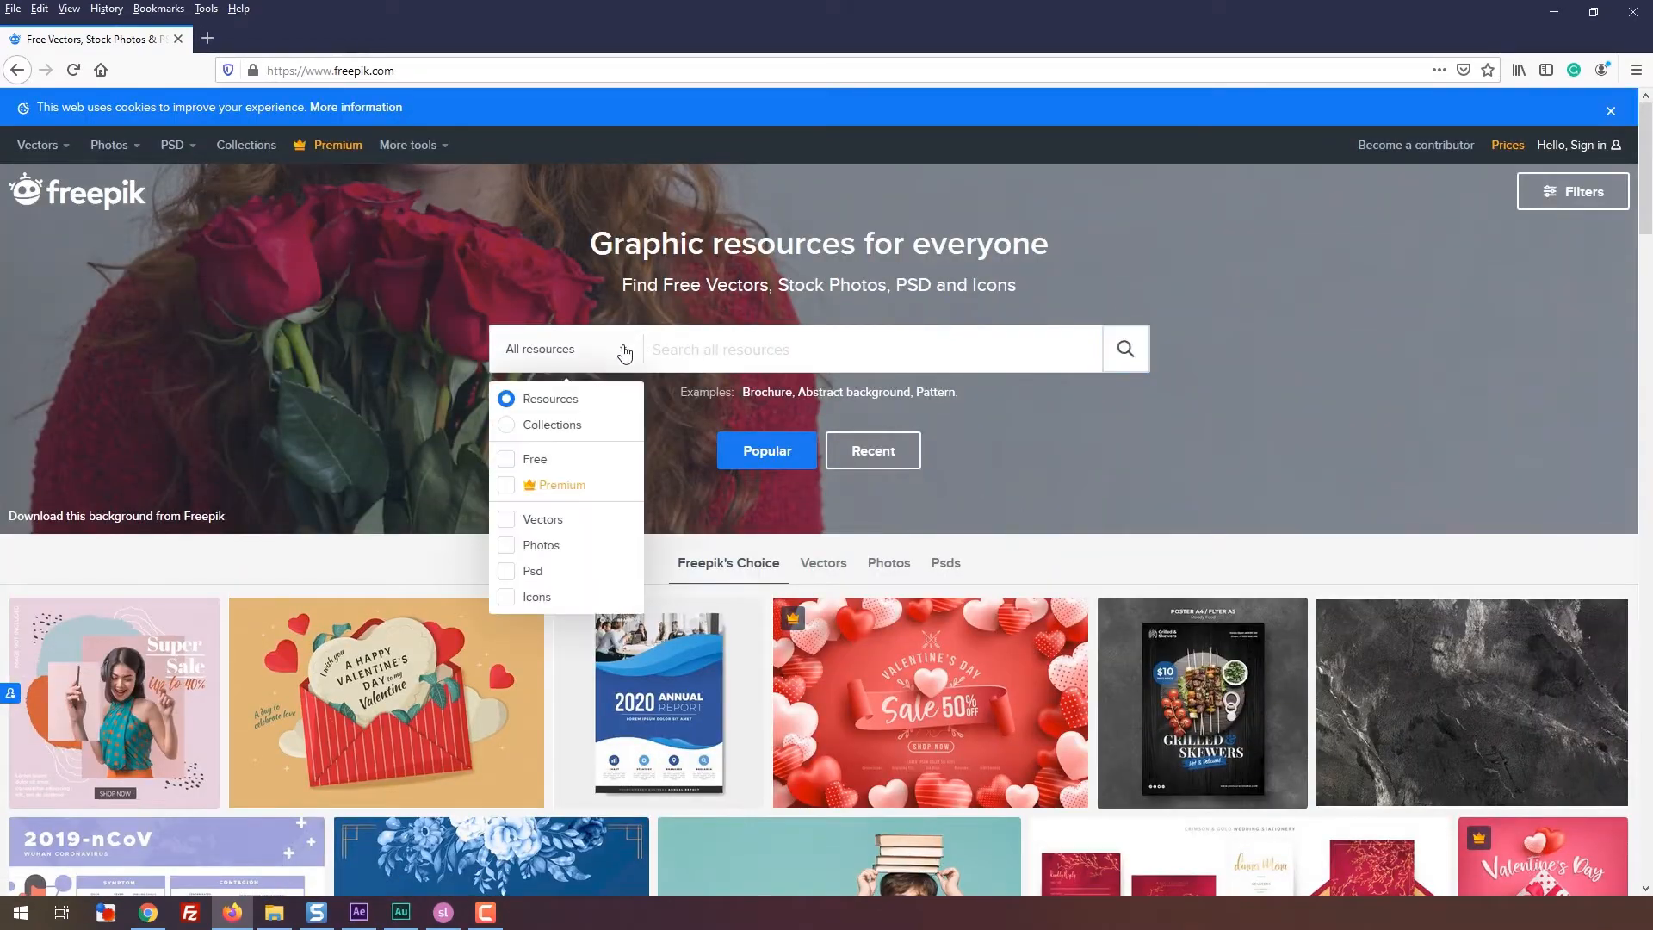
{"action": "left_click", "coordinate": [507, 518]}
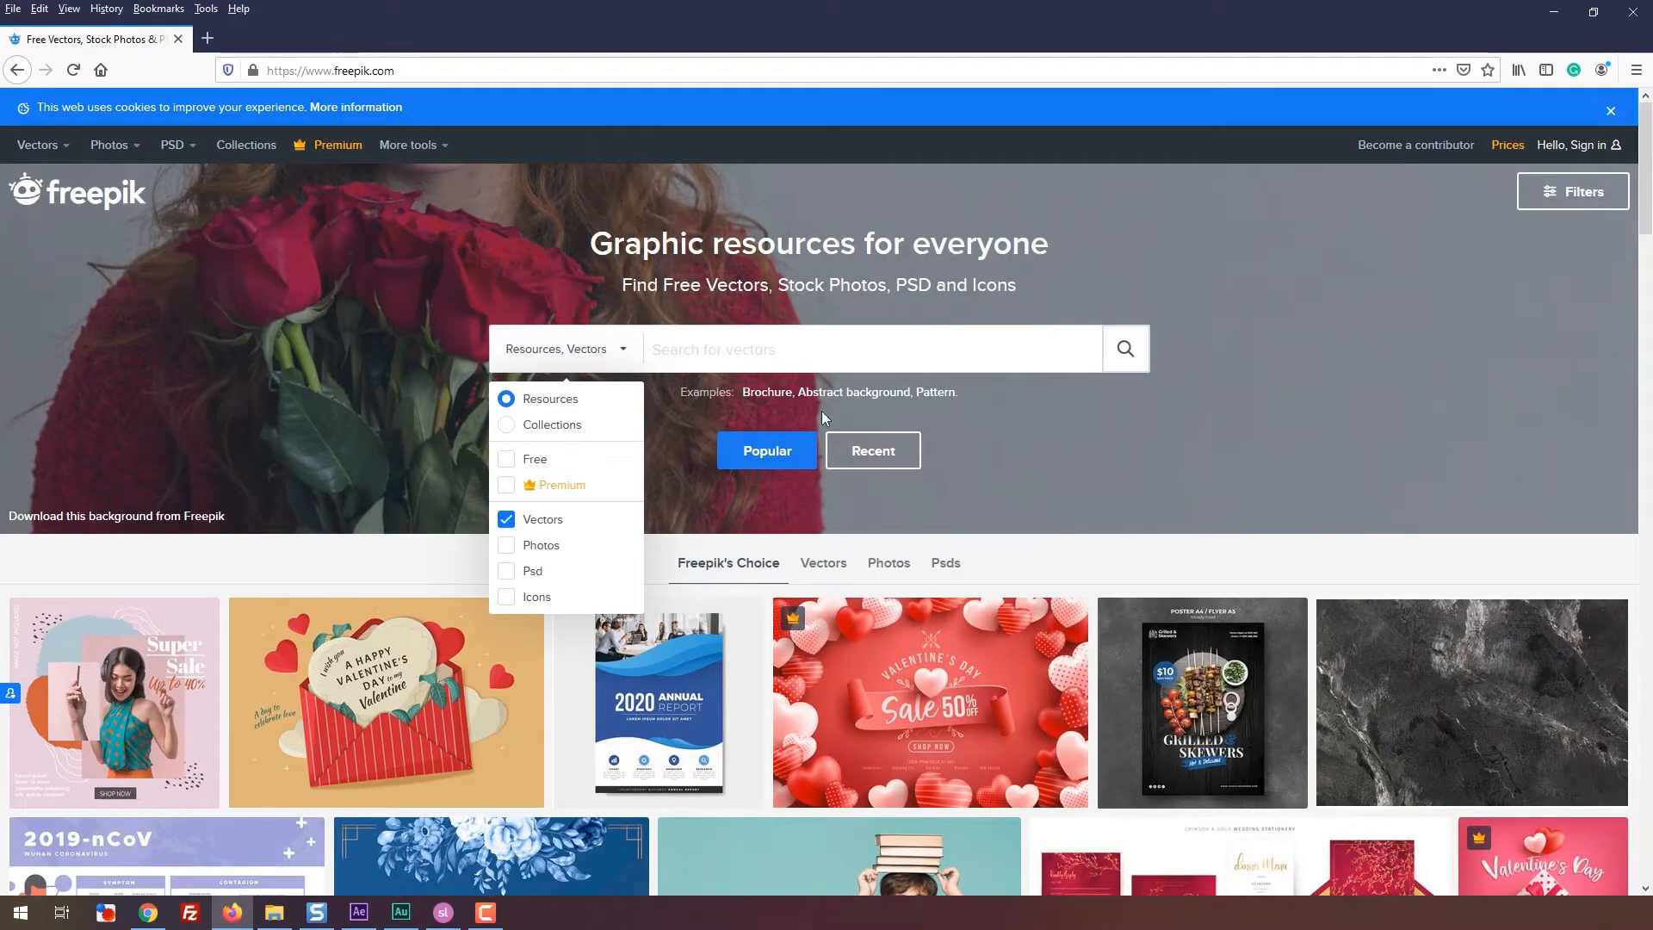
{"action": "left_click", "coordinate": [849, 349]}
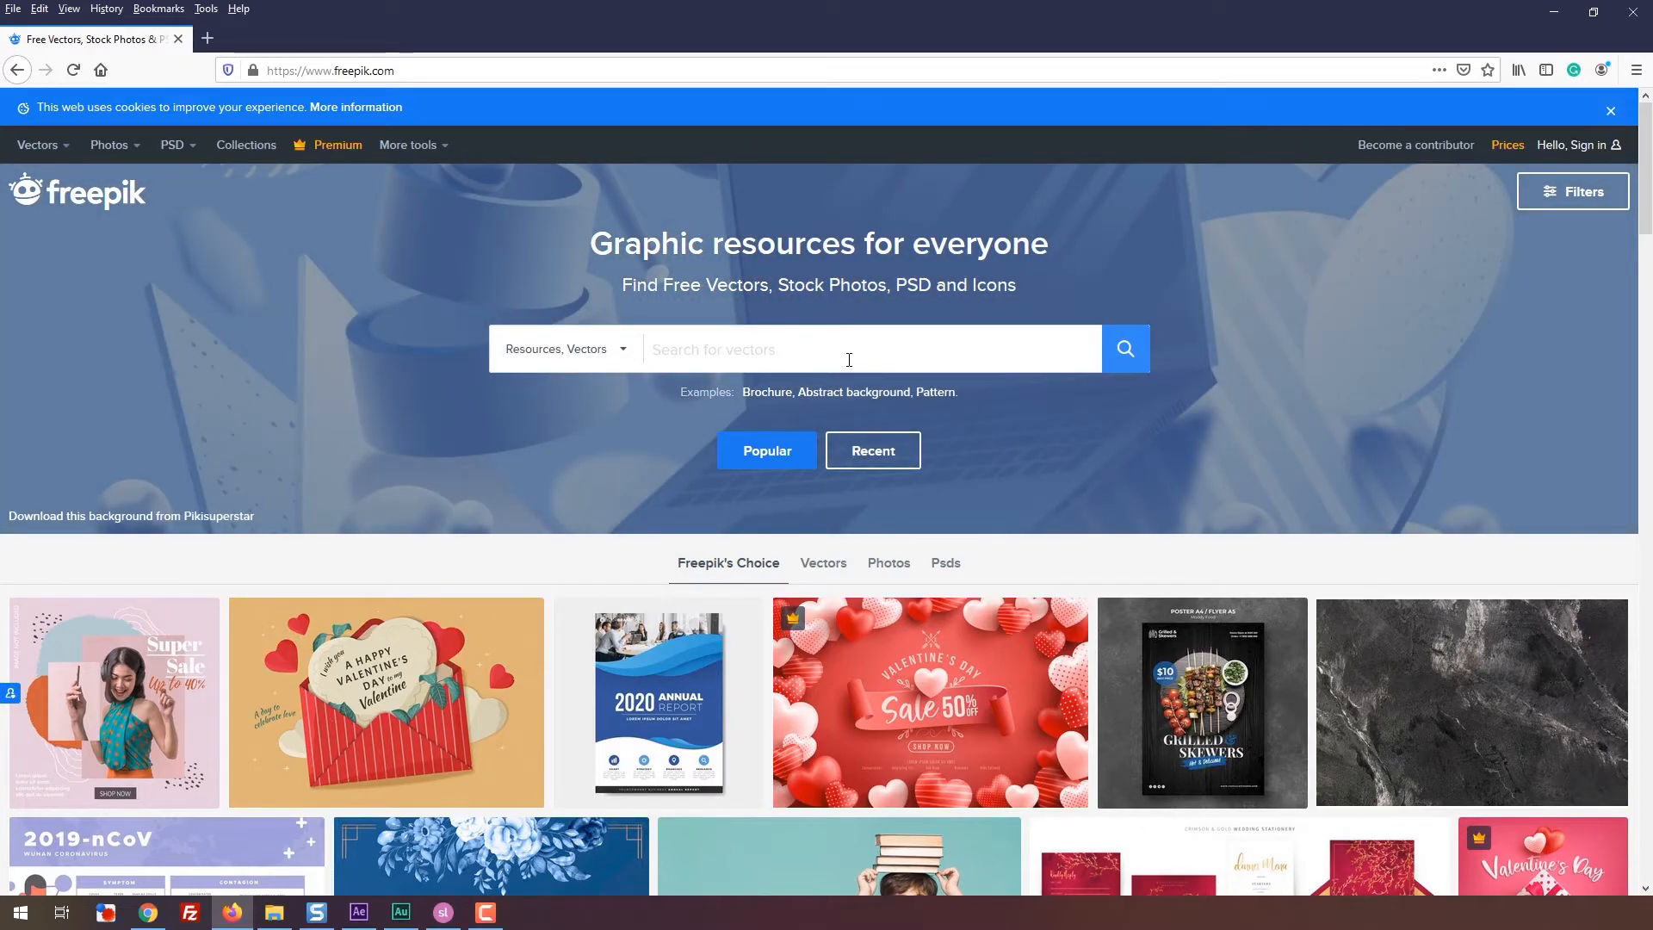
Search the vector resources for 'powerpoint' from the suggestions.
{"action": "type", "text": "infograph"}
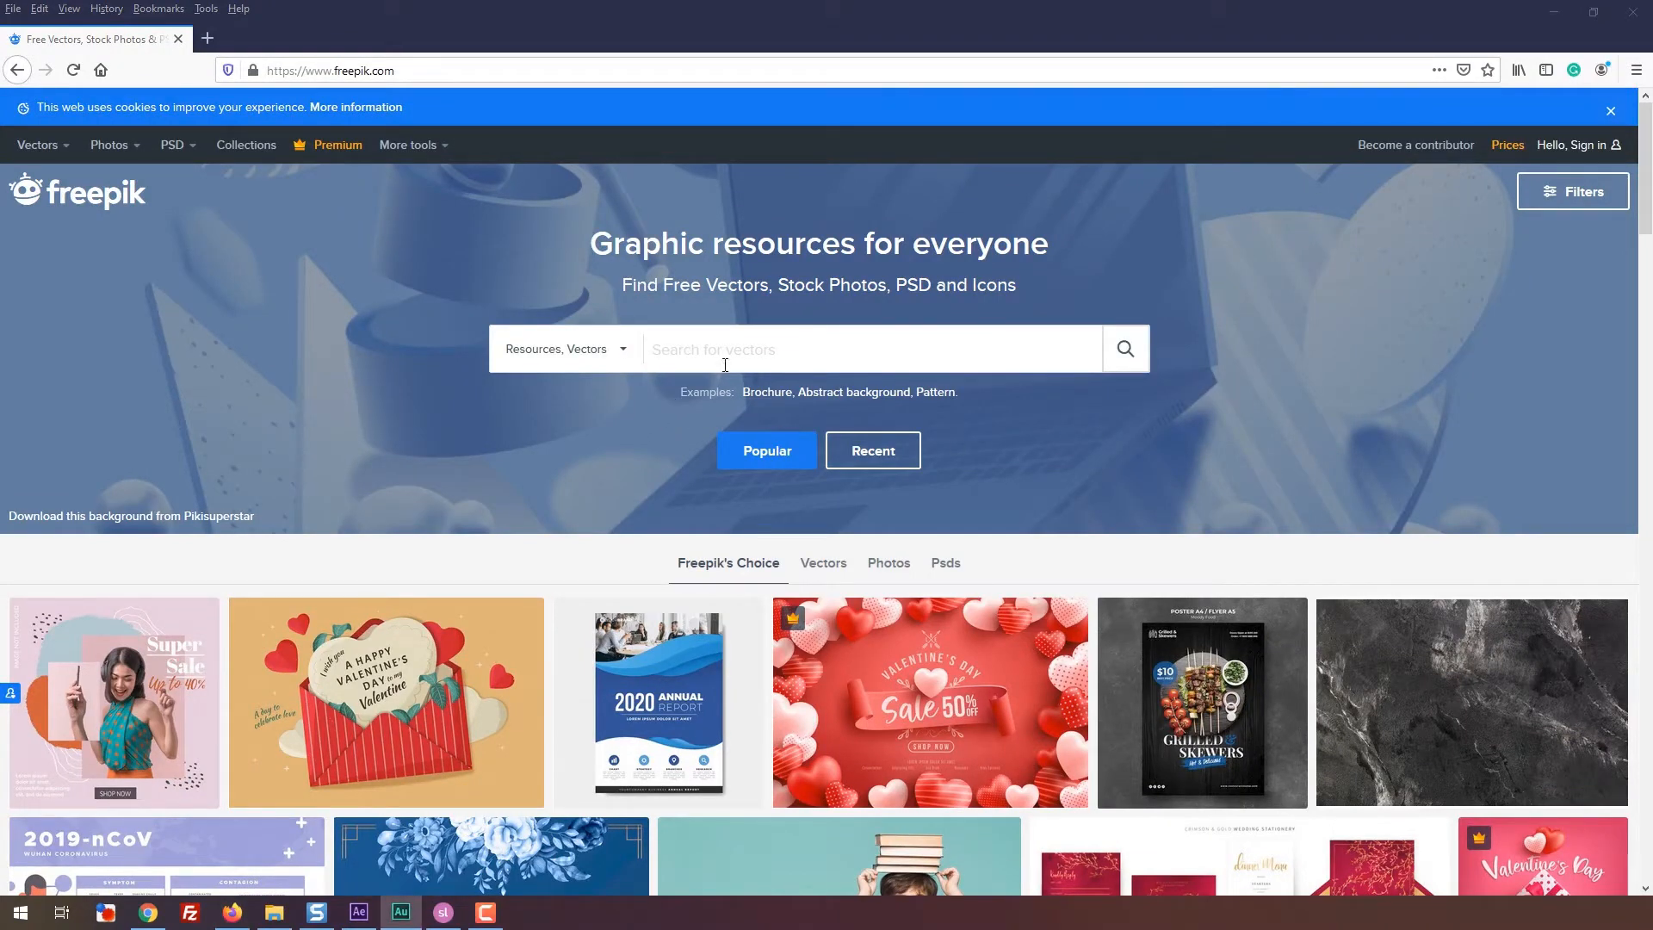
{"action": "type", "text": "pp"}
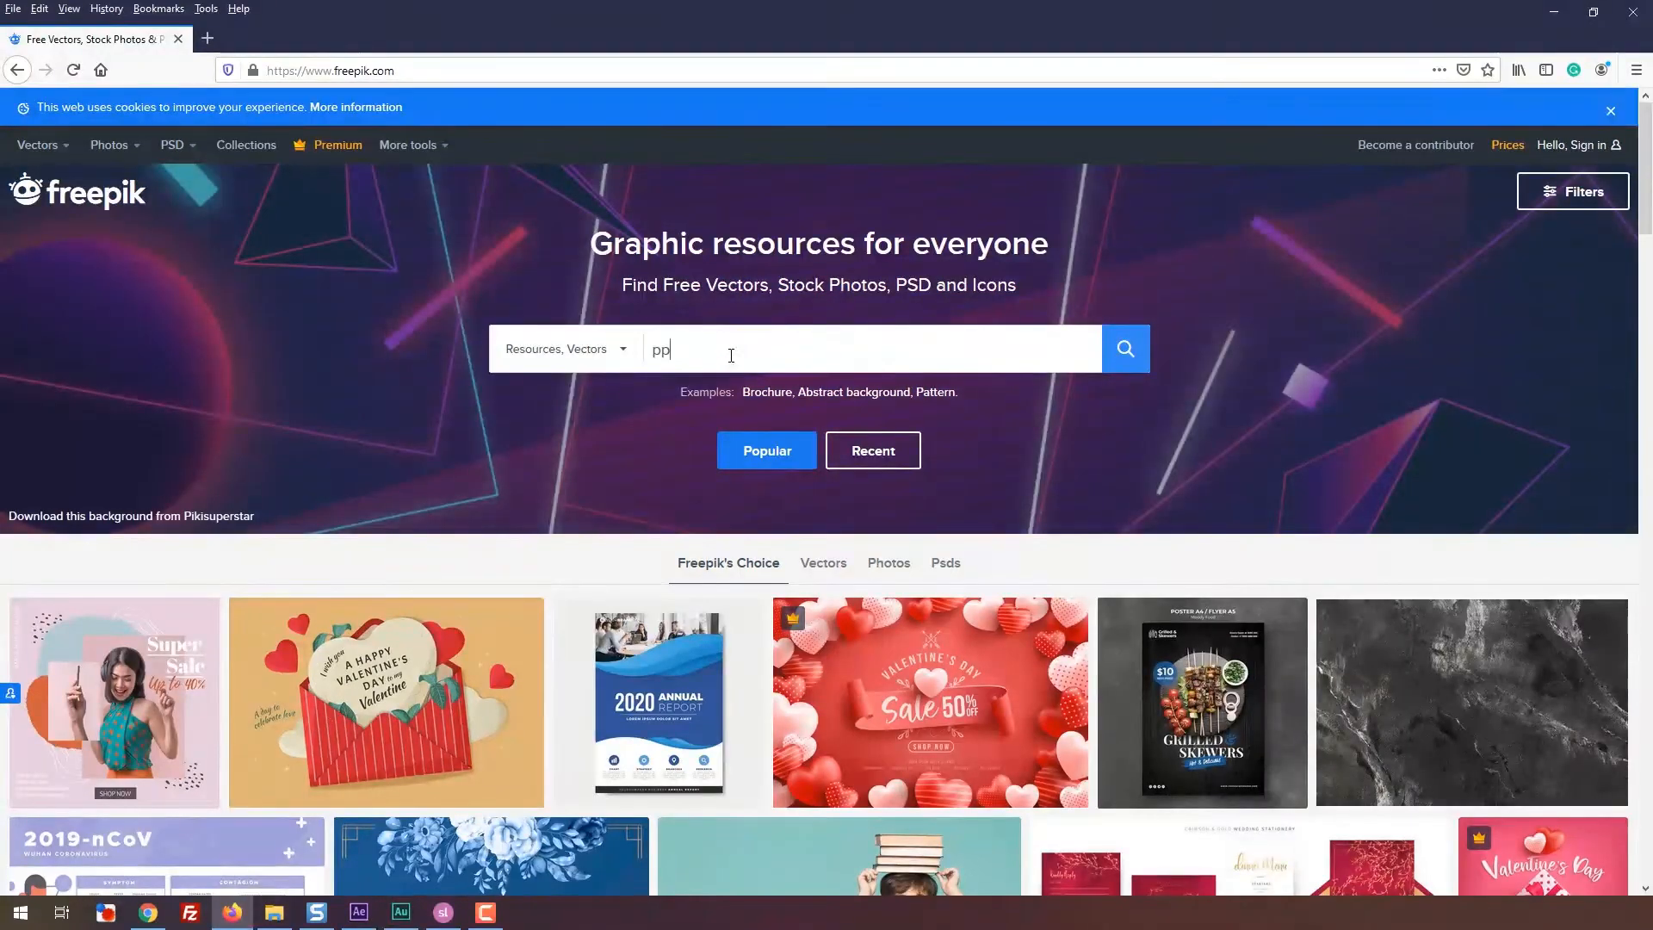
{"action": "type", "text": "owerpoint"}
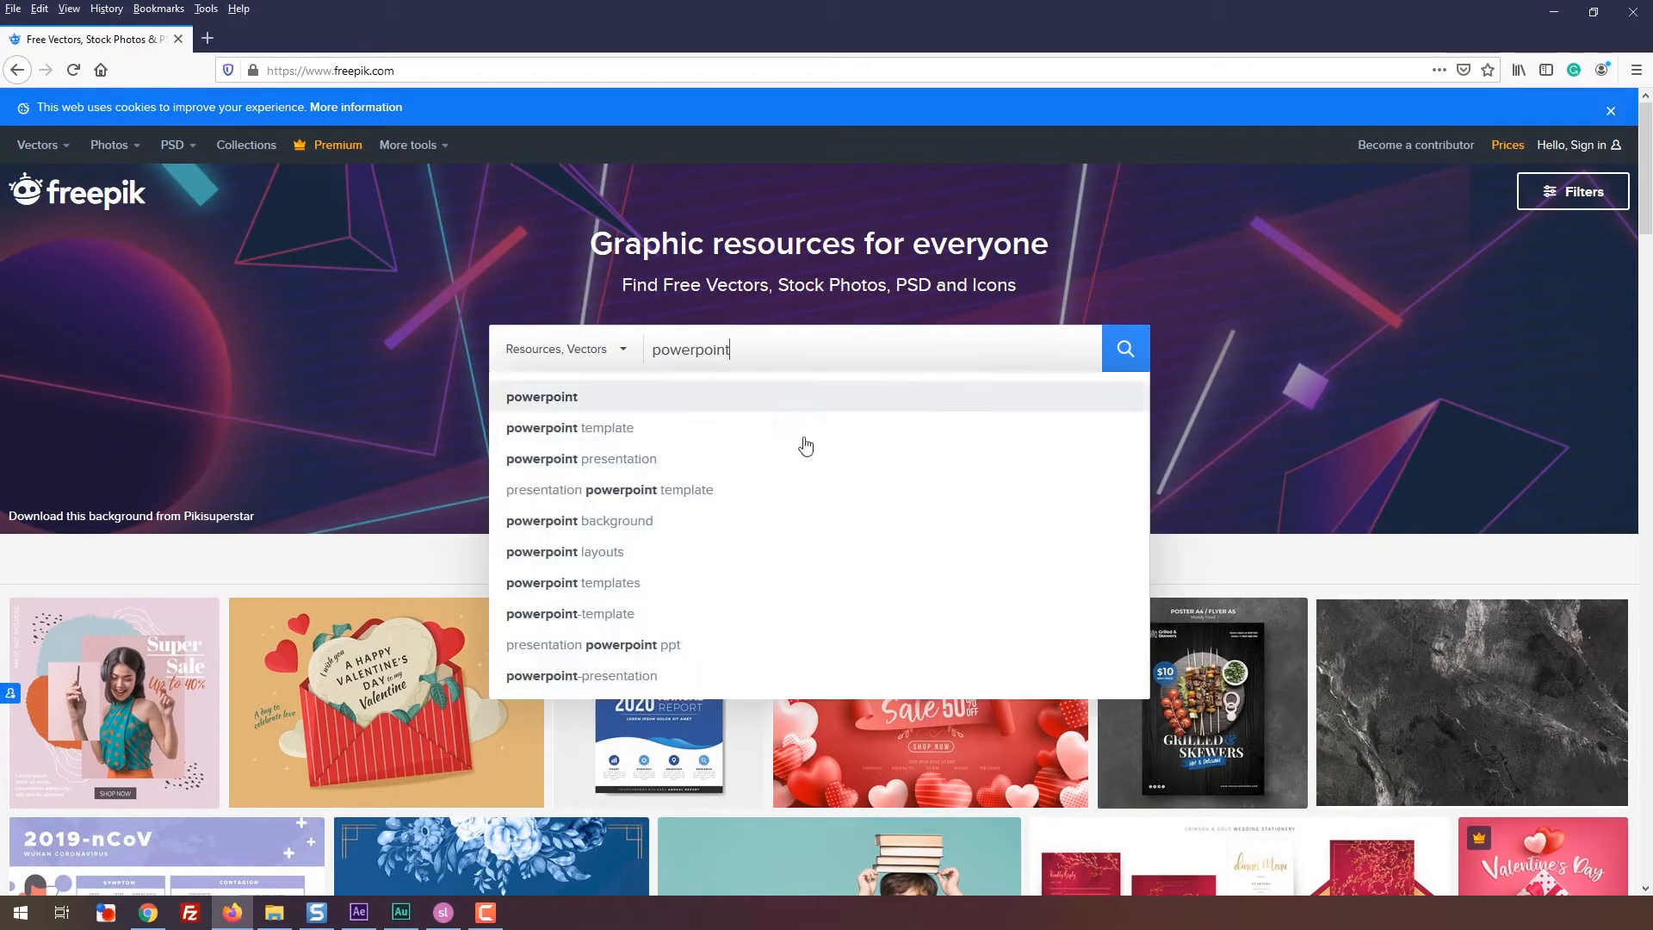
{"action": "left_click", "coordinate": [1125, 348]}
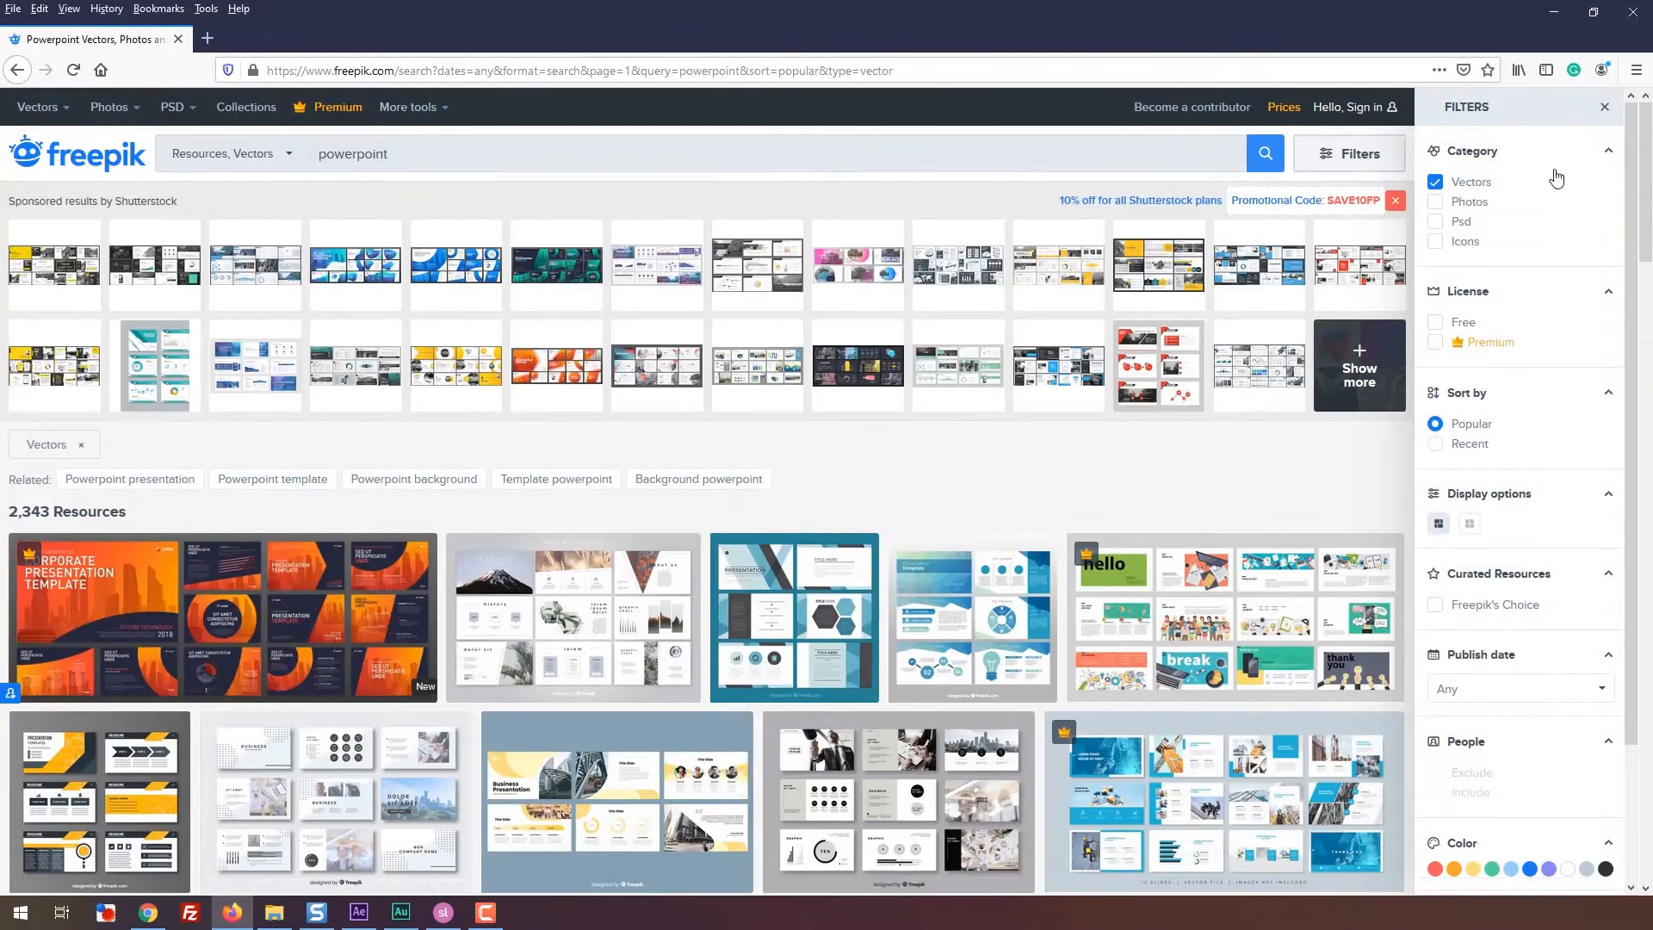
{"action": "left_click", "coordinate": [1603, 107]}
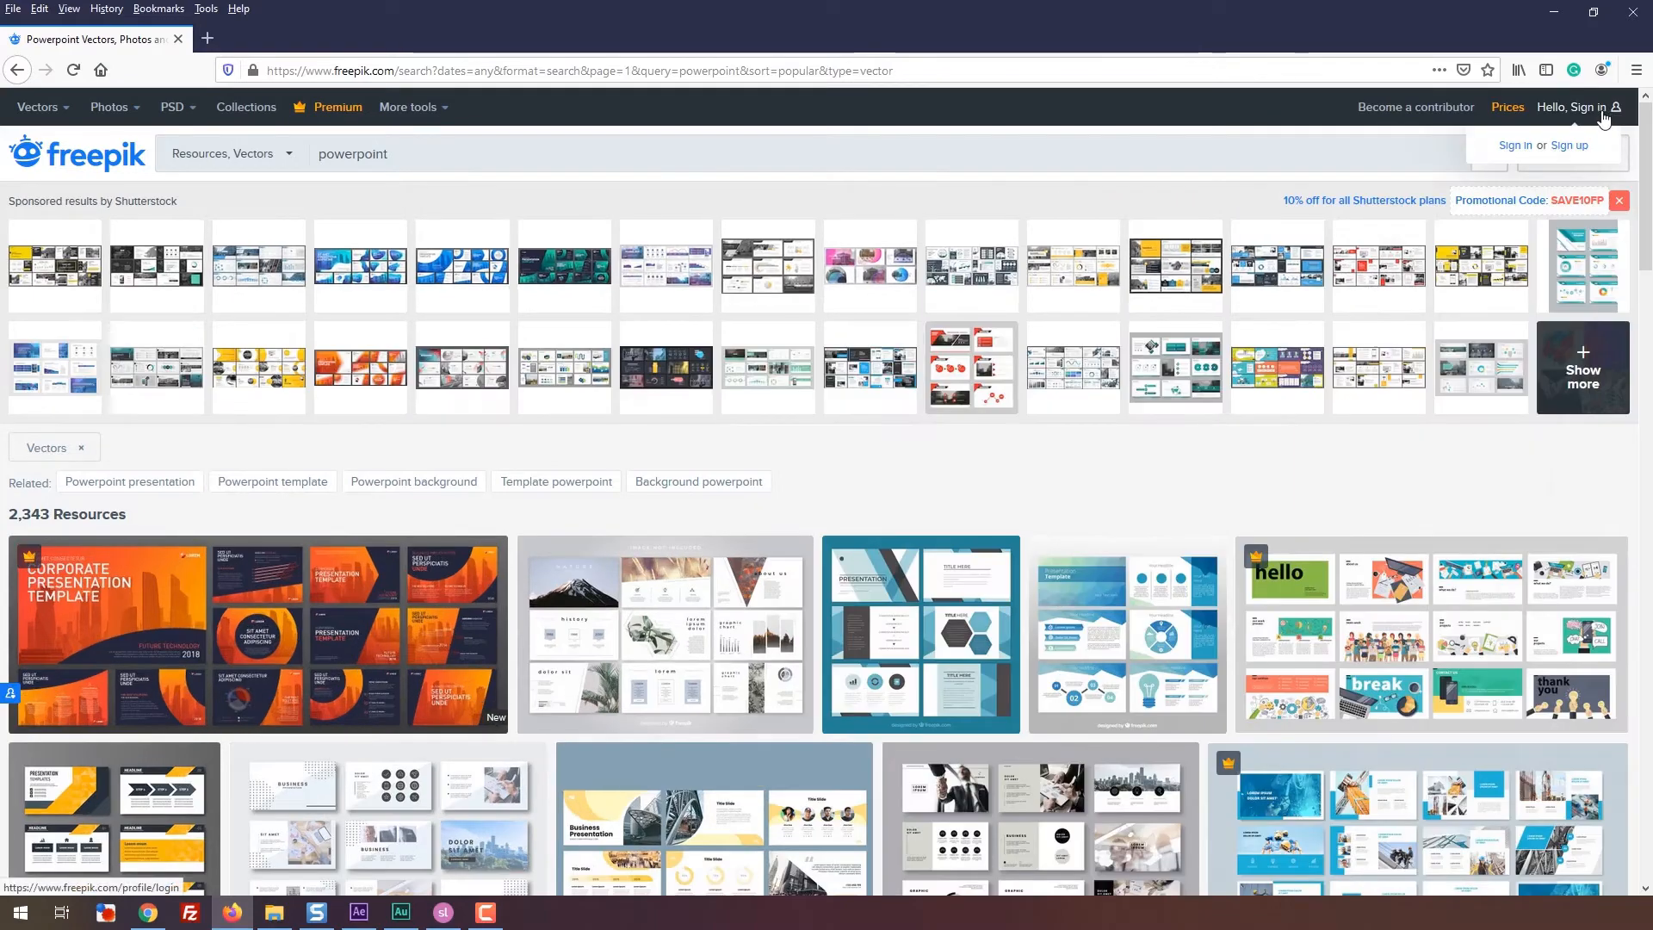
{"action": "scroll", "scroll_direction": "down", "scroll_amount": 3}
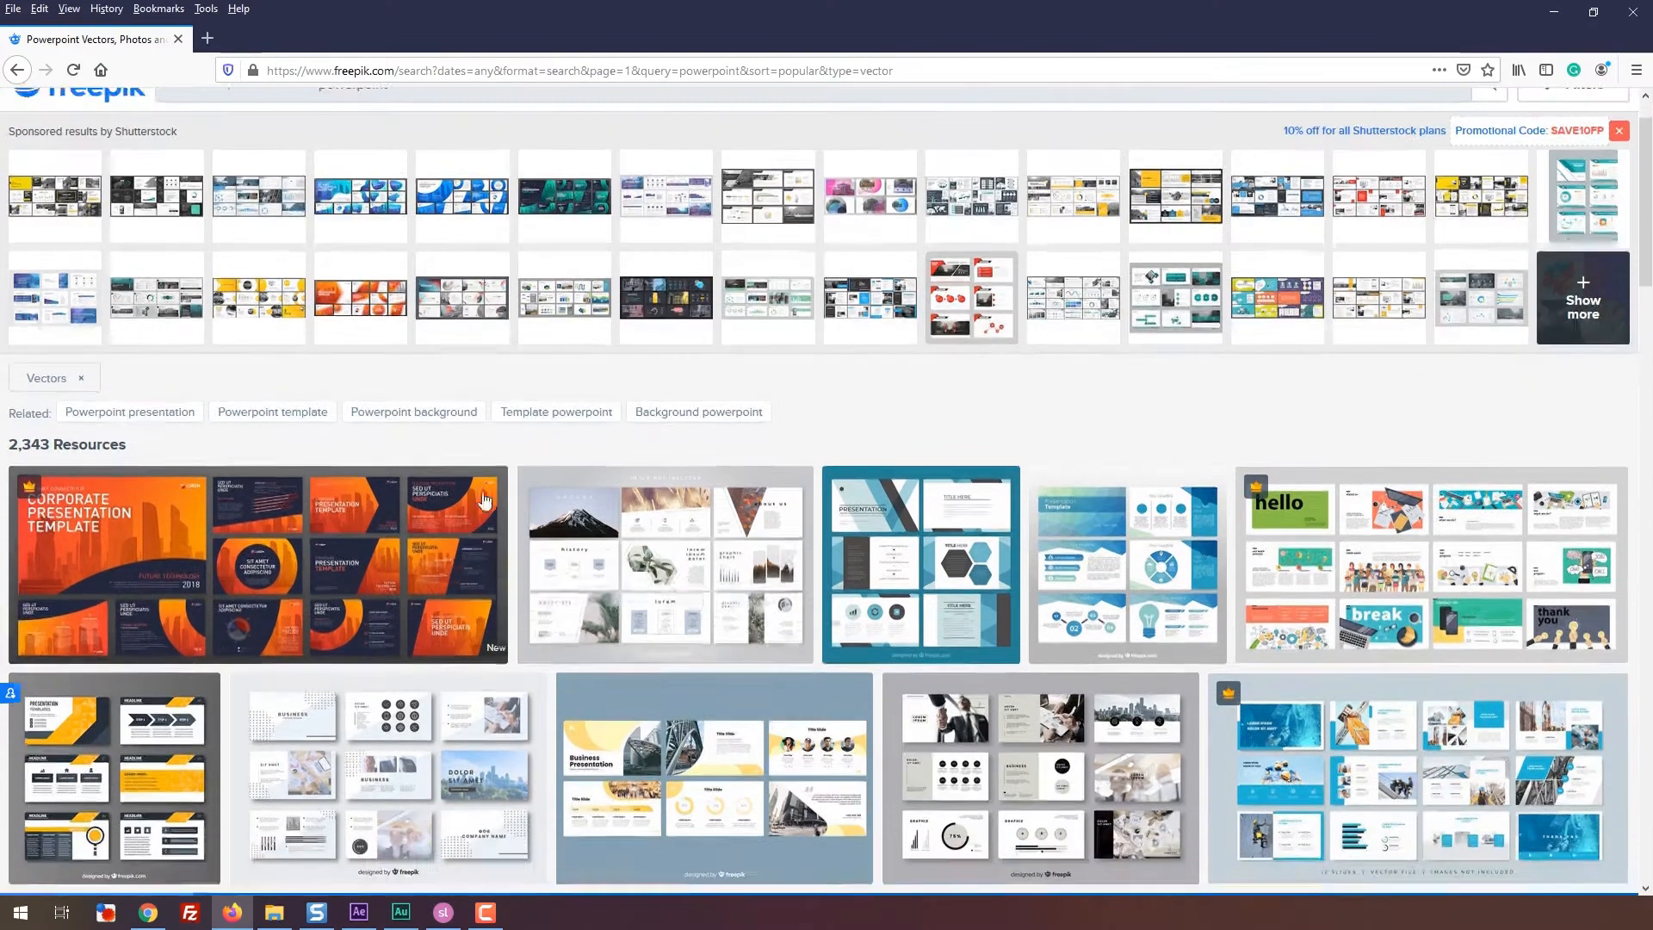
{"action": "scroll", "scroll_direction": "down", "scroll_amount": 3}
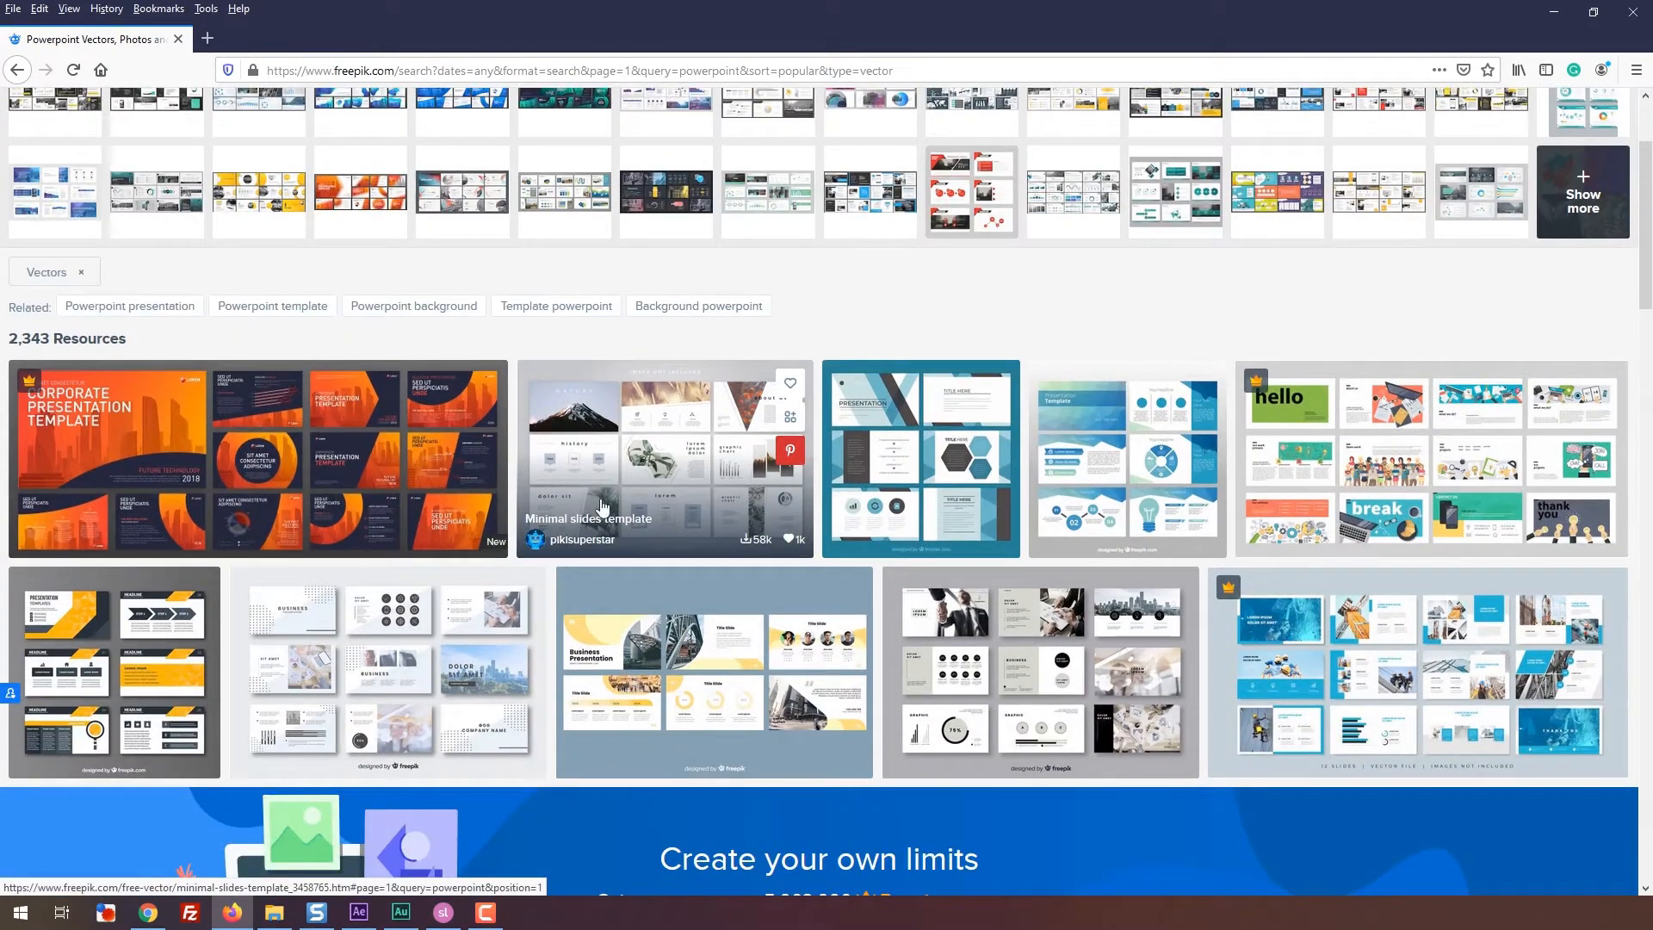
{"action": "scroll", "scroll_direction": "down", "scroll_amount": 3}
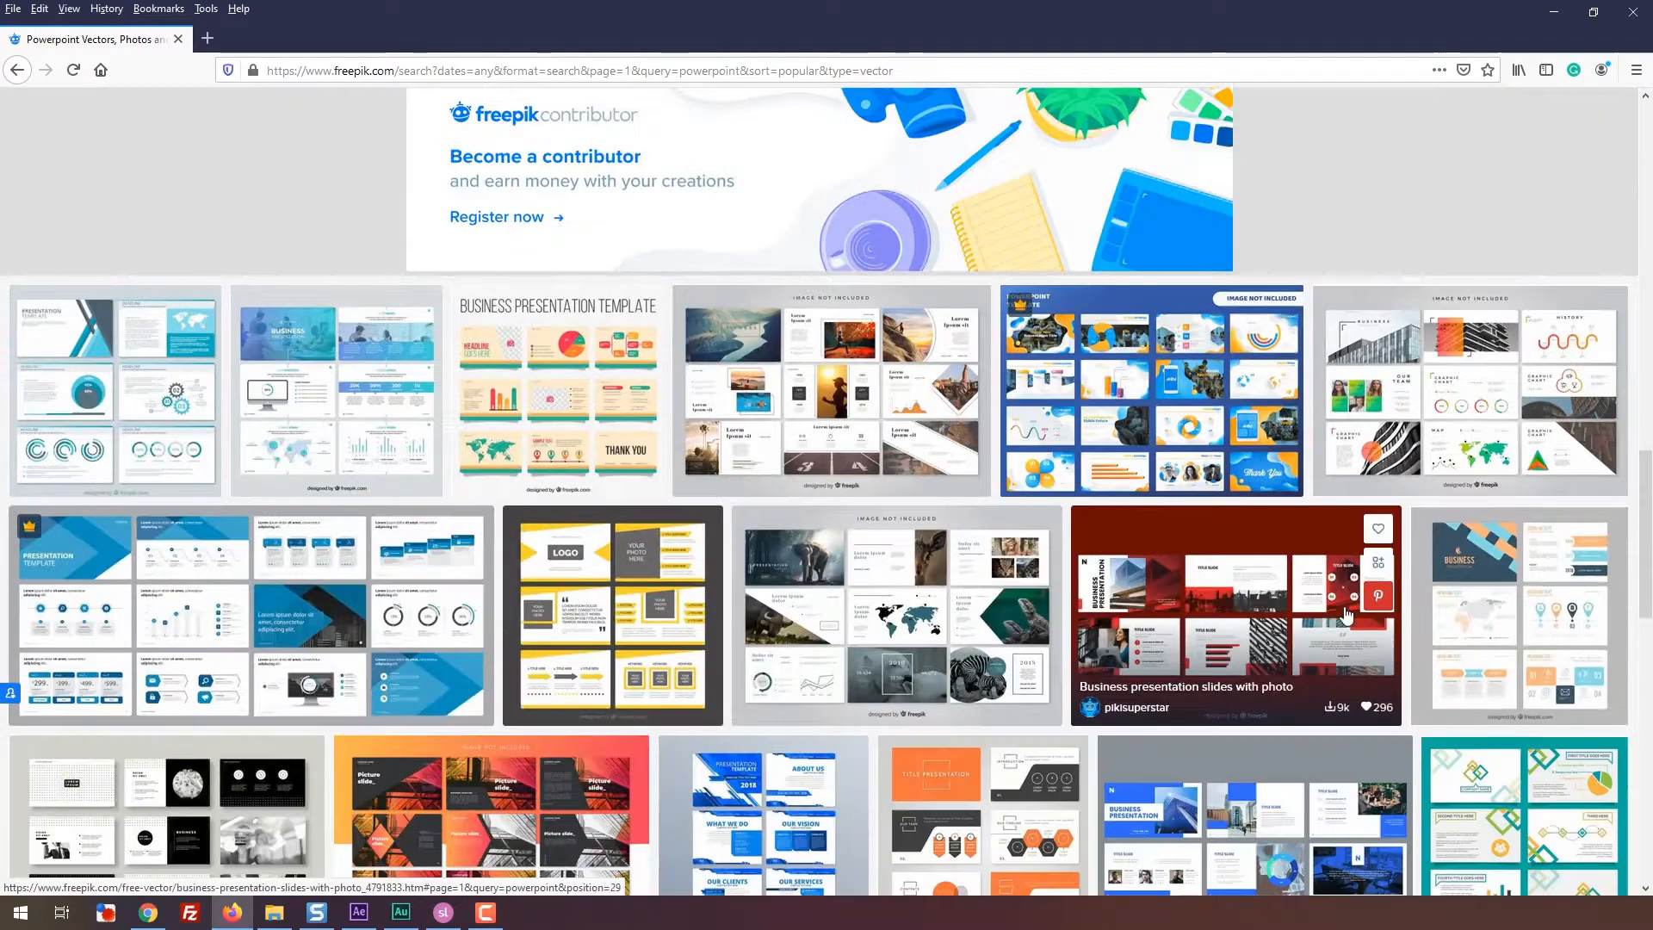
{"action": "left_click", "coordinate": [113, 391]}
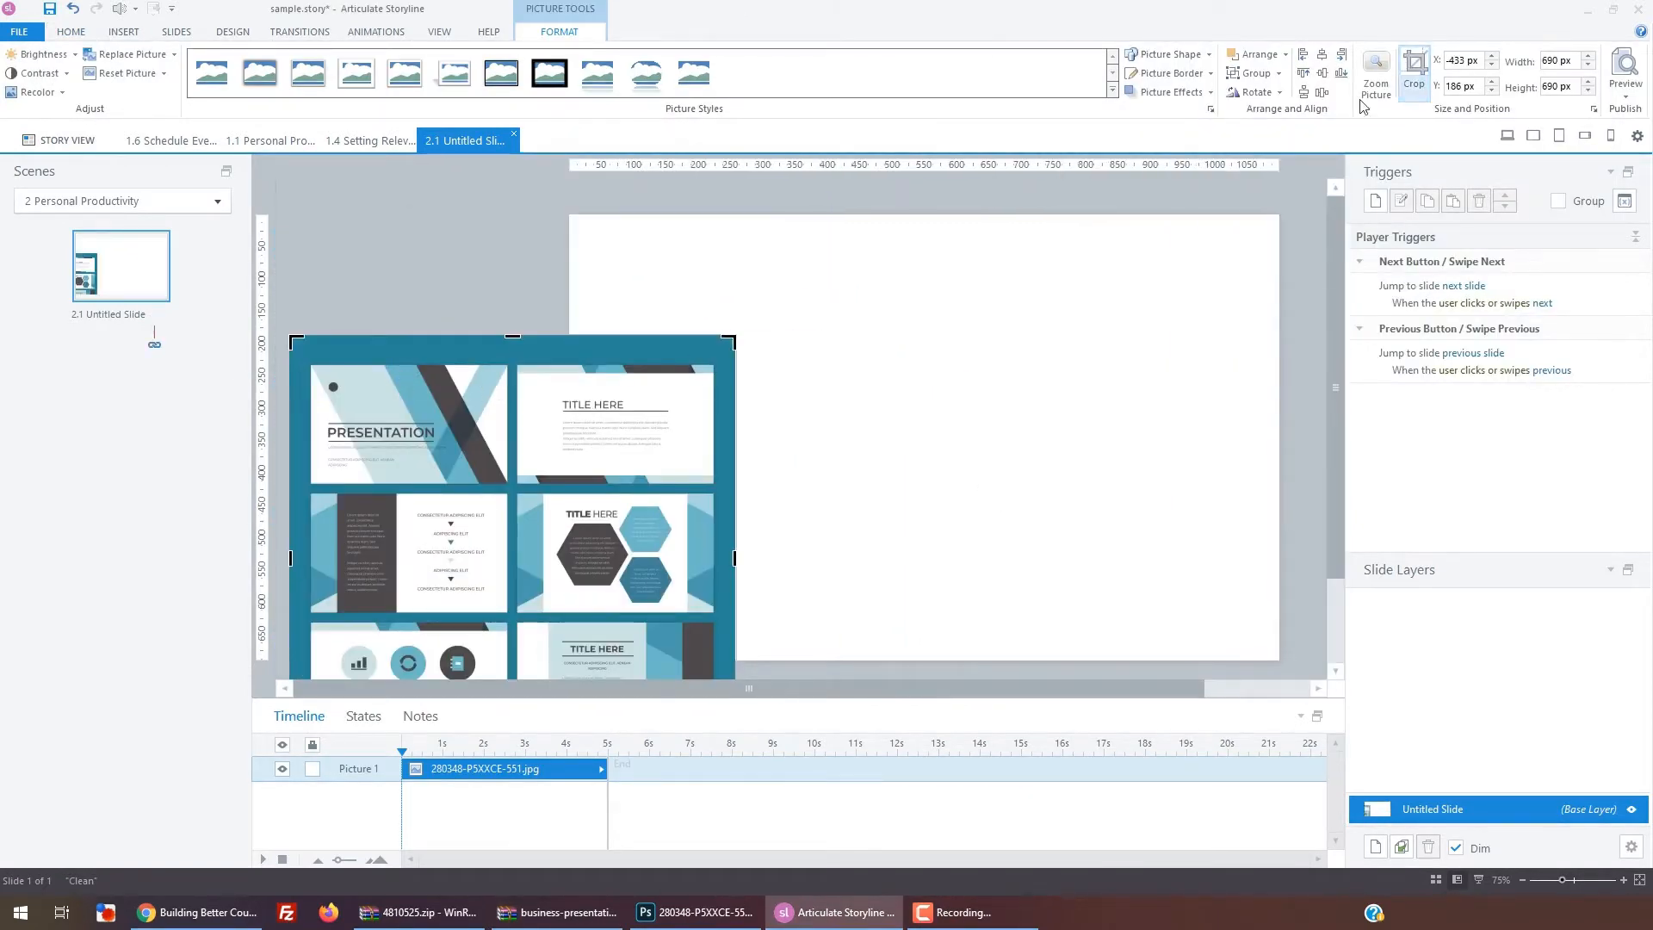
Insert a rectangle shape to draw as an angled stripe over the template picture.
{"action": "left_click", "coordinate": [1412, 80]}
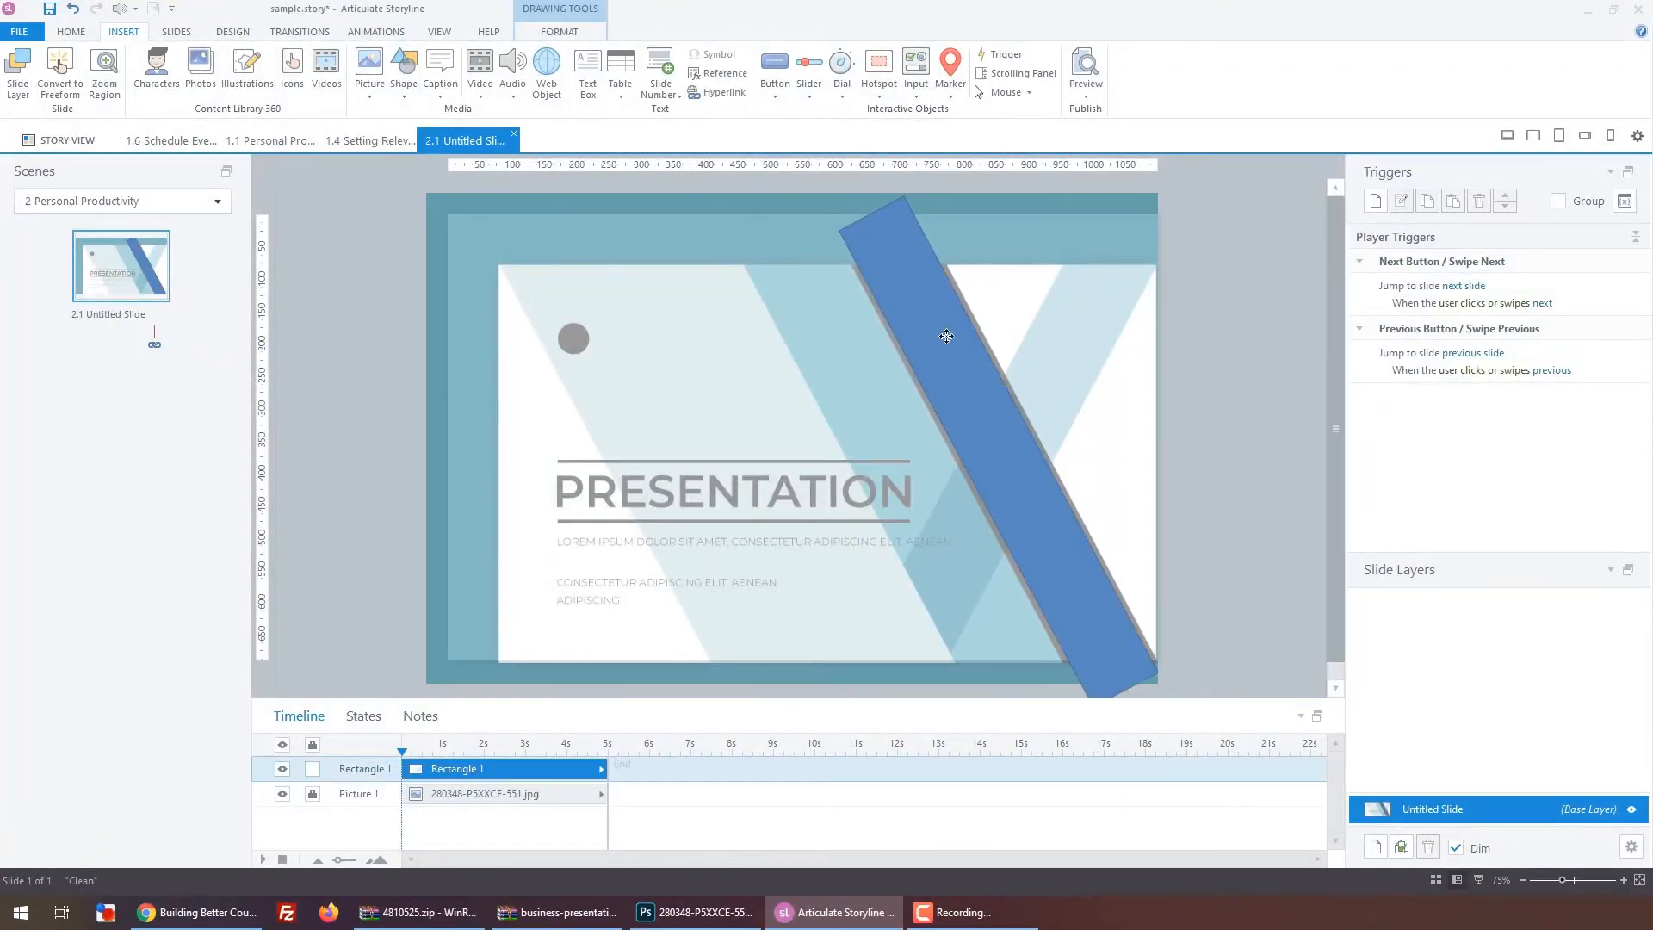
Set the first stripe's fill transparency in Format Shape and close the settings.
{"action": "left_click", "coordinate": [945, 336]}
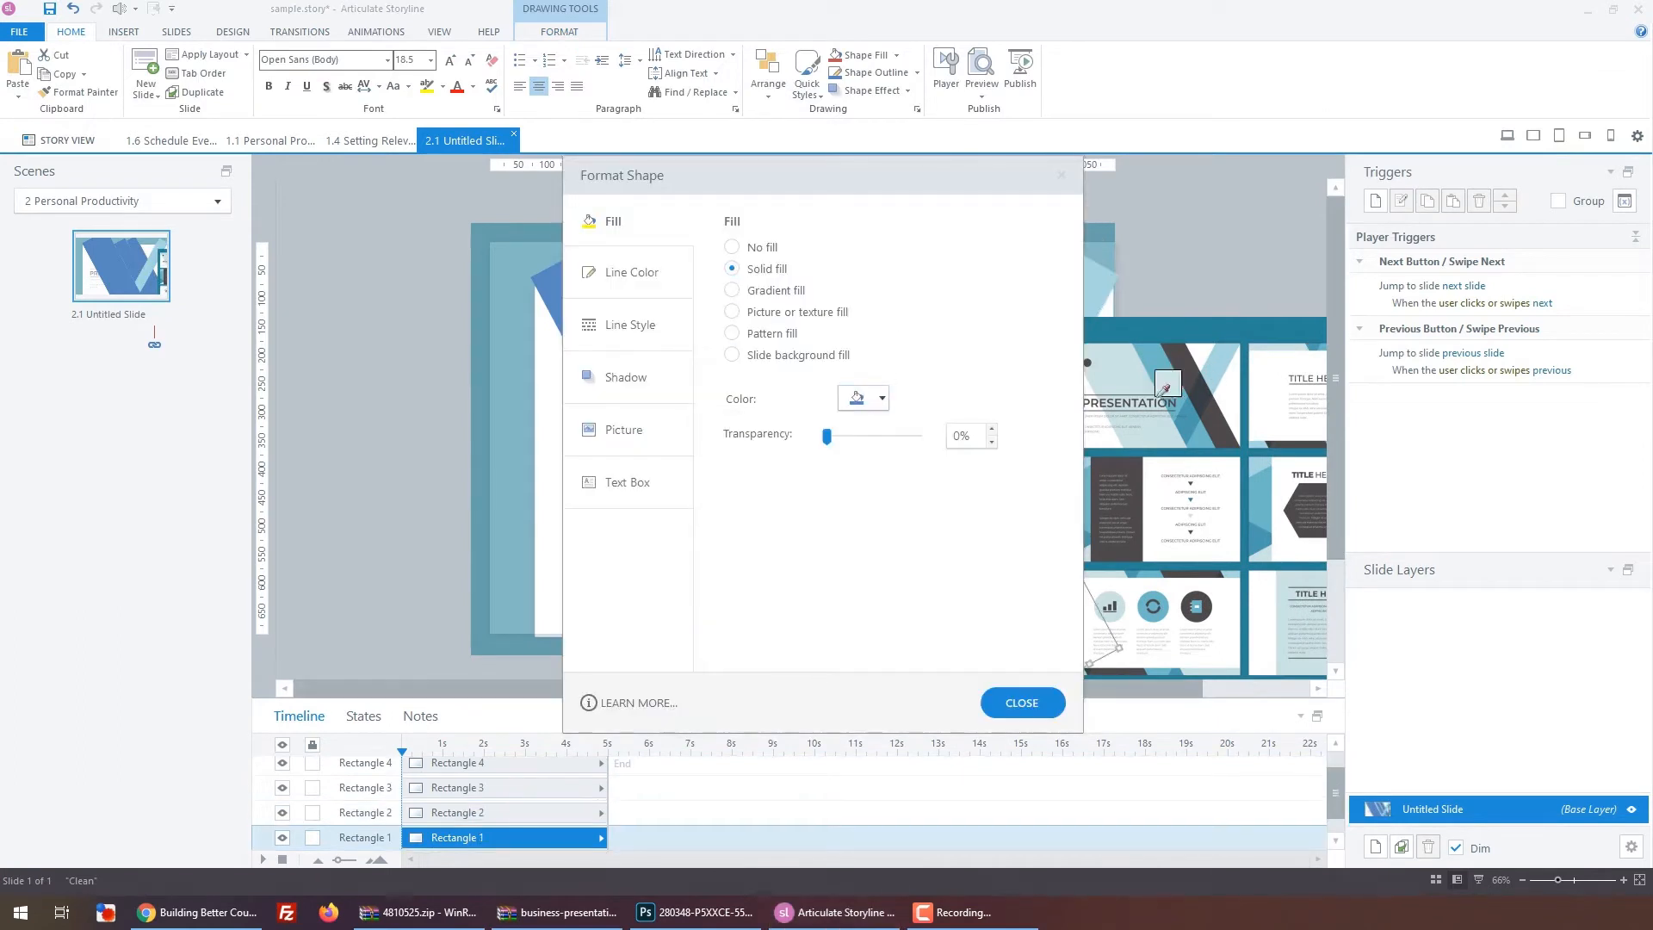
{"action": "left_click", "coordinate": [1018, 702]}
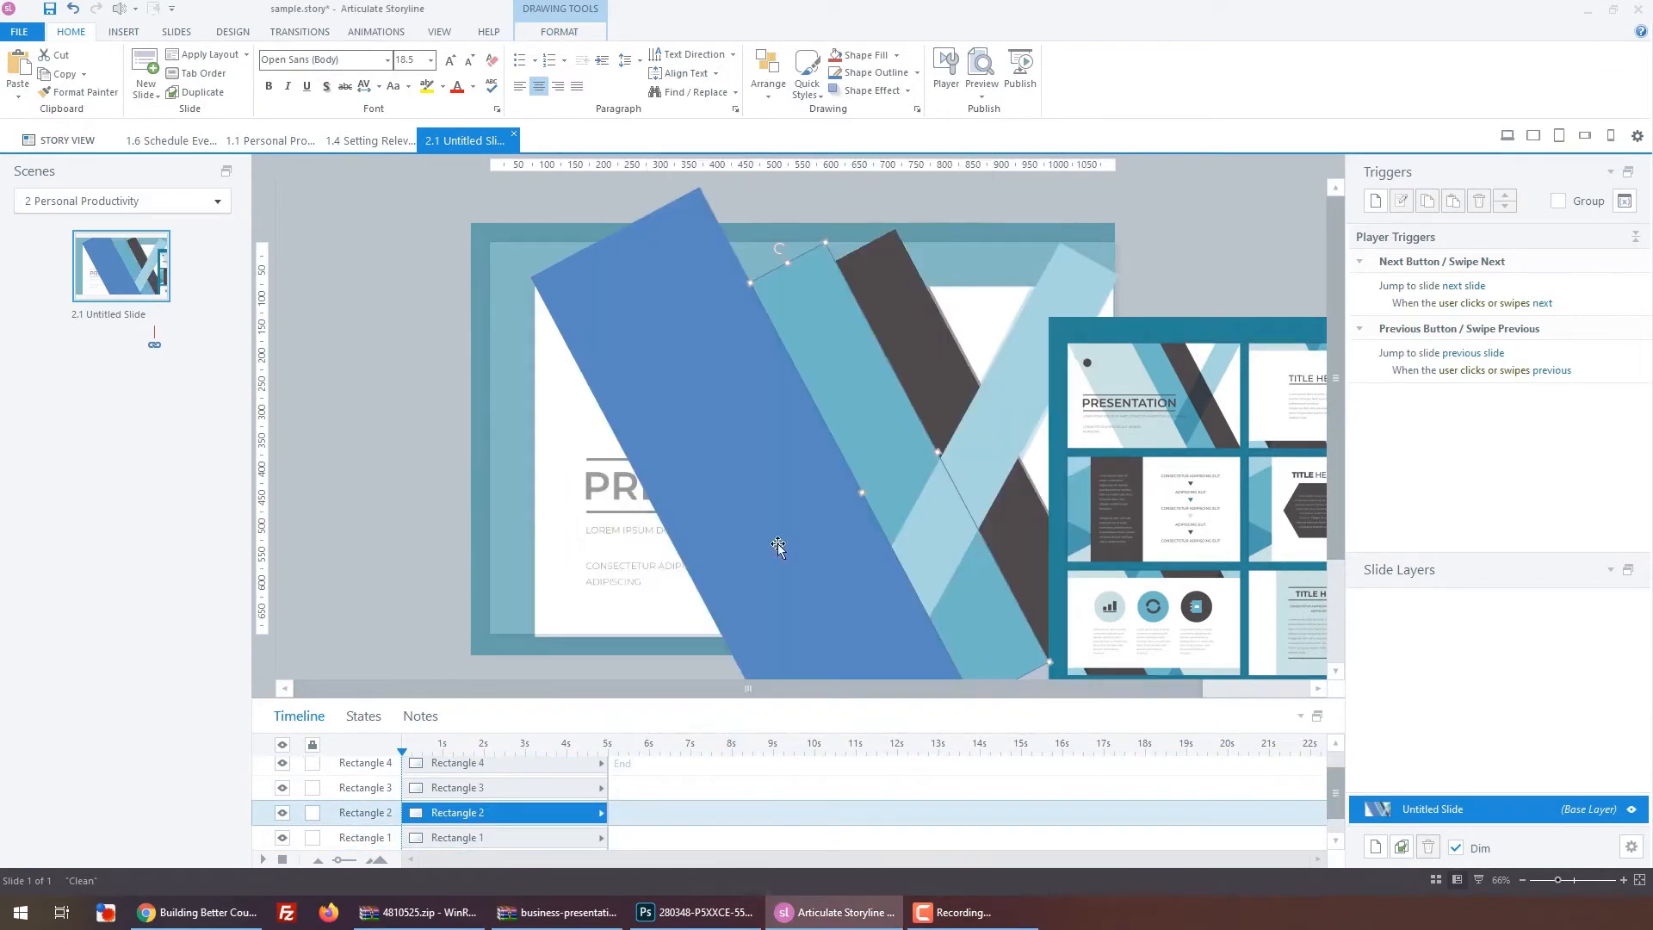
Make the next stripe semi-transparent and select another stripe to adjust.
{"action": "left_click", "coordinate": [364, 787]}
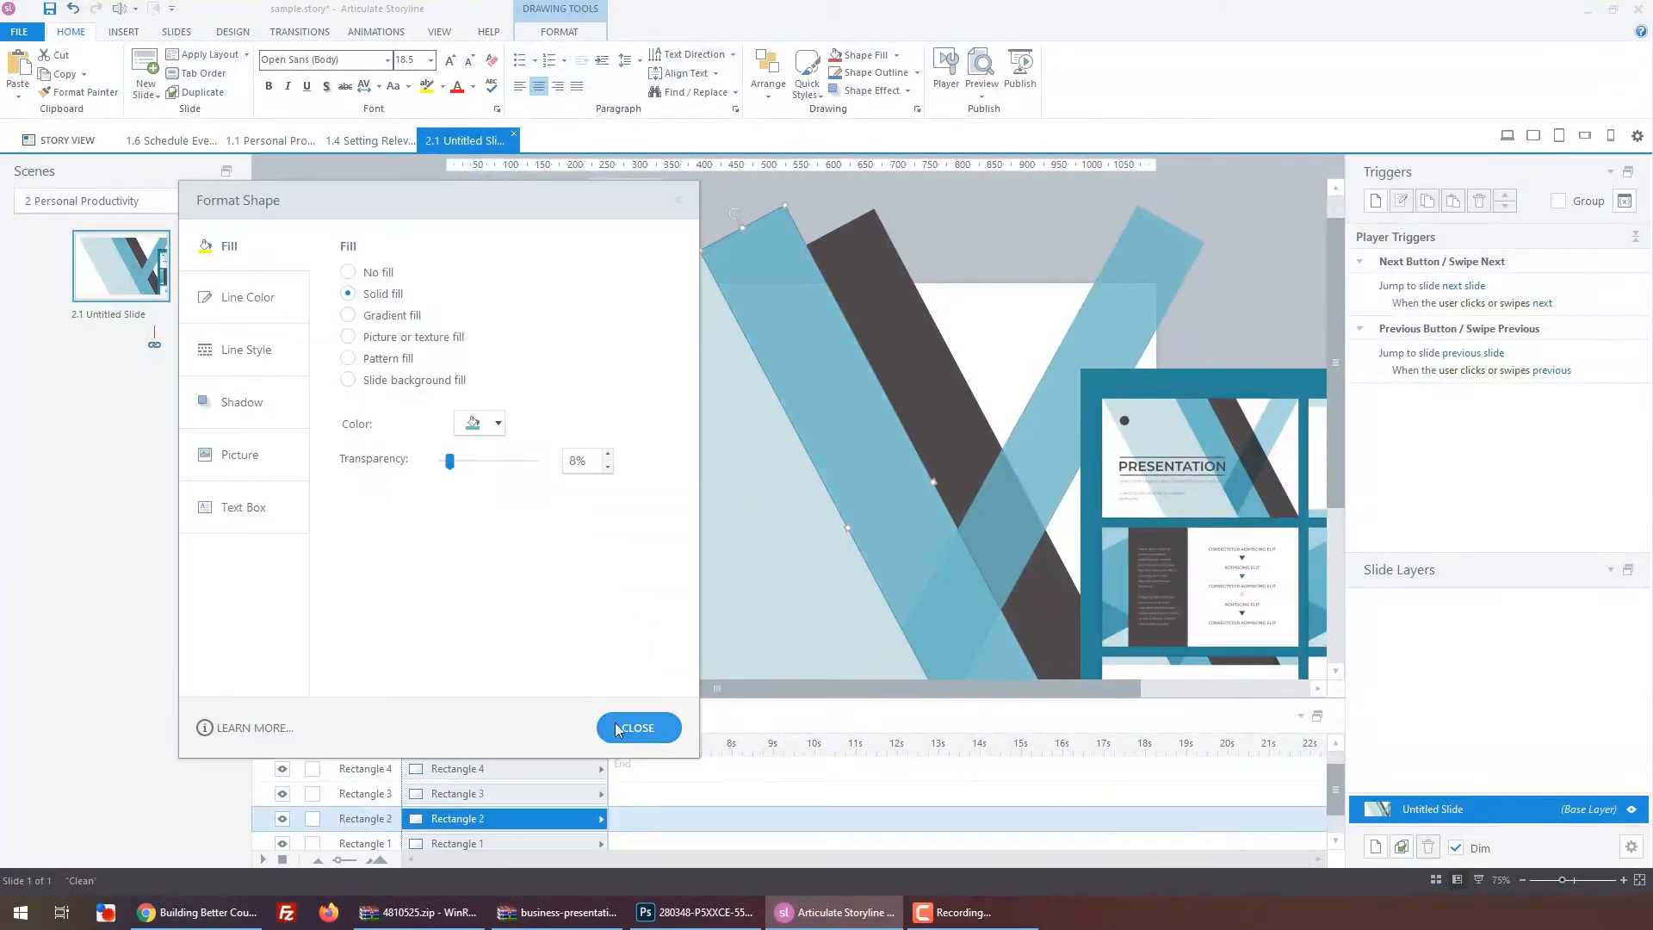
{"action": "left_click", "coordinate": [636, 729]}
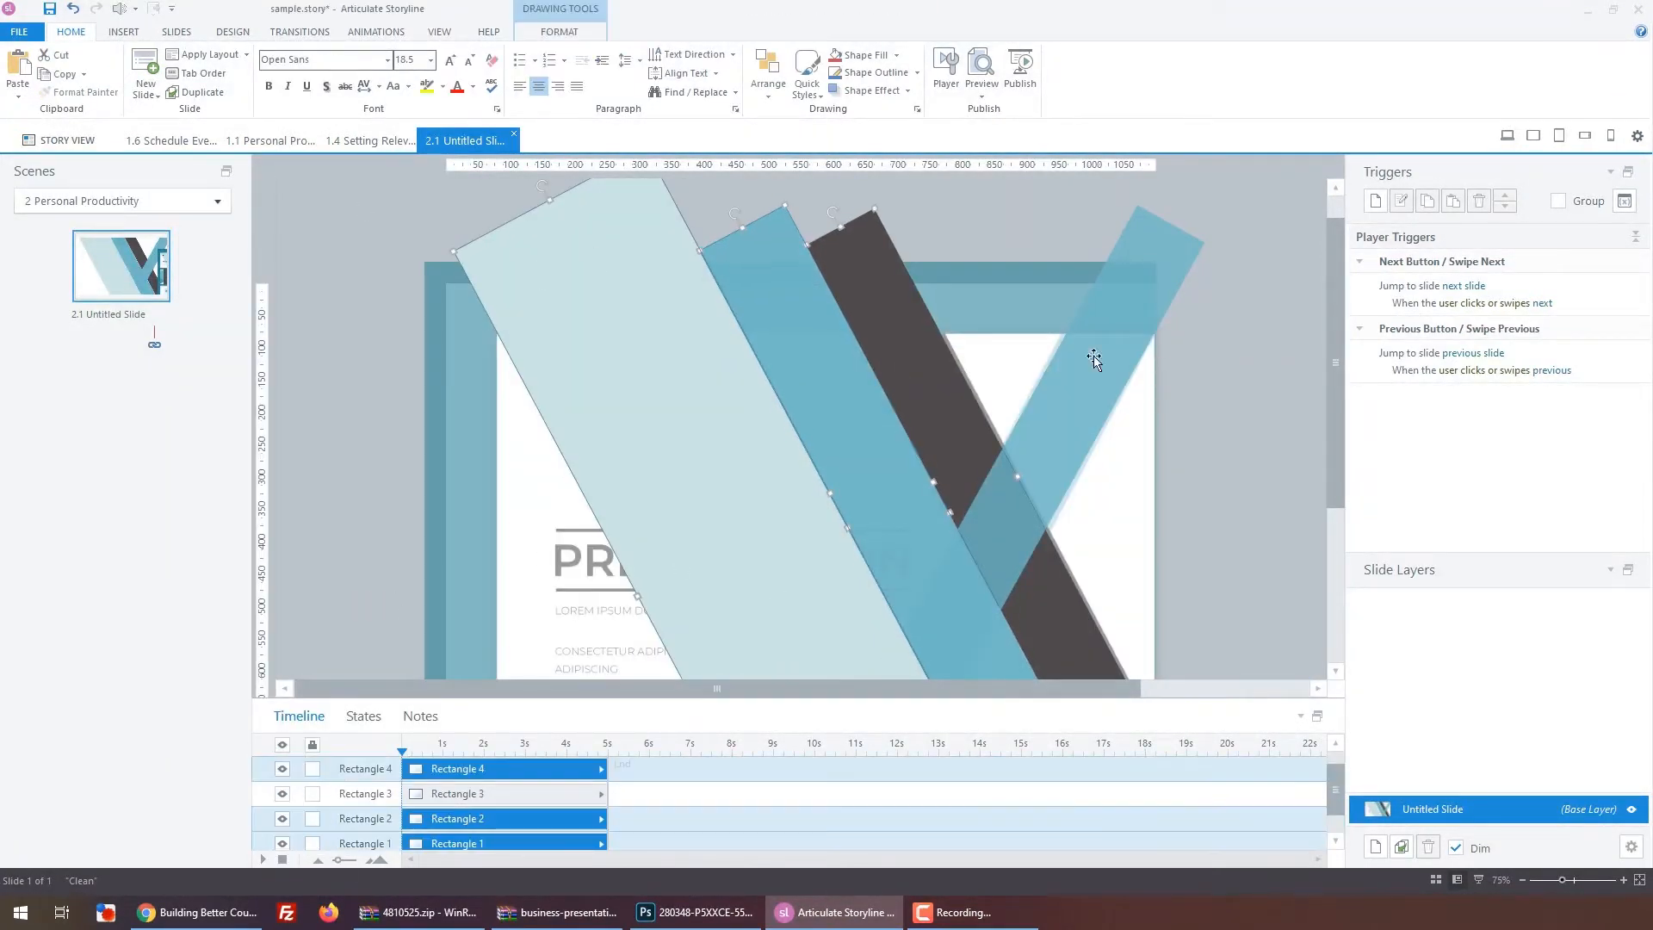
{"action": "left_click", "coordinate": [123, 31]}
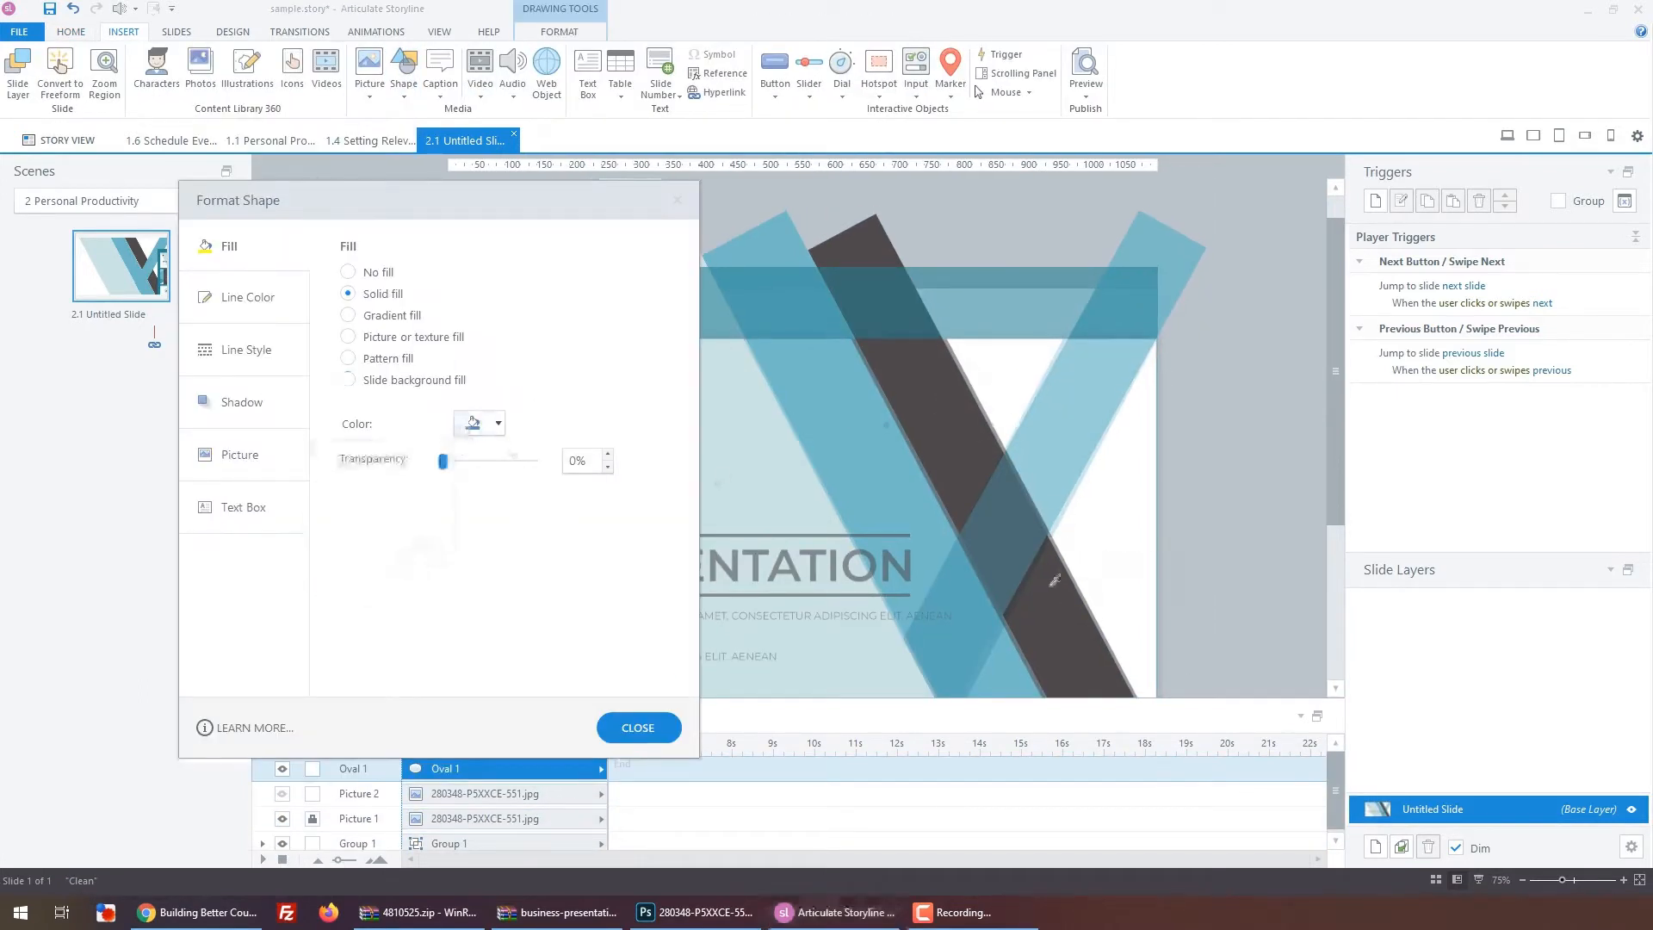
Finish the last stripe and insert a text box for the bold PRODUCTIVITY title.
{"action": "left_click", "coordinate": [637, 727]}
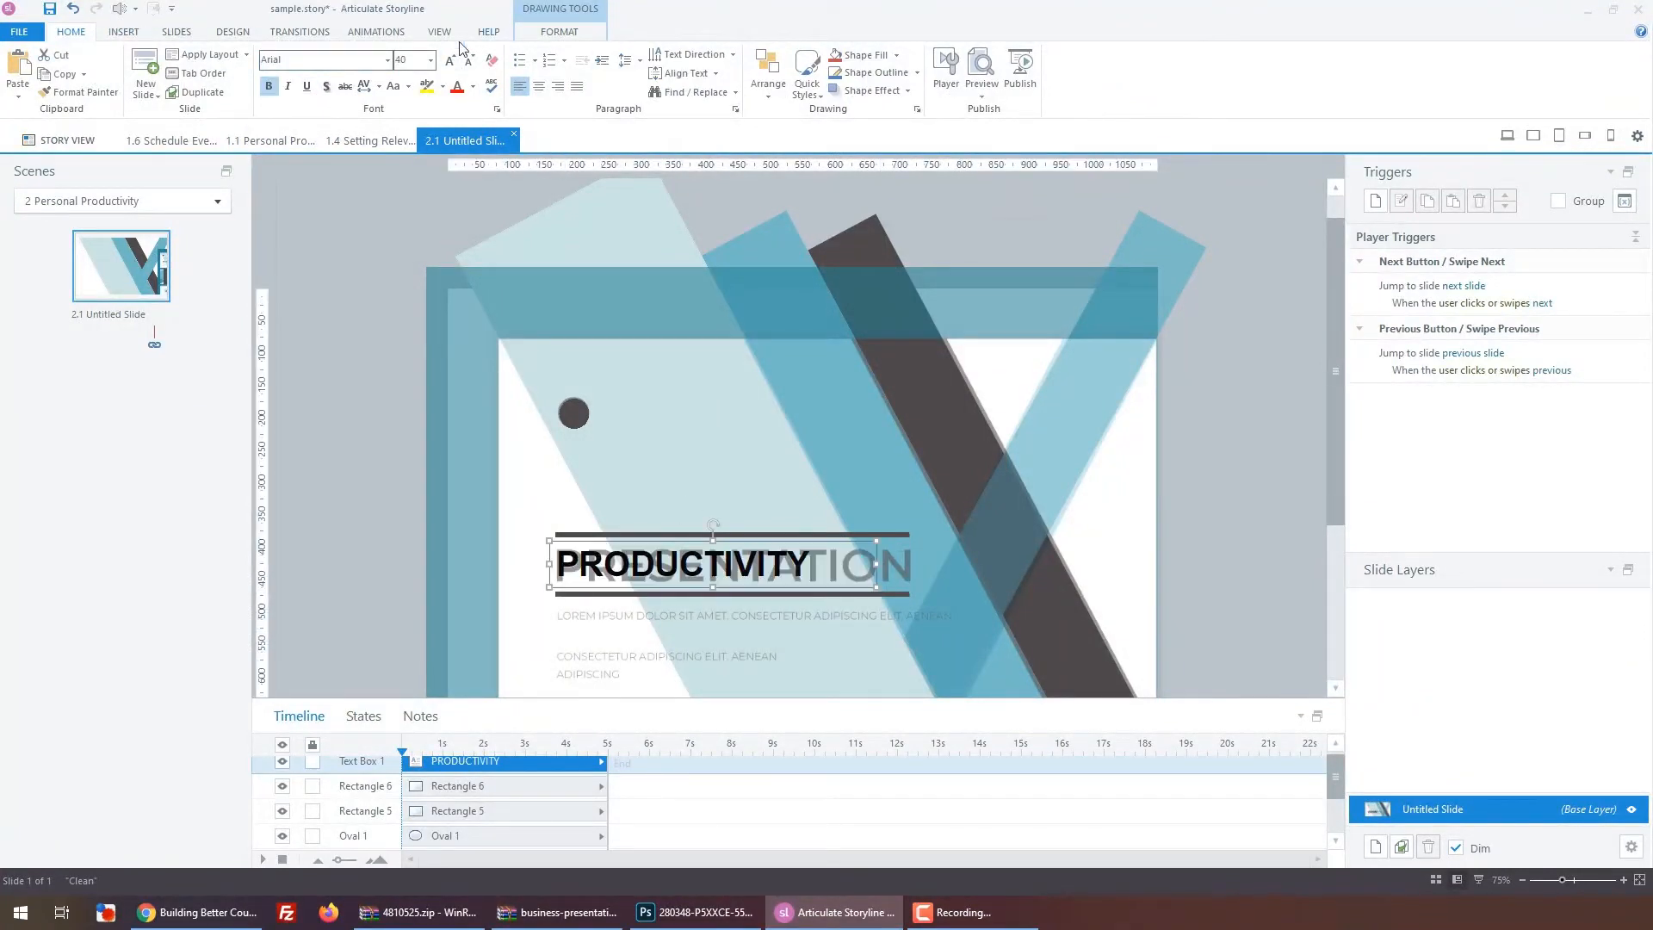
{"action": "left_click", "coordinate": [431, 59]}
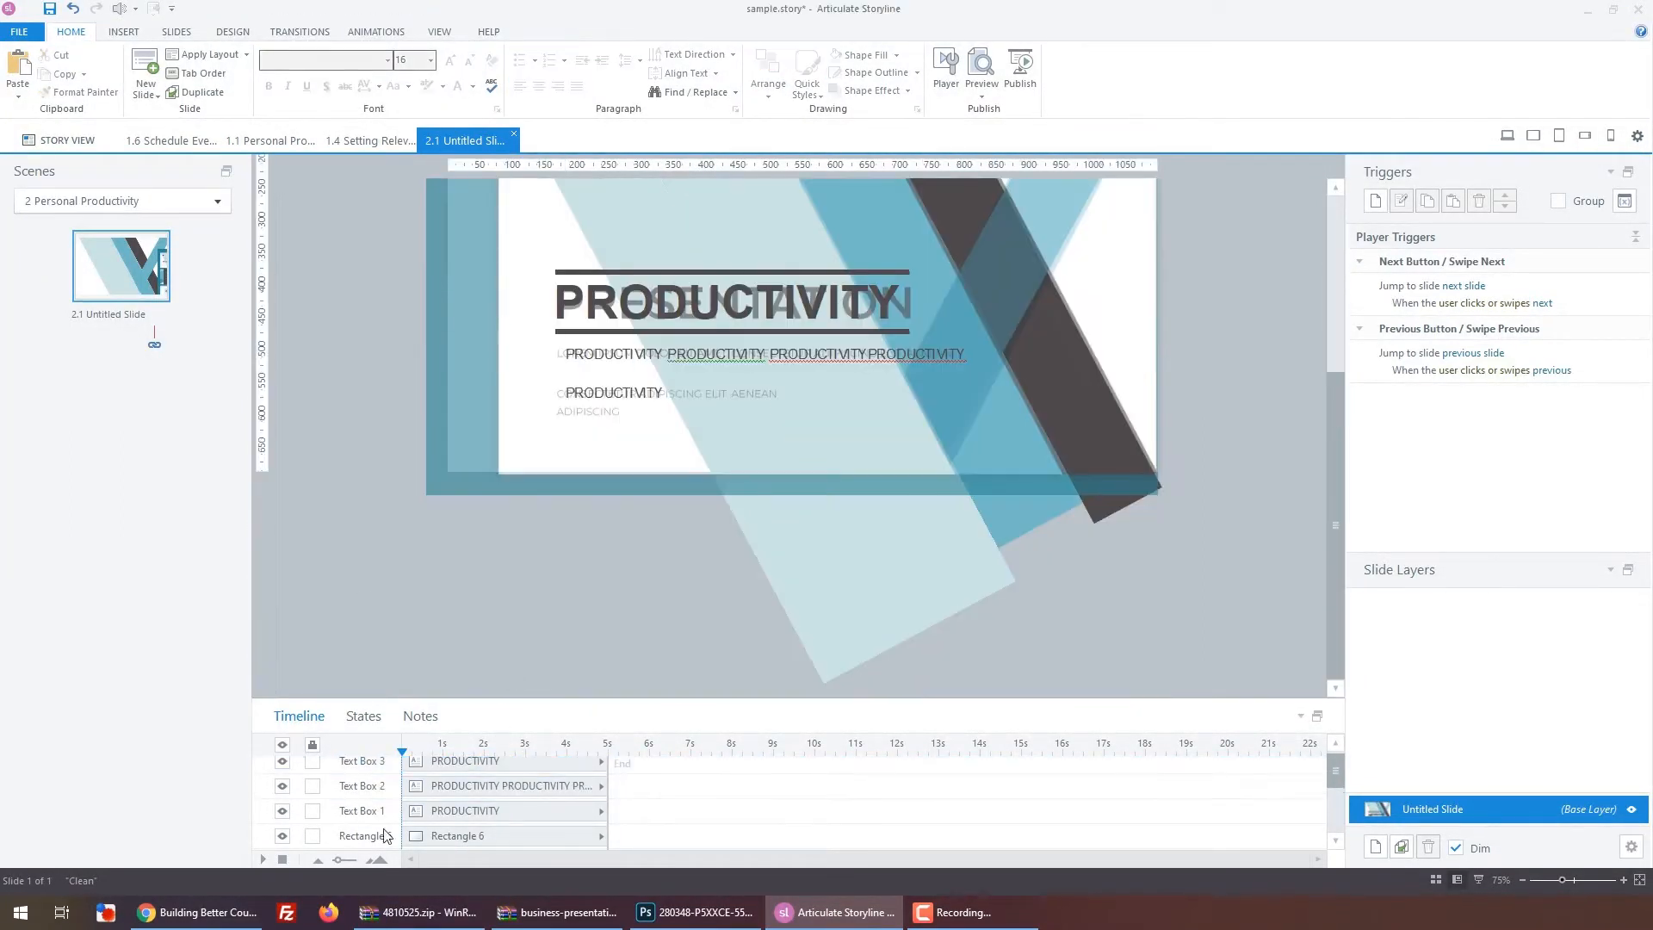
Restyle the placeholder lines and enter MANAGING MULTIPLE PRIORITIES. eLEARNING MODULE. and CLICK NEXT TO BEGIN.
{"action": "left_click", "coordinate": [980, 75]}
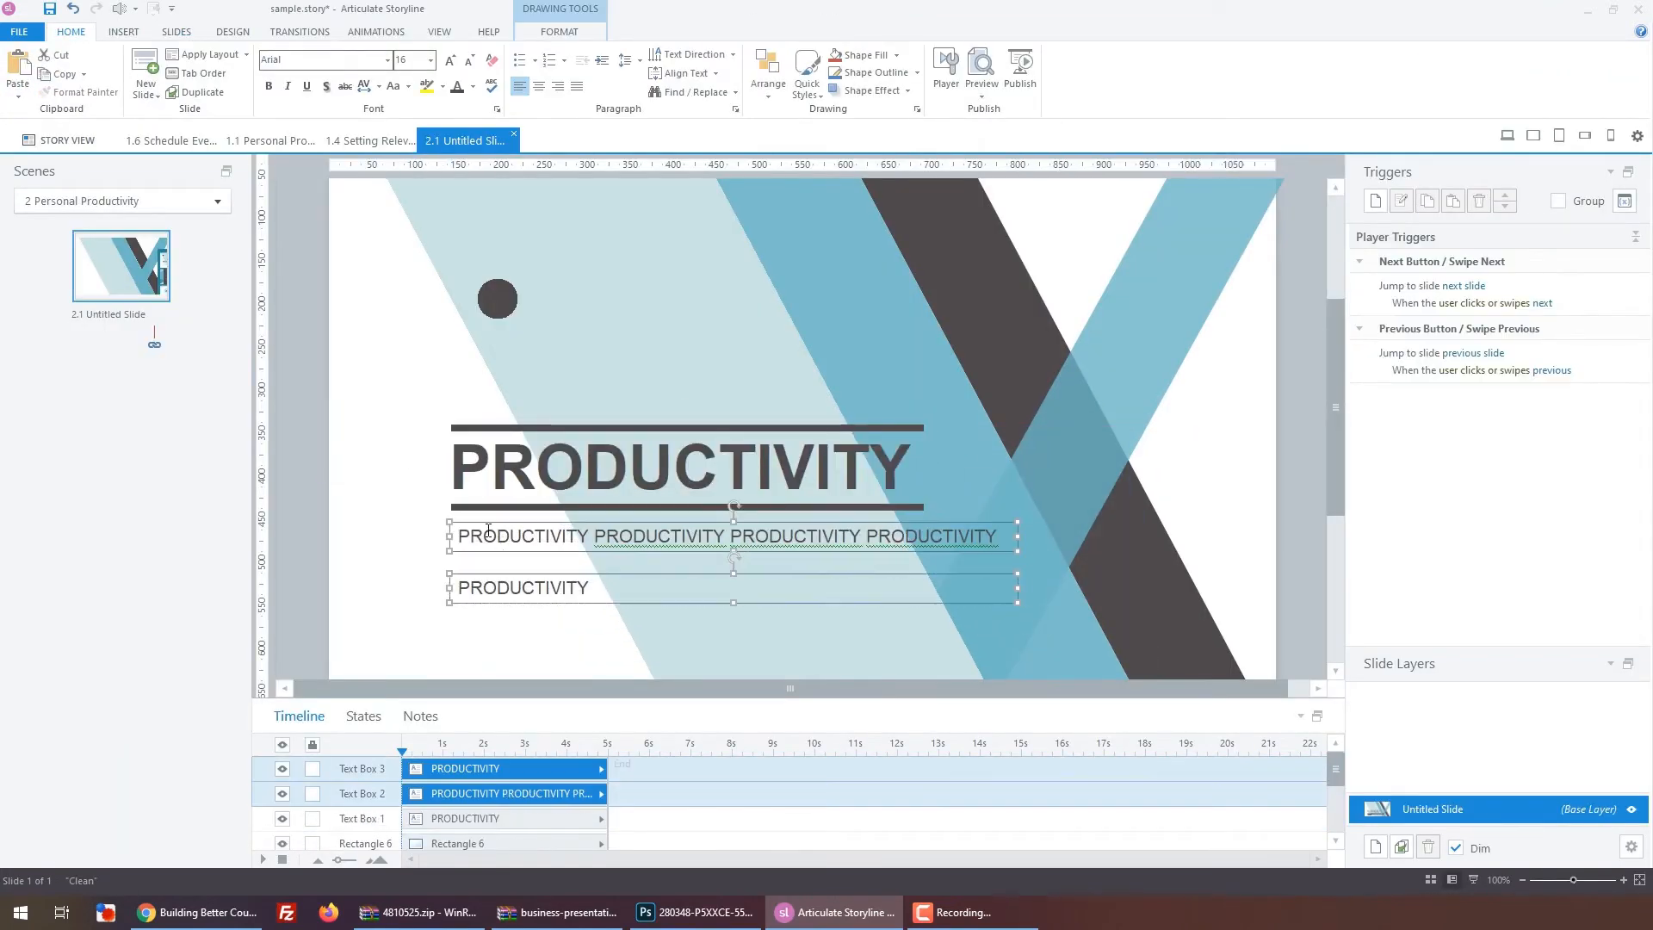
{"action": "left_click", "coordinate": [281, 825]}
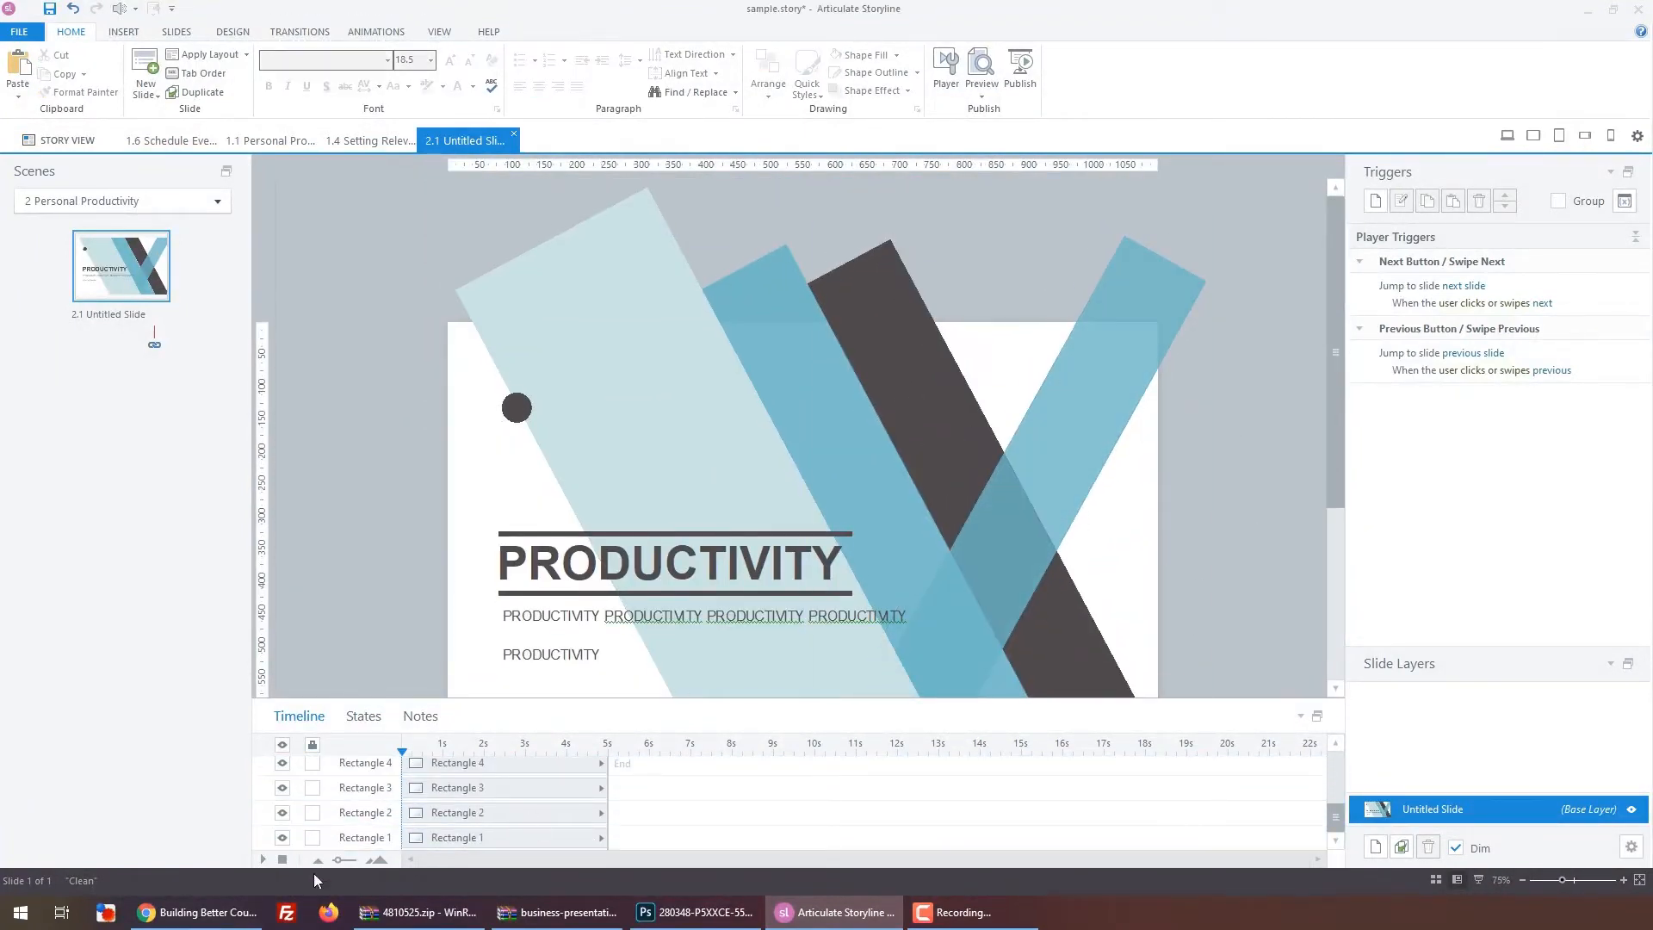
{"action": "left_click", "coordinate": [1249, 913]}
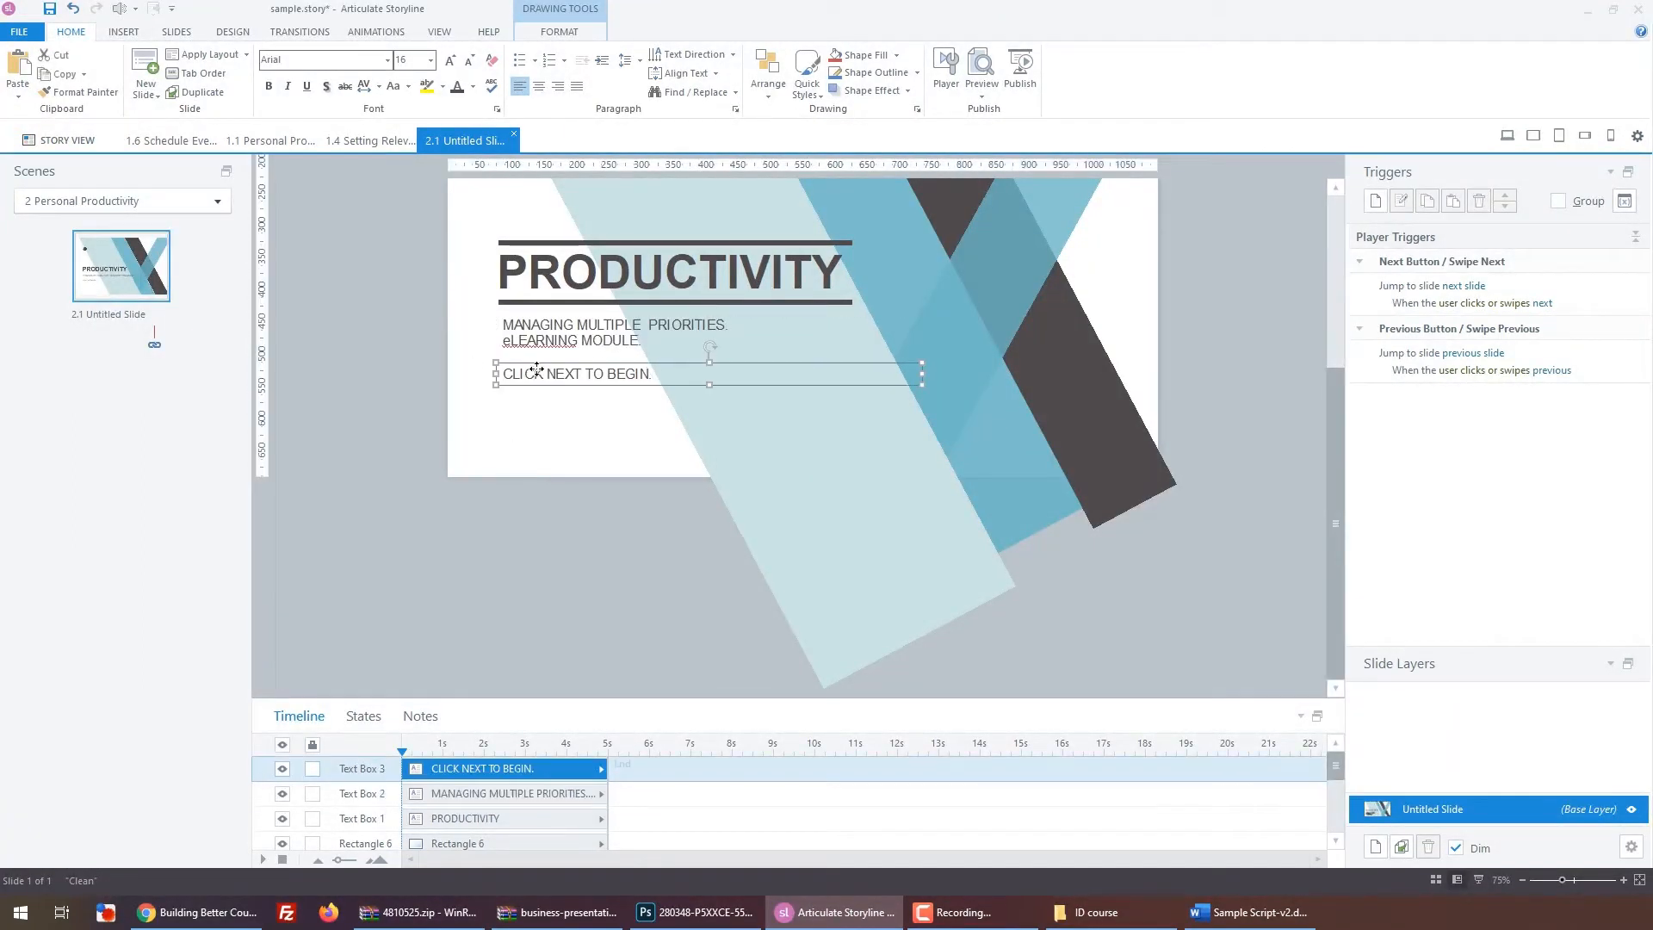
Preview the cover slide and return to editing.
{"action": "left_click", "coordinate": [979, 69]}
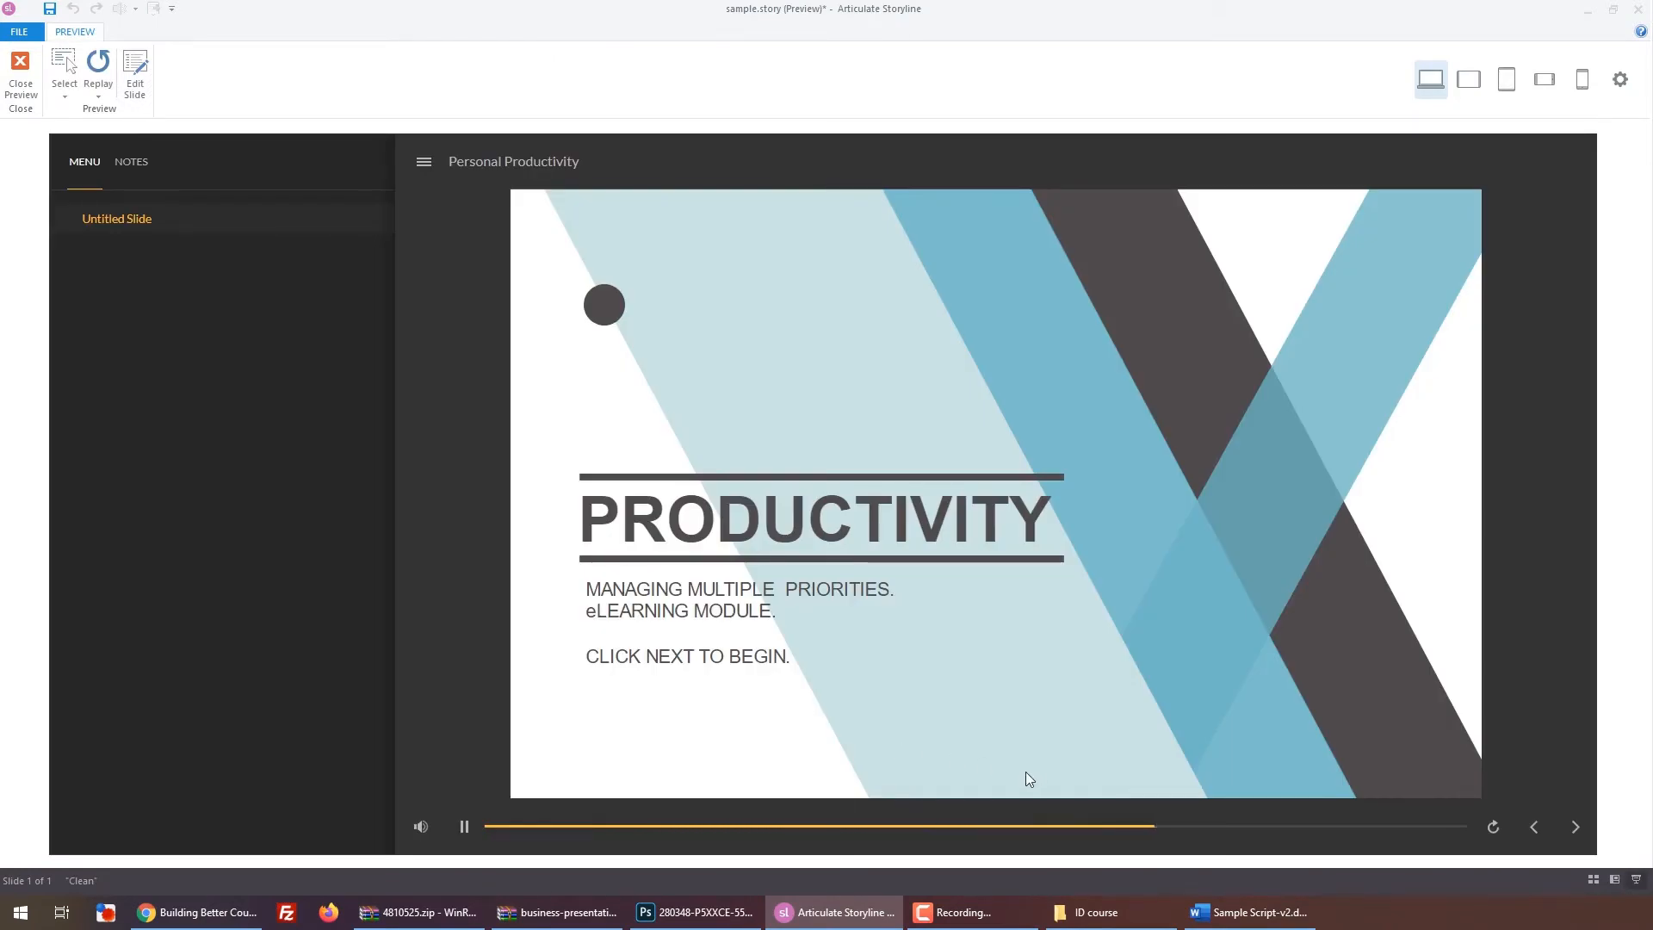
{"action": "left_click", "coordinate": [20, 69]}
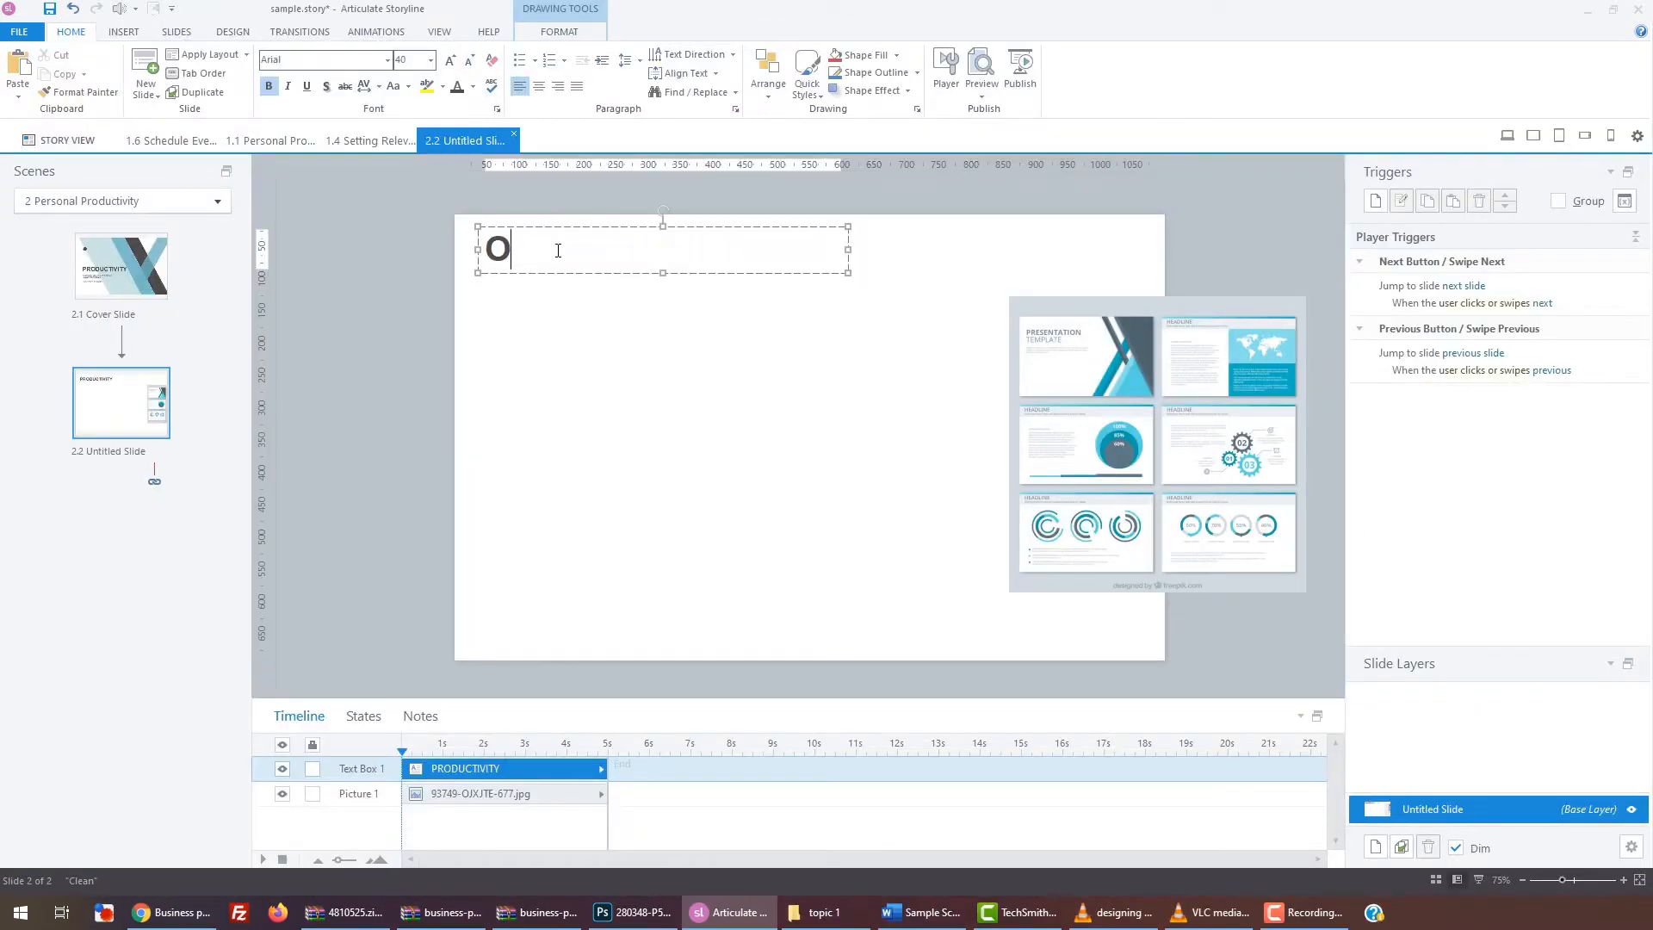
Enter the OBJECTIVES heading and the objectives introduction text.
{"action": "type", "text": "BJECTIVES"}
{"action": "type", "text": "In this module, we will:"}
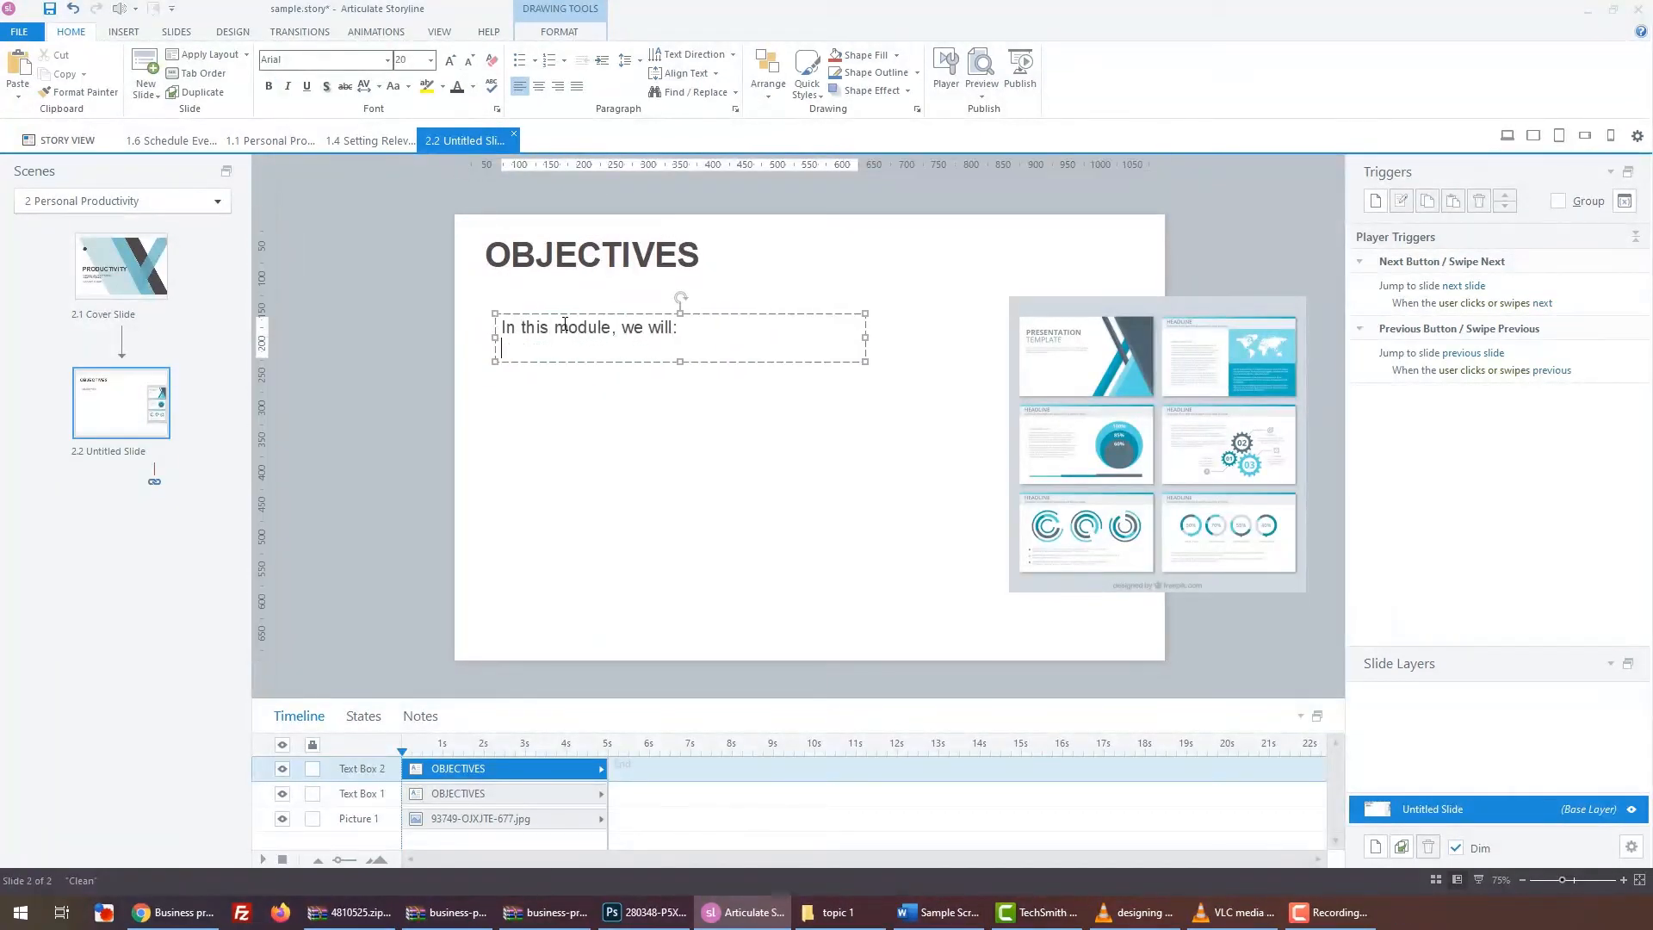
{"action": "left_click", "coordinate": [935, 913]}
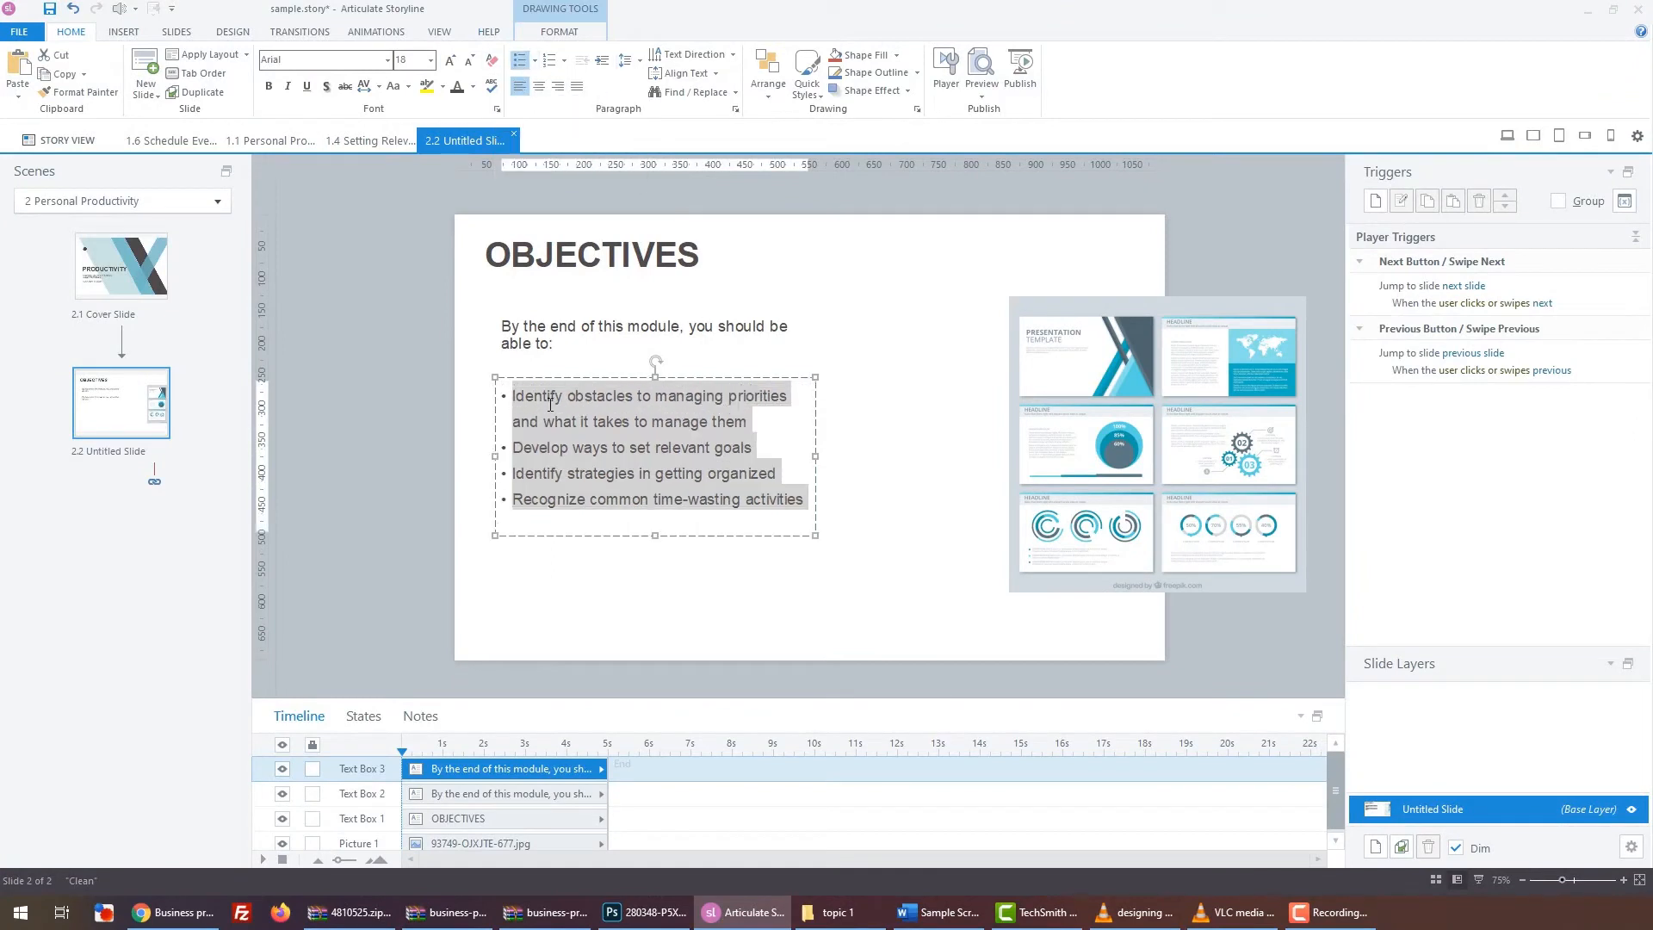
Give the bulleted objectives Multiple 1.5 line spacing and bold the intro sentence.
{"action": "left_click", "coordinate": [754, 108]}
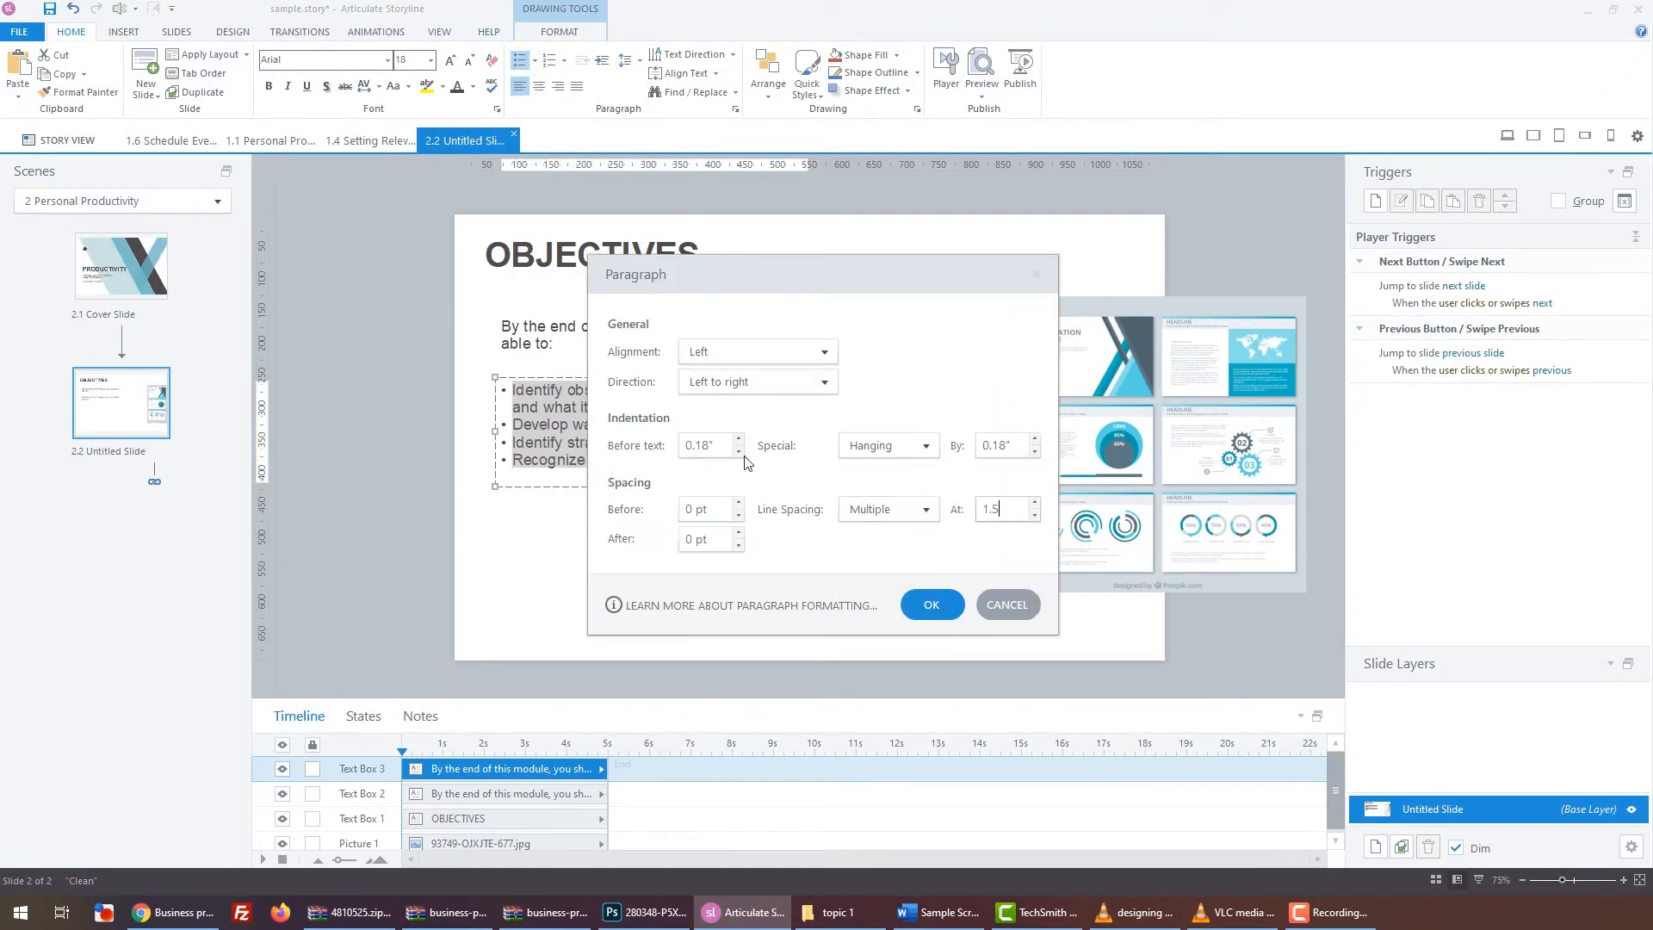
{"action": "left_click", "coordinate": [927, 510]}
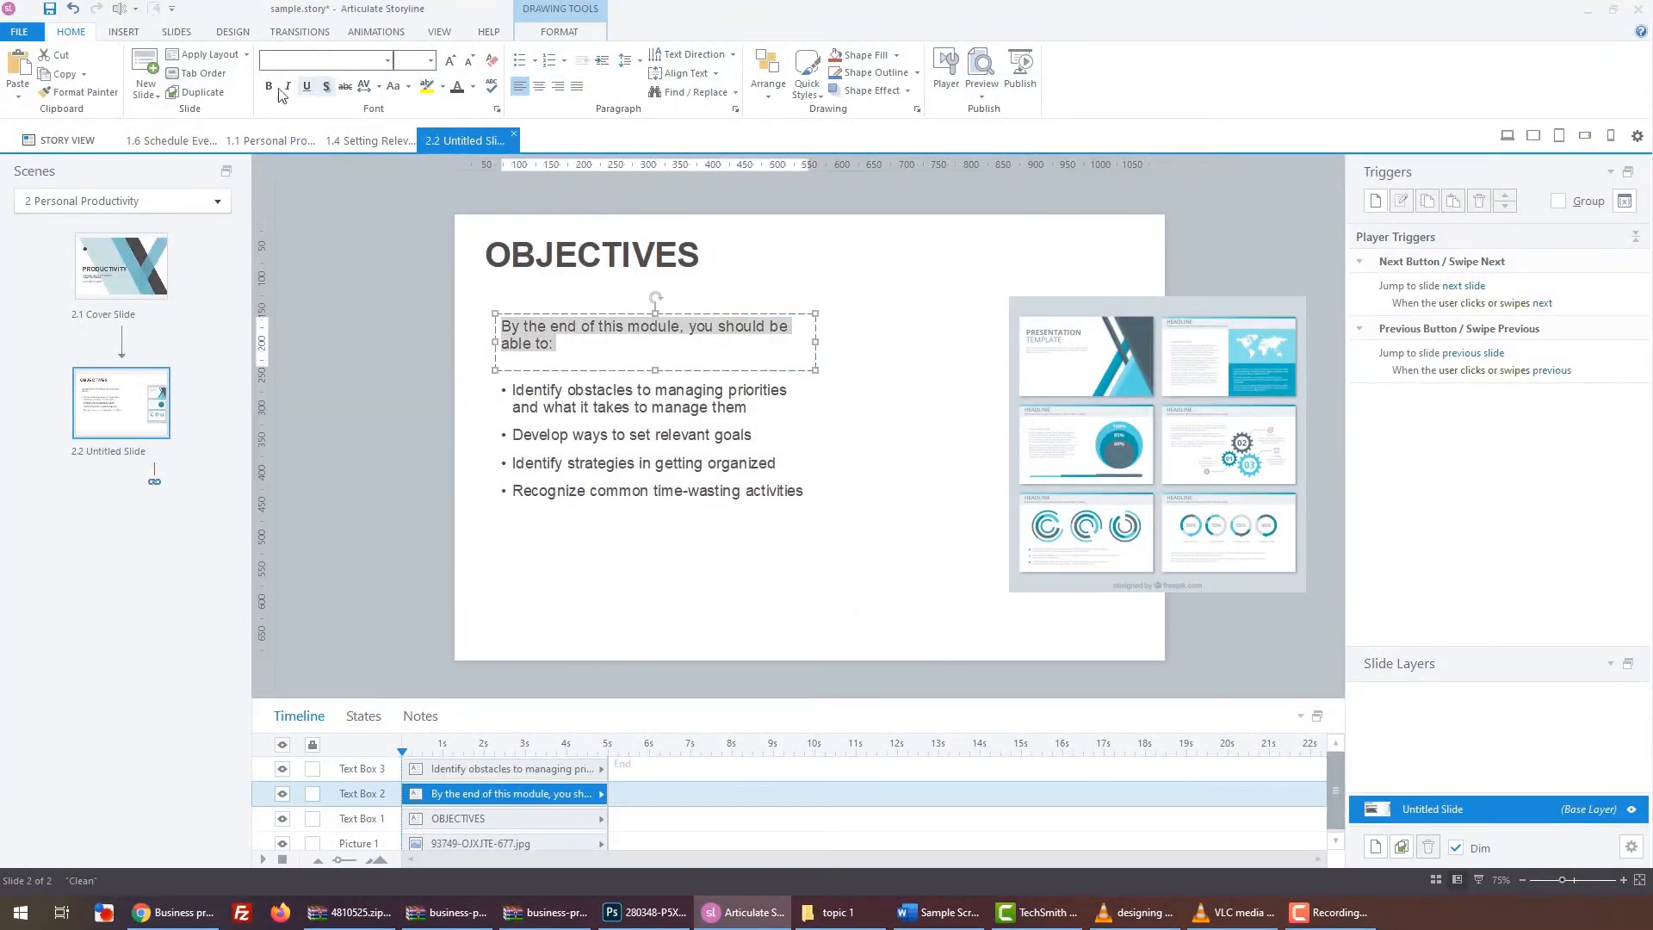
{"action": "left_click", "coordinate": [591, 253]}
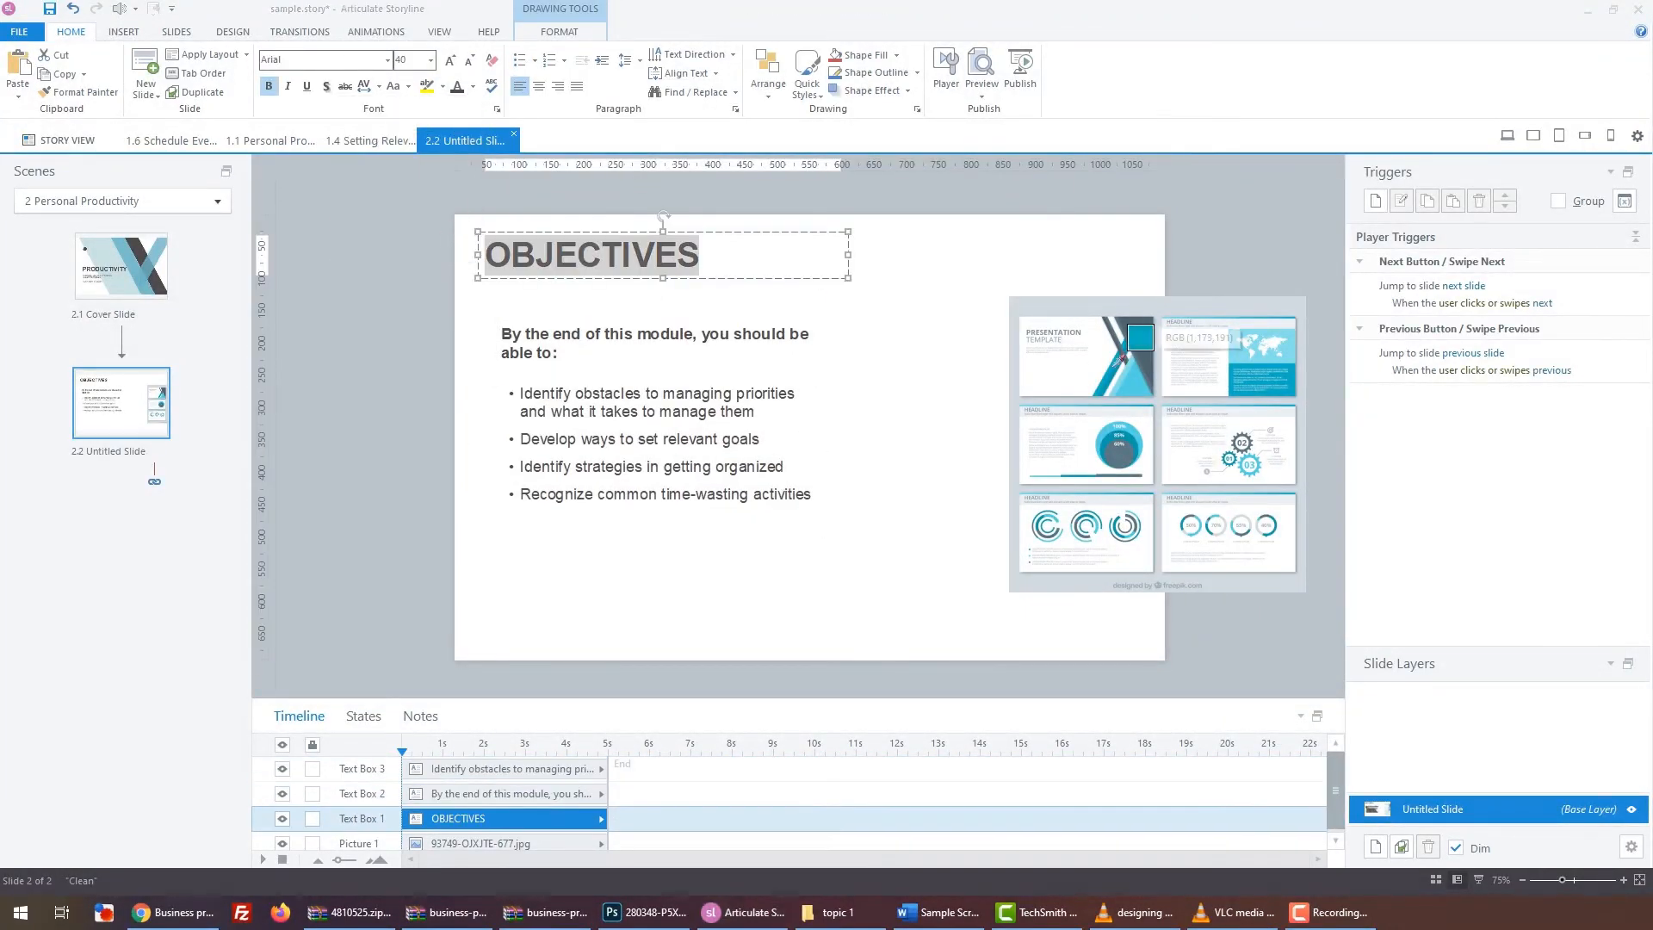
{"action": "left_click", "coordinate": [134, 913]}
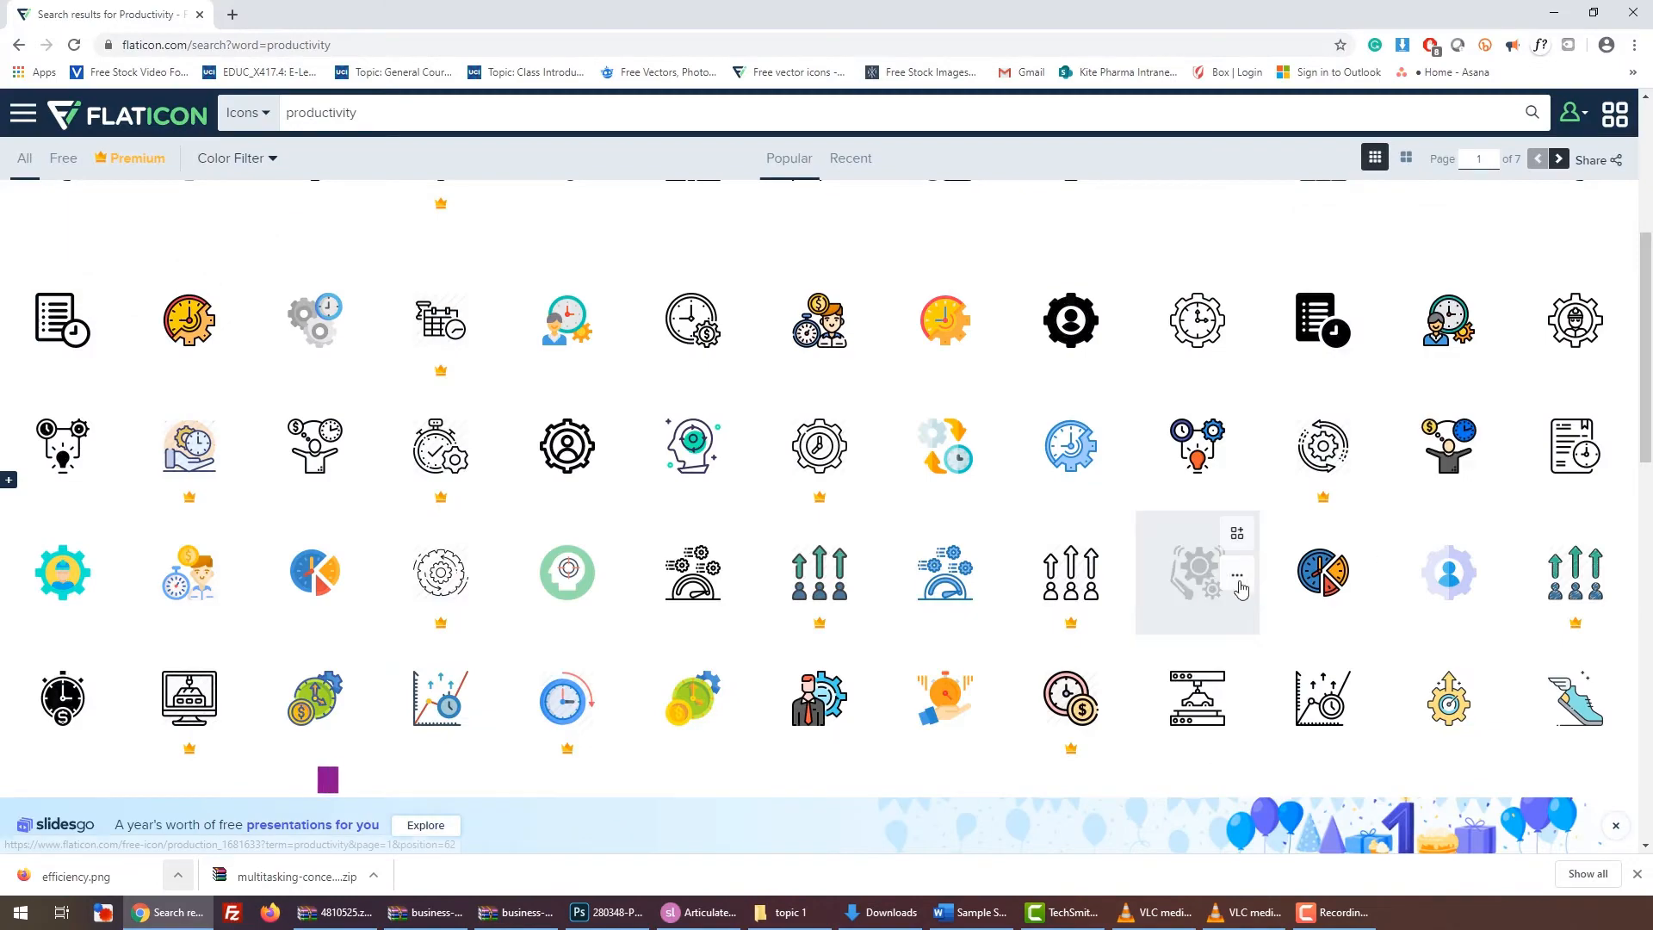
Open the Time management alarm-clock icon and take the free PNG download with attribution.
{"action": "scroll", "scroll_direction": "down", "scroll_amount": 3}
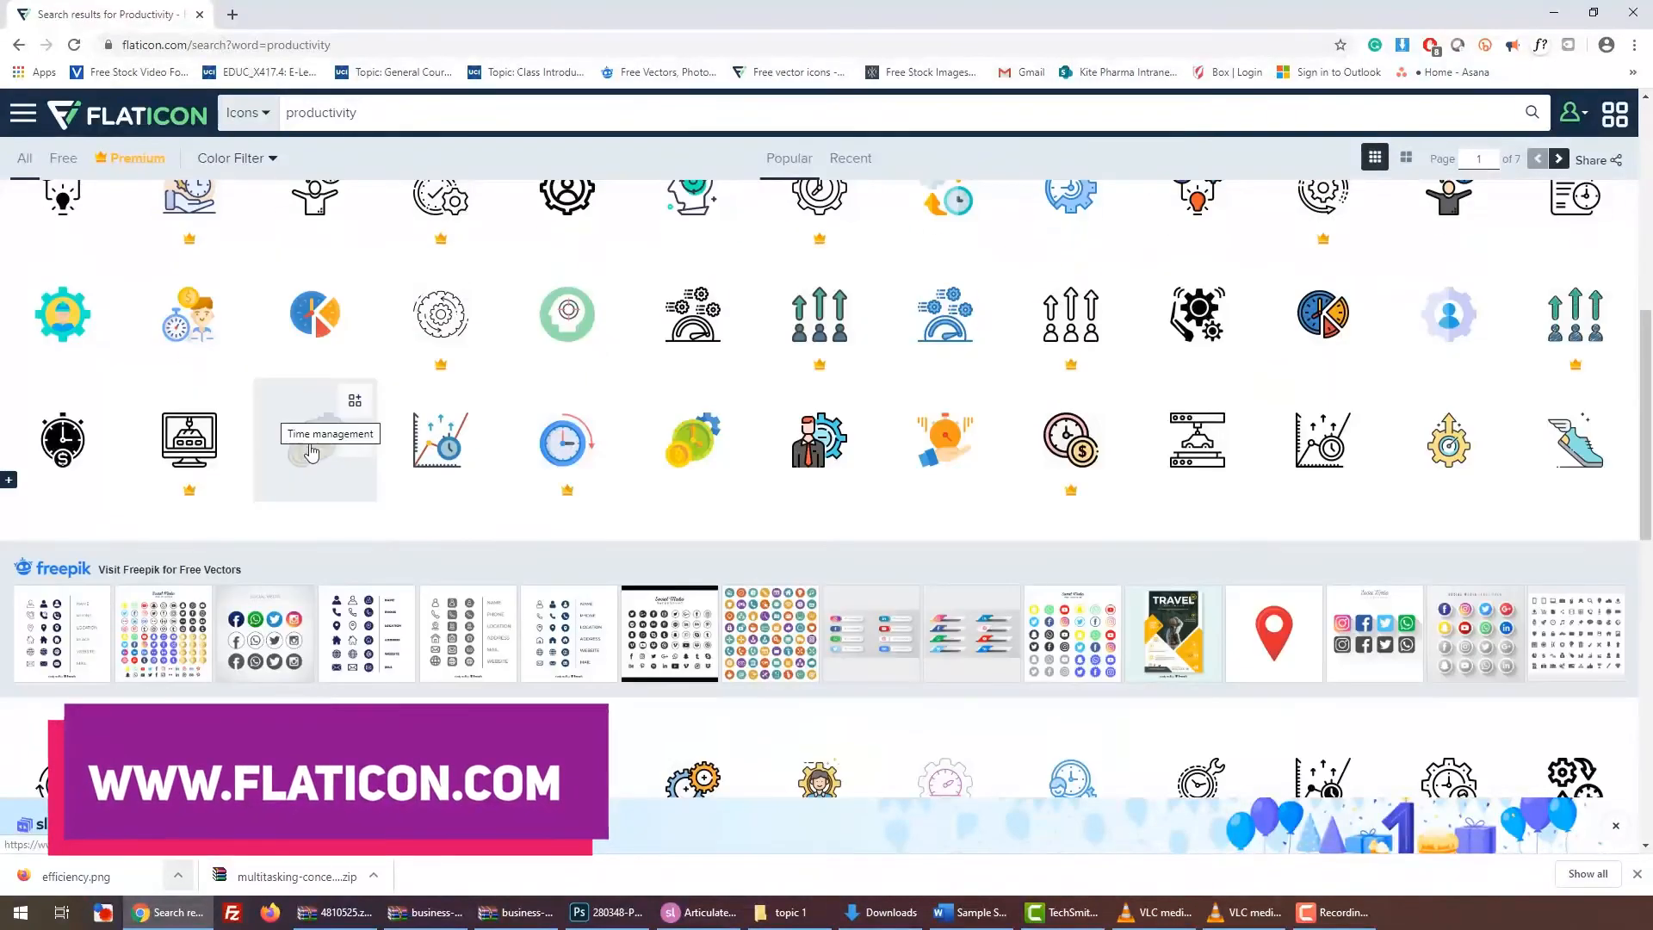
{"action": "left_click", "coordinate": [313, 439]}
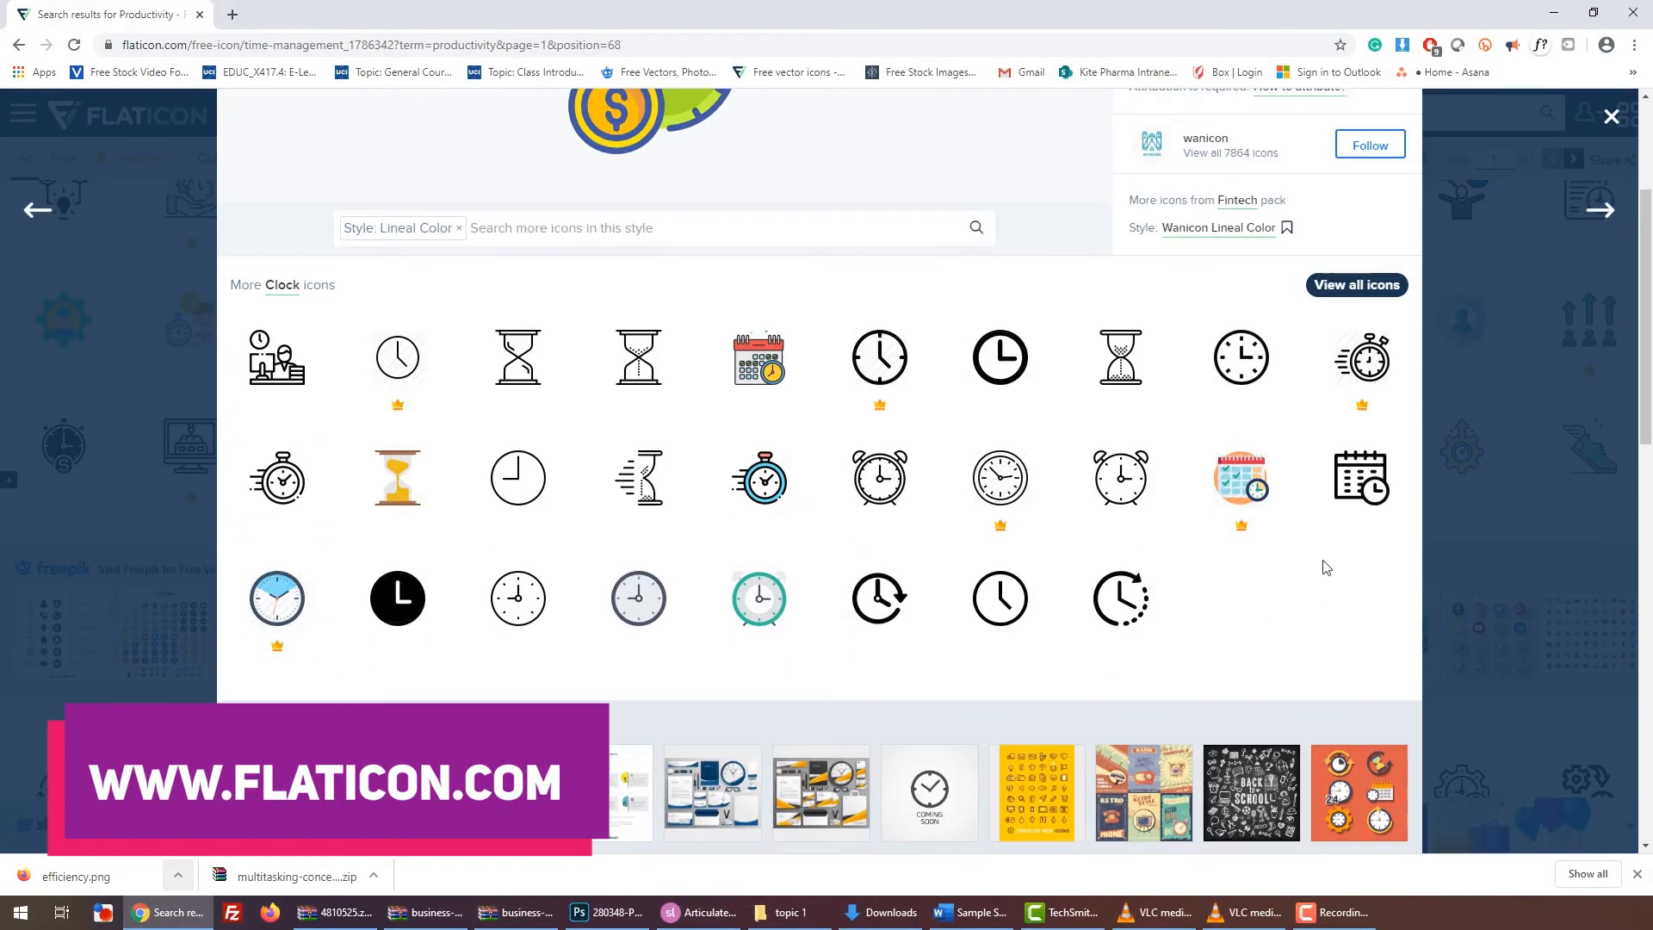
{"action": "left_click", "coordinate": [1168, 193]}
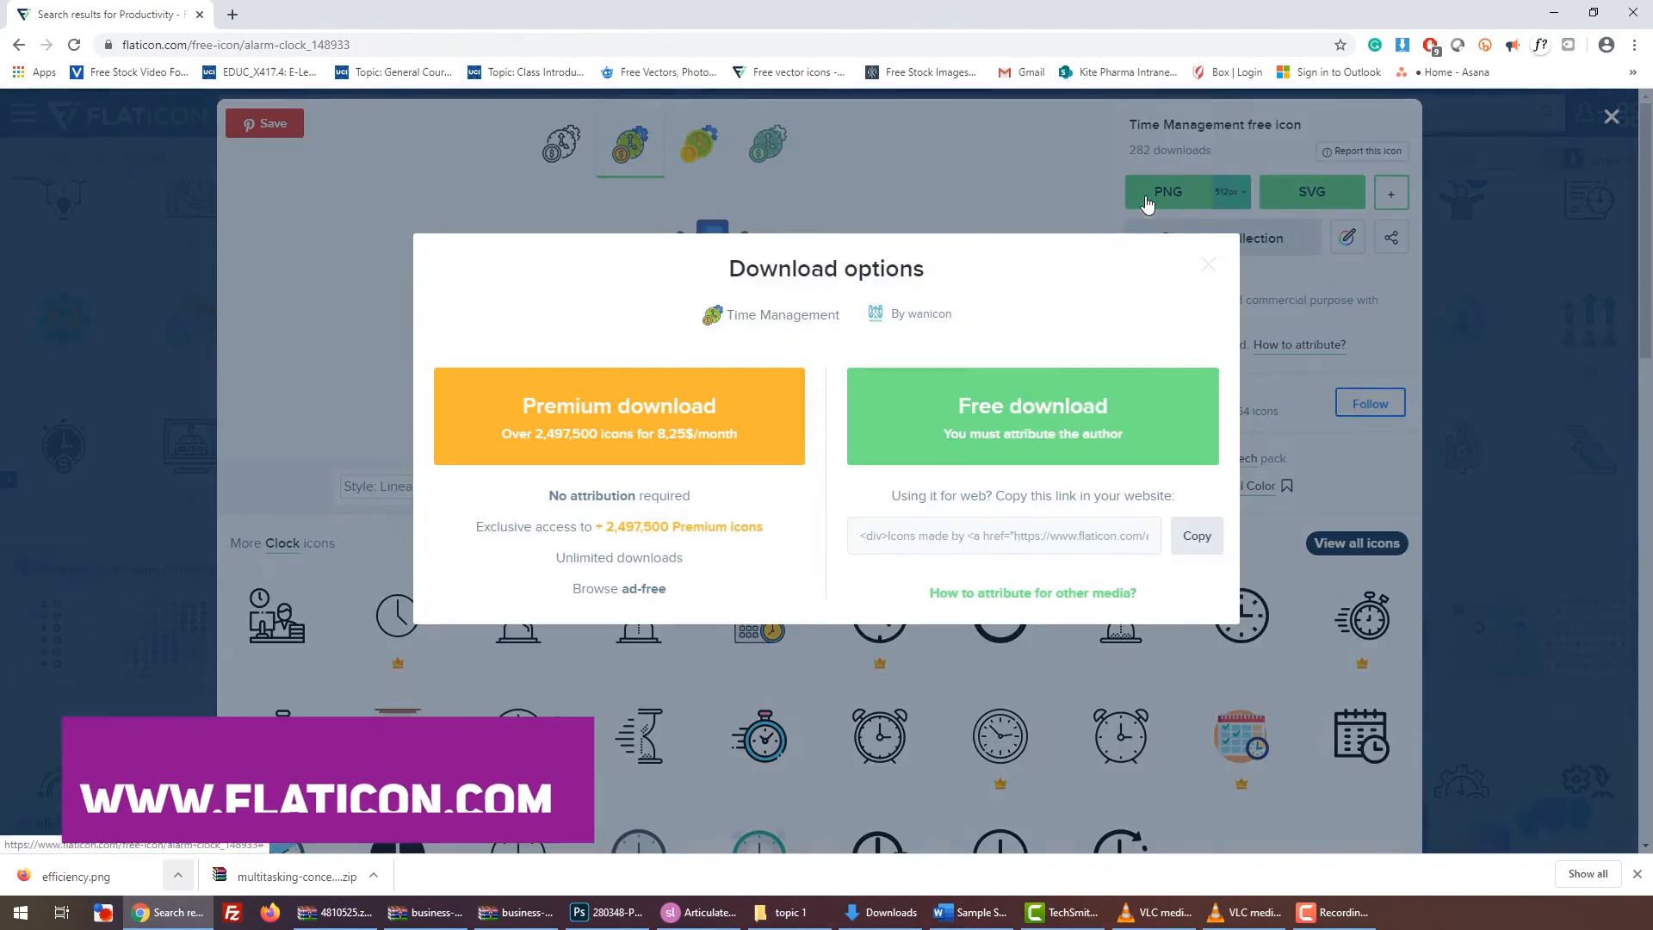
{"action": "left_click", "coordinate": [1209, 263]}
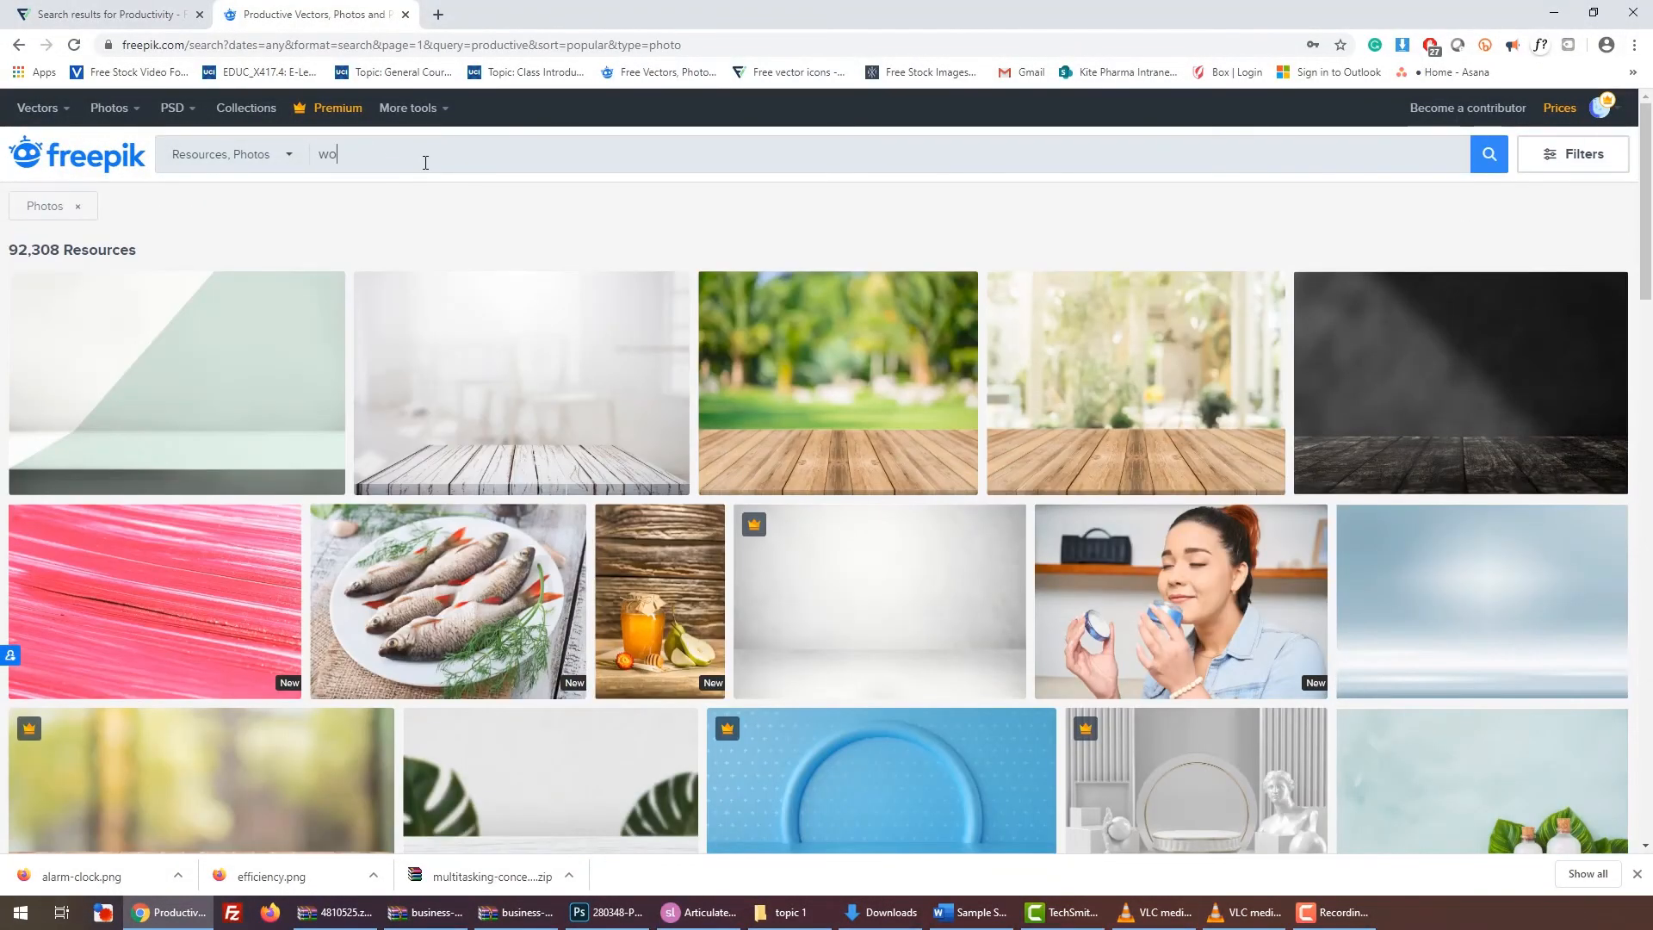
Search Freepik for 'working' and open the downloaded man-working photo zip.
{"action": "key", "text": "Return"}
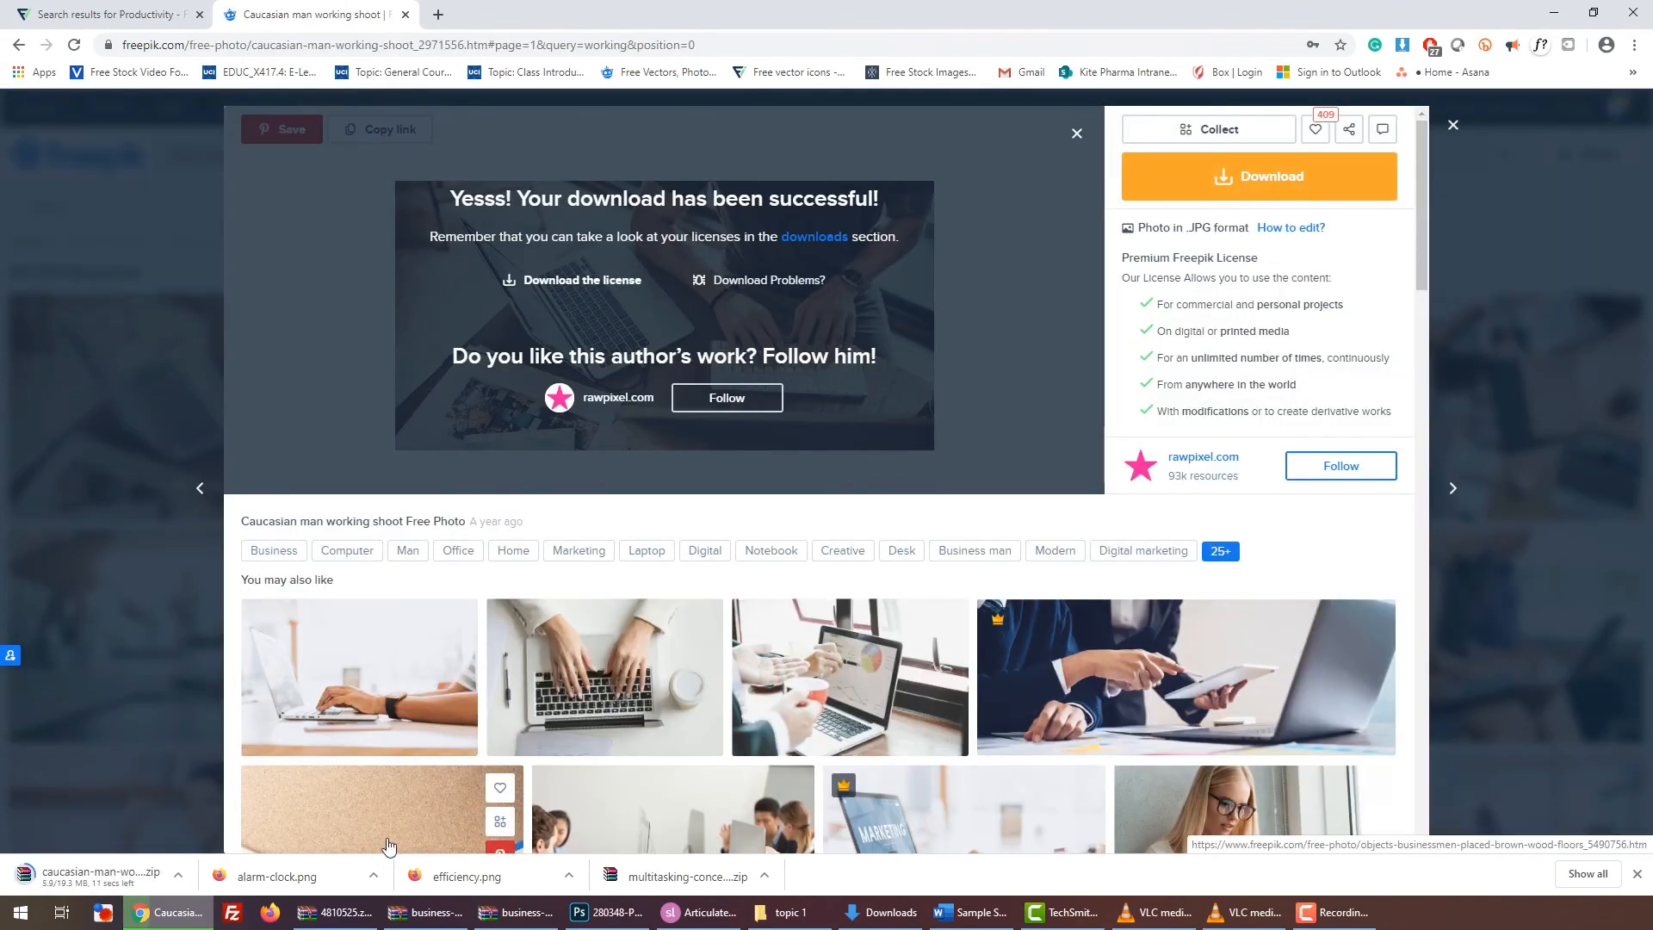
{"action": "left_click", "coordinate": [95, 875]}
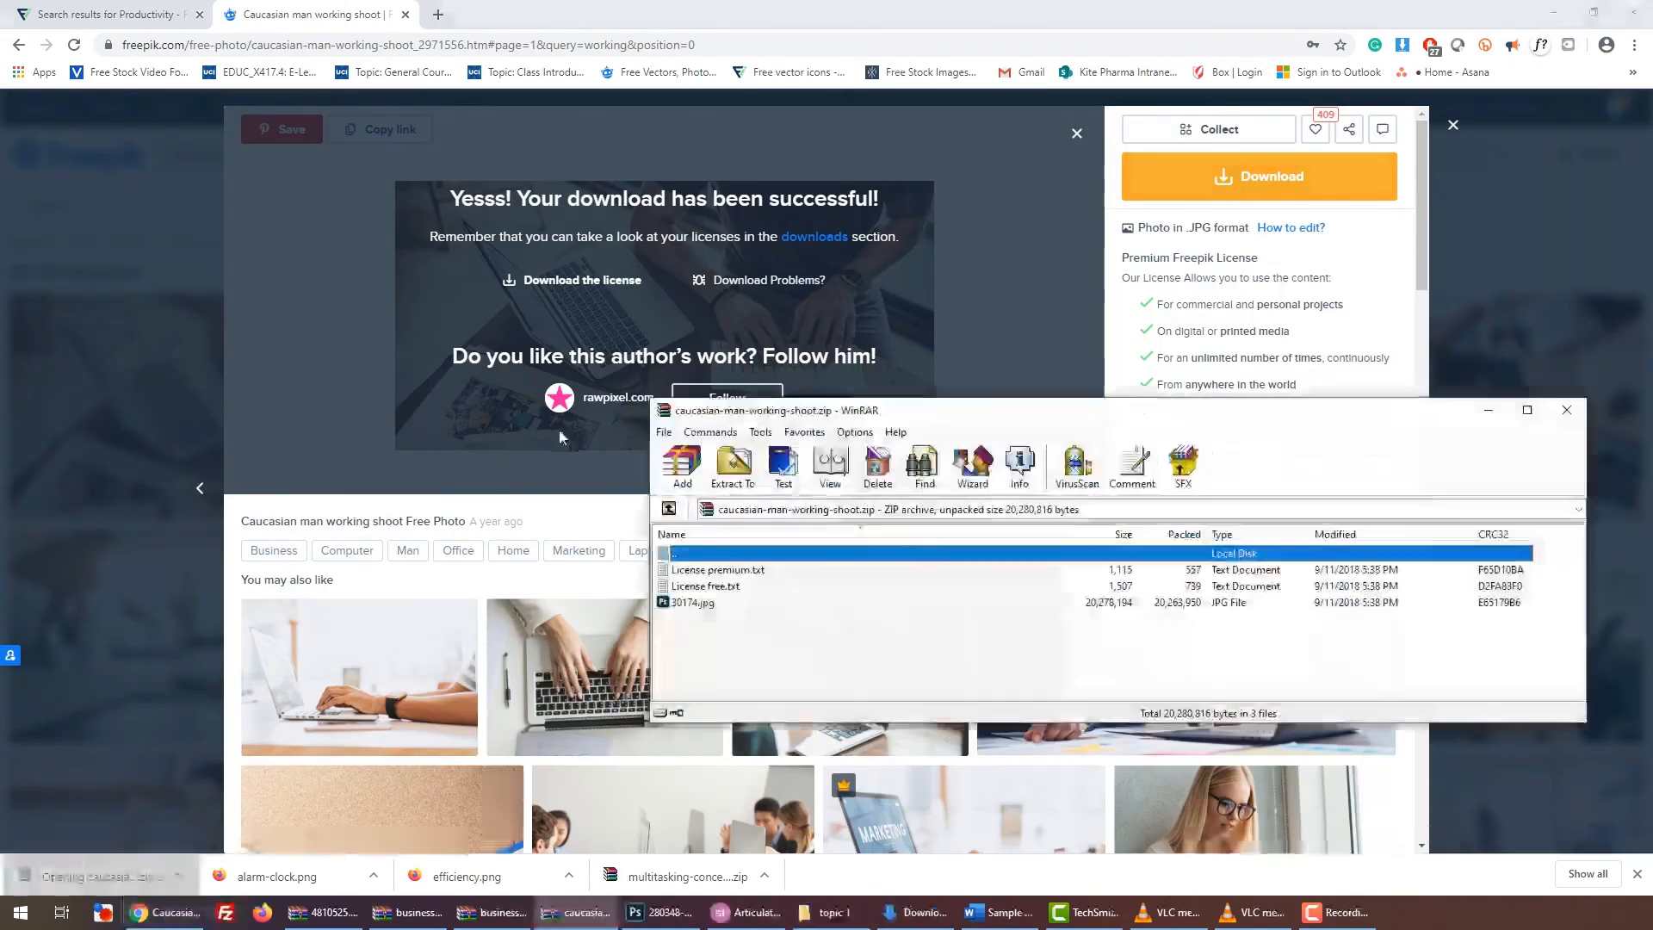
{"action": "left_click", "coordinate": [743, 913]}
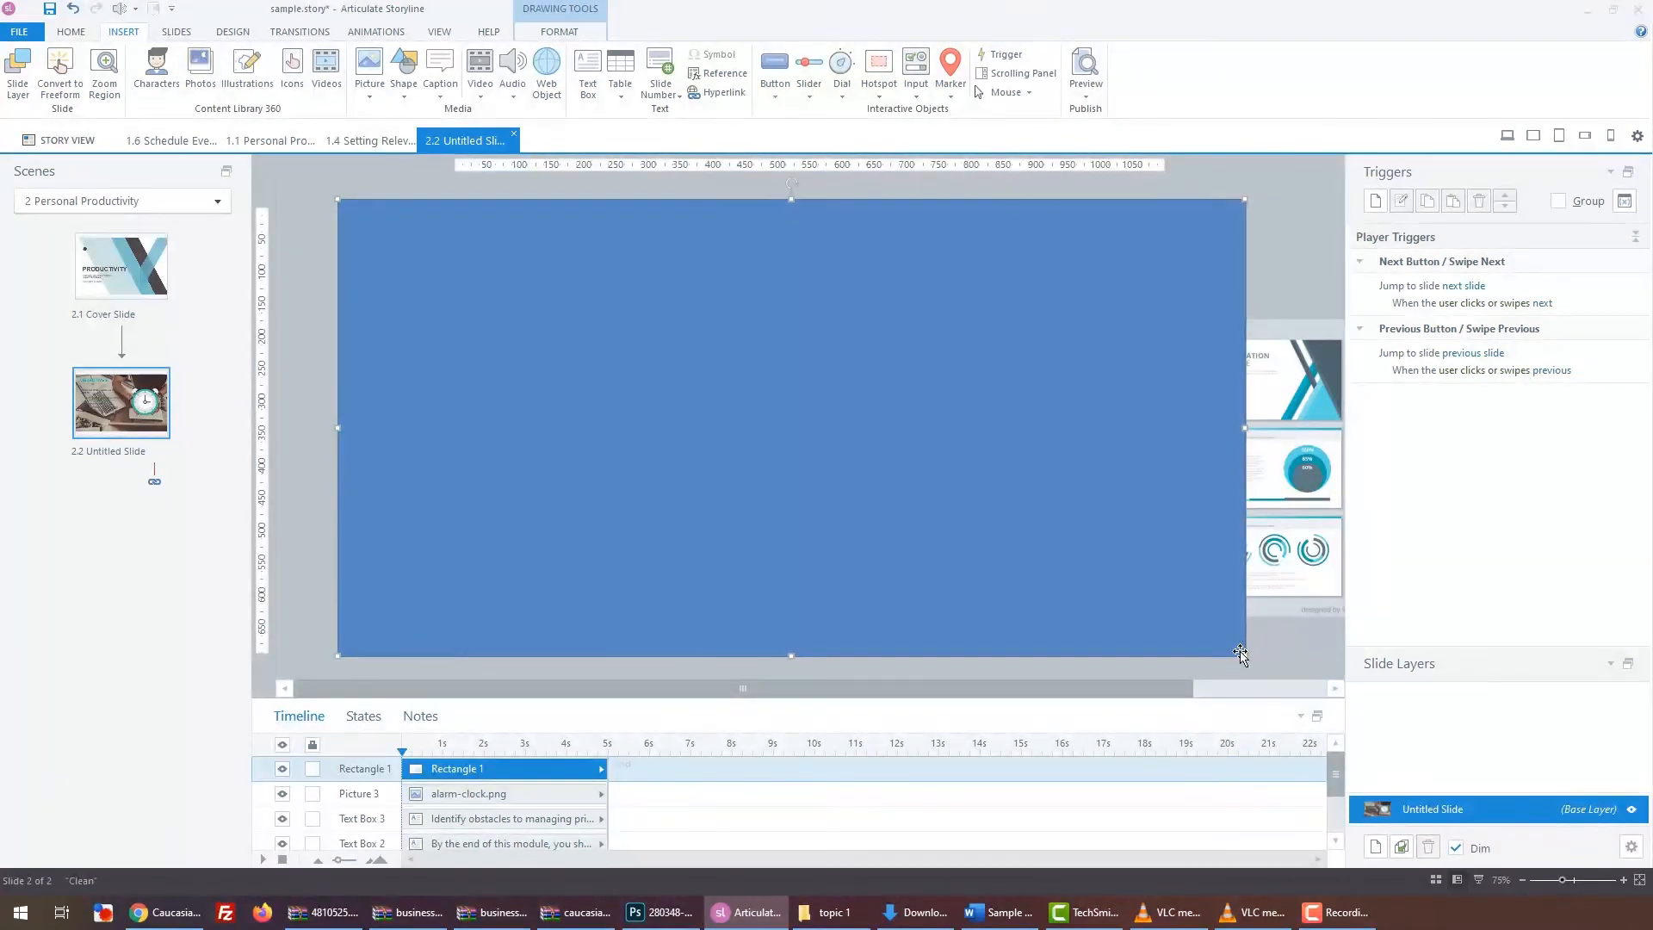
{"action": "mouse_move", "coordinate": [1197, 611]}
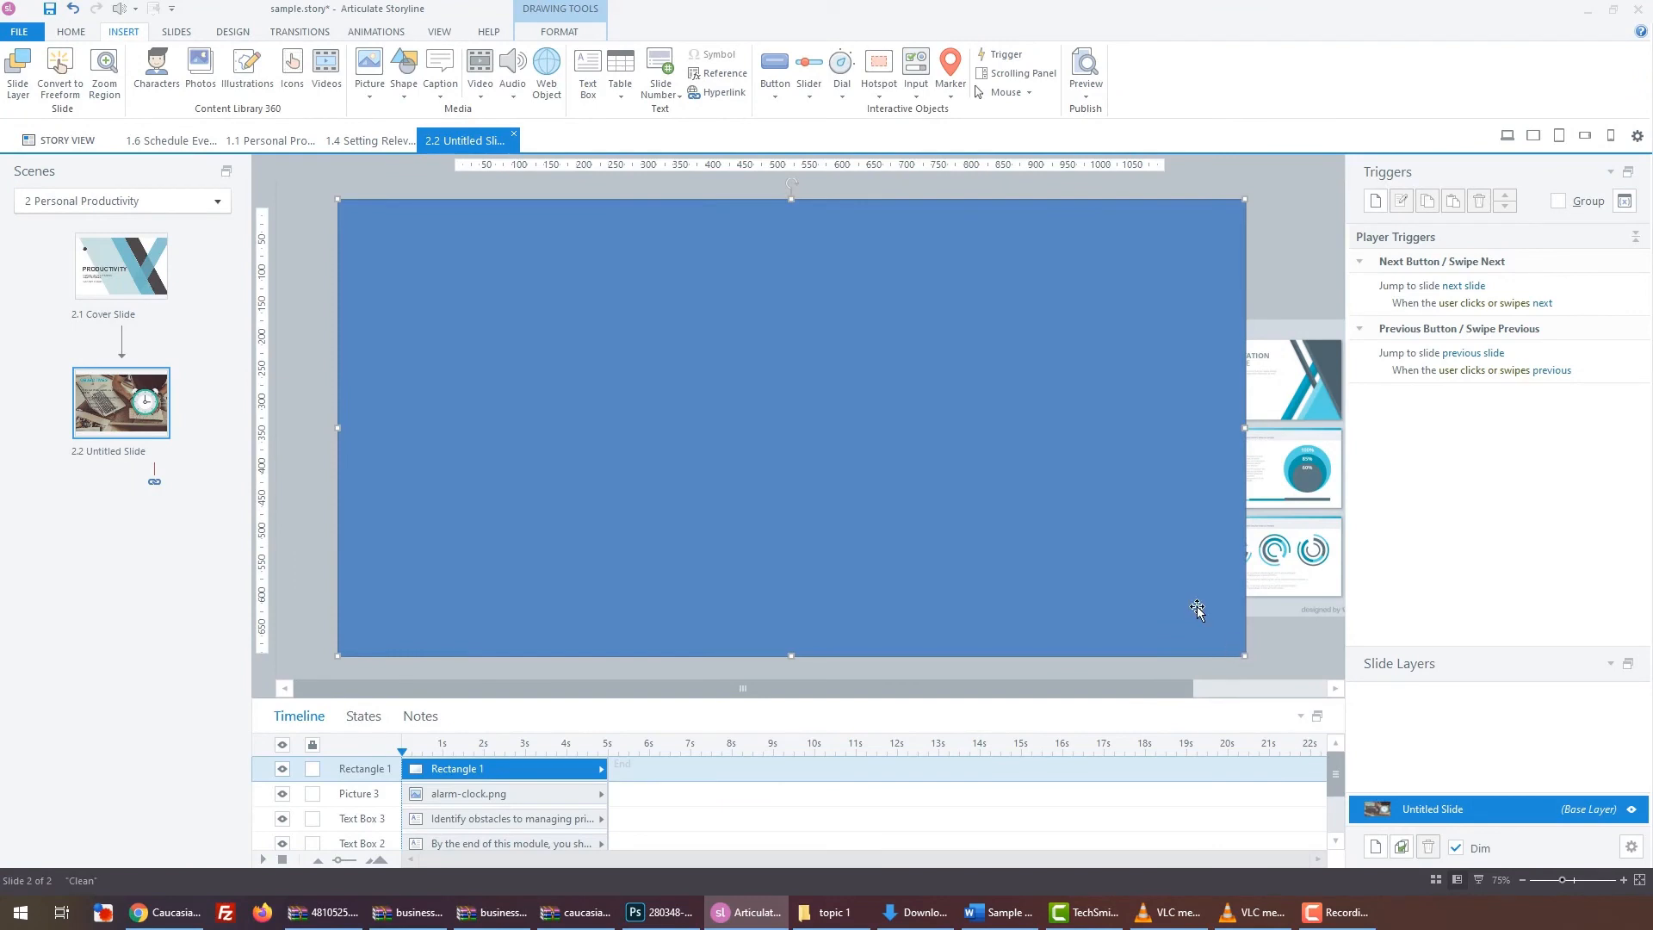
Fill the full-slide overlay rectangle with white so it softens the photo beneath.
{"action": "left_click", "coordinate": [498, 423]}
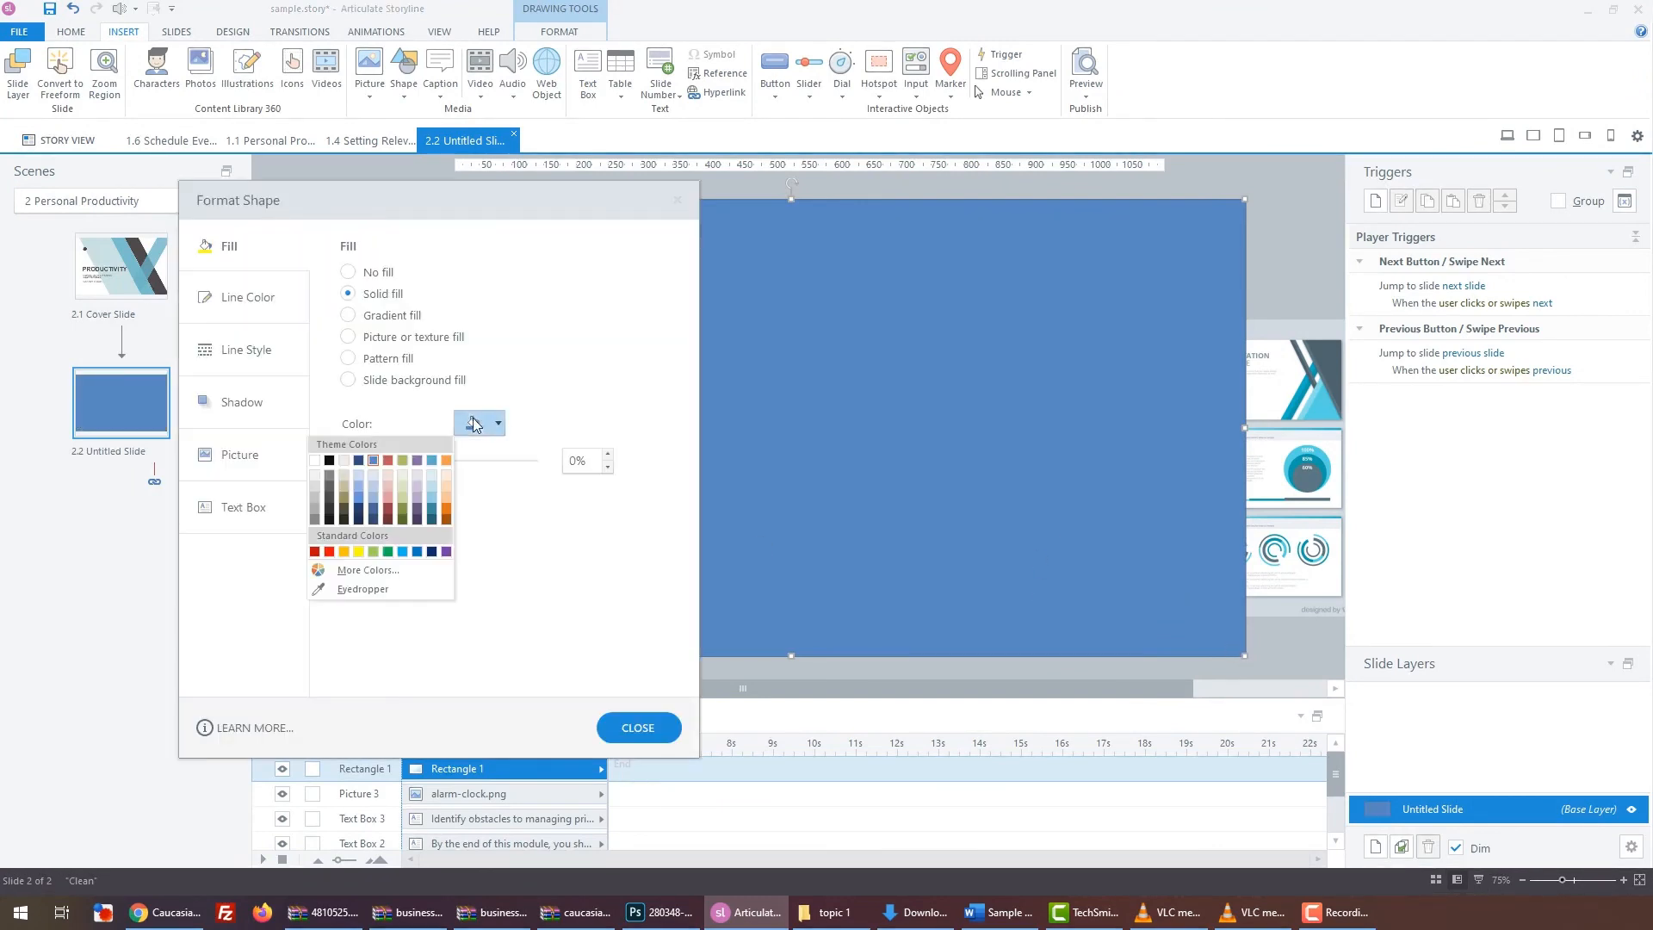
{"action": "left_click", "coordinate": [313, 458]}
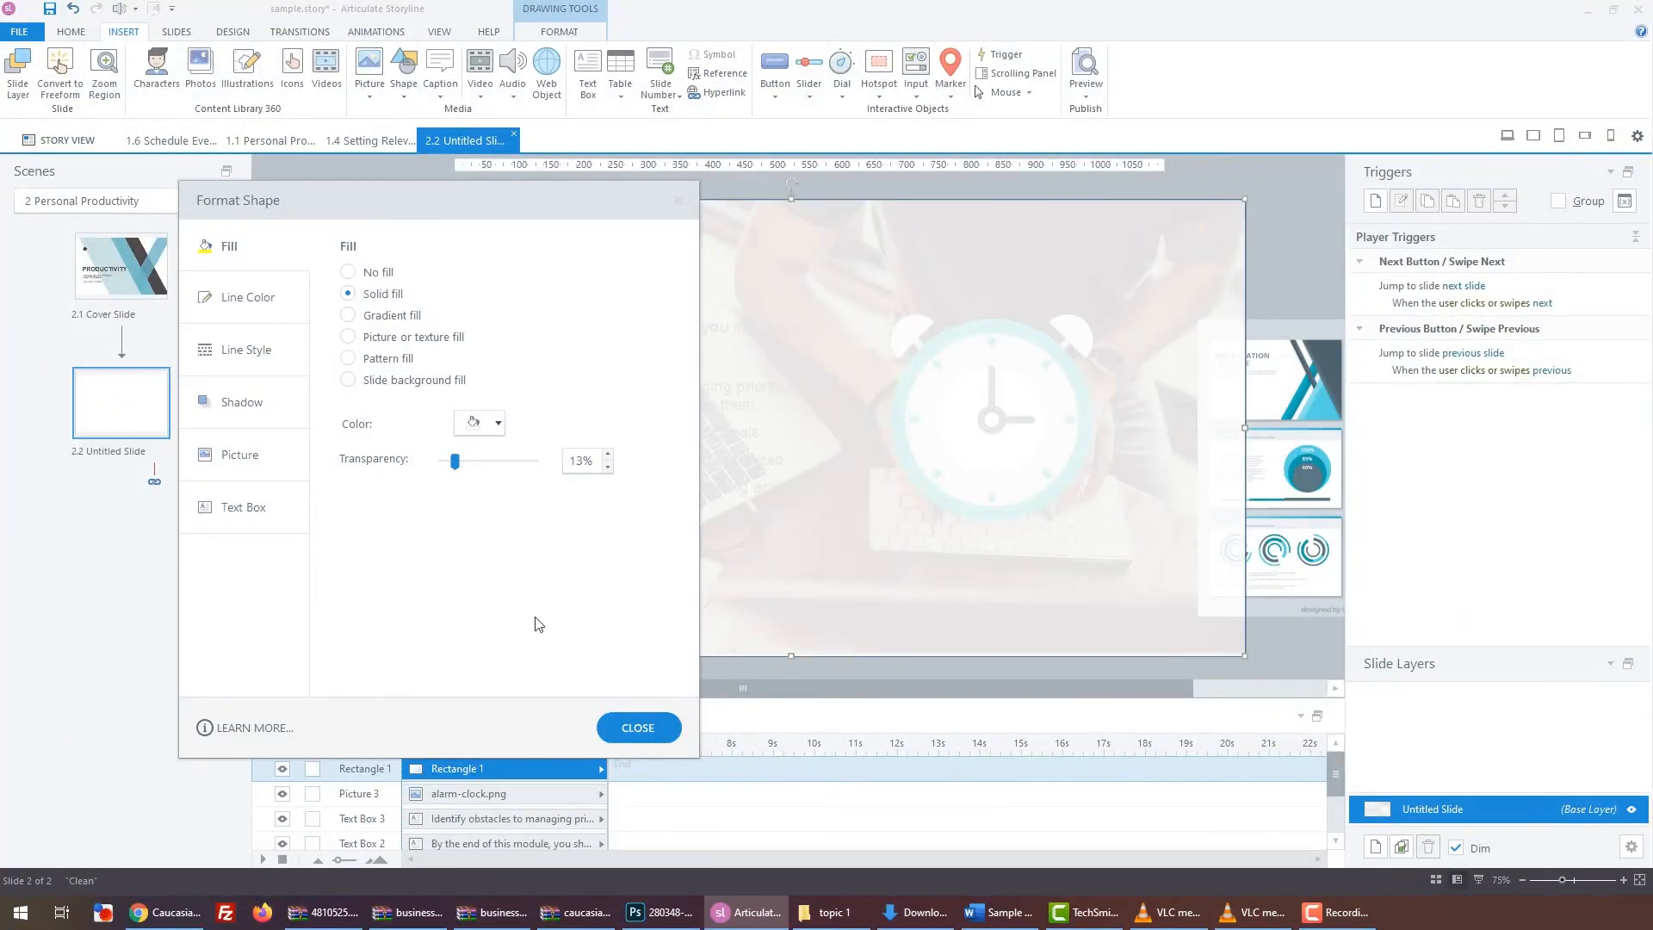
{"action": "right_click", "coordinate": [537, 624]}
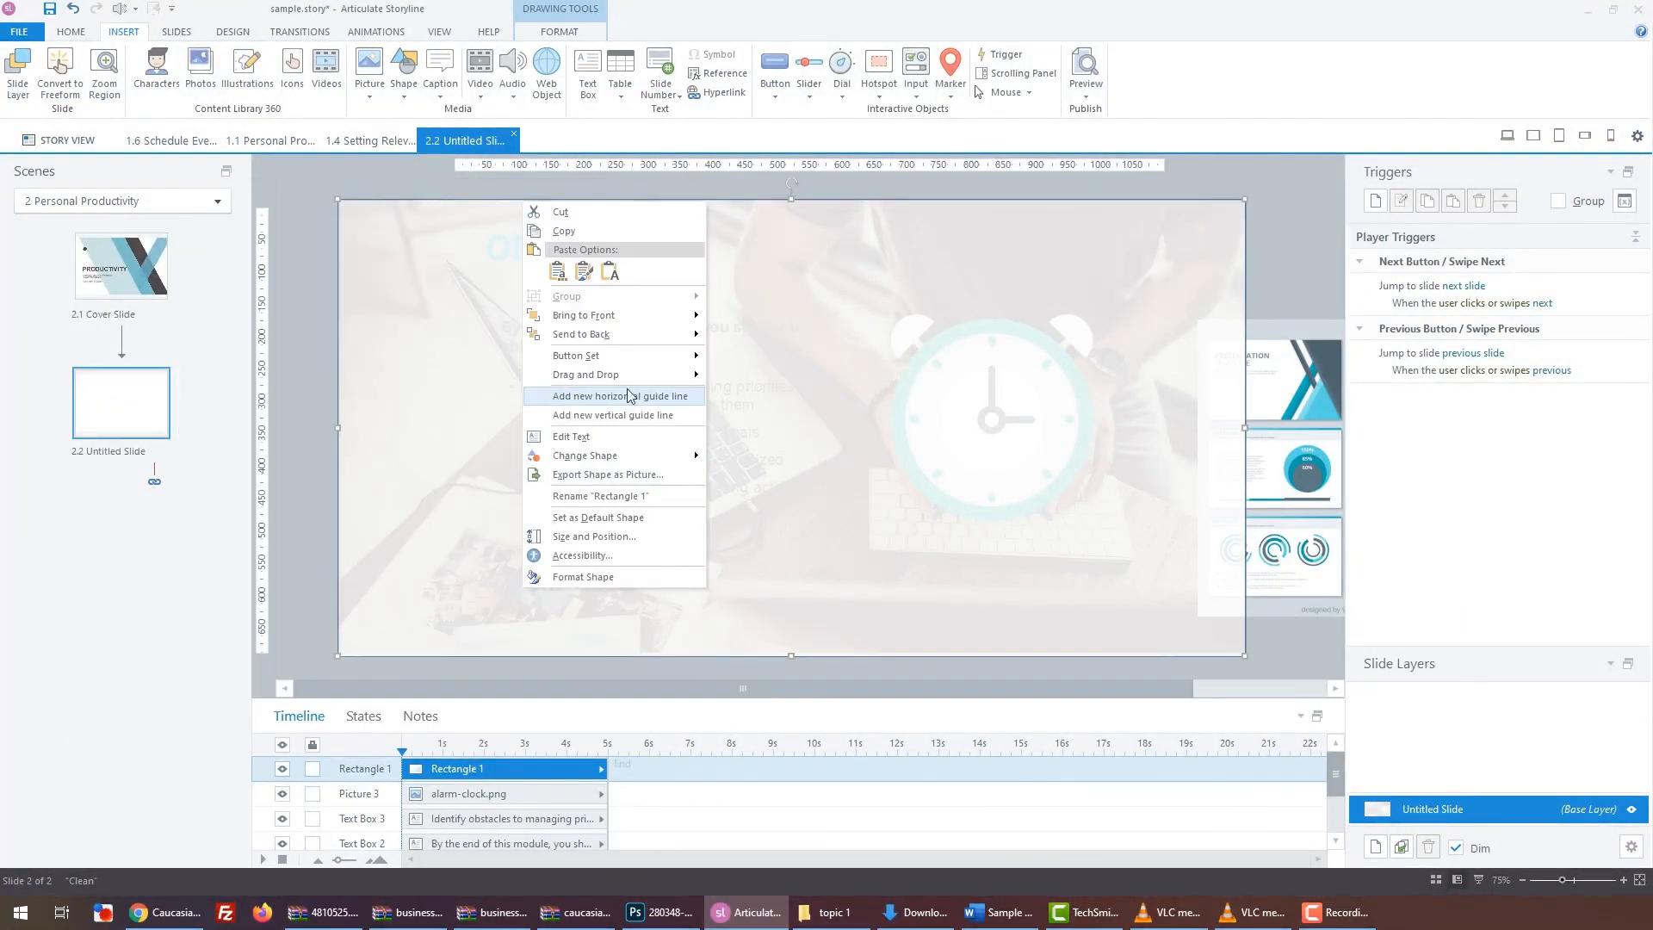